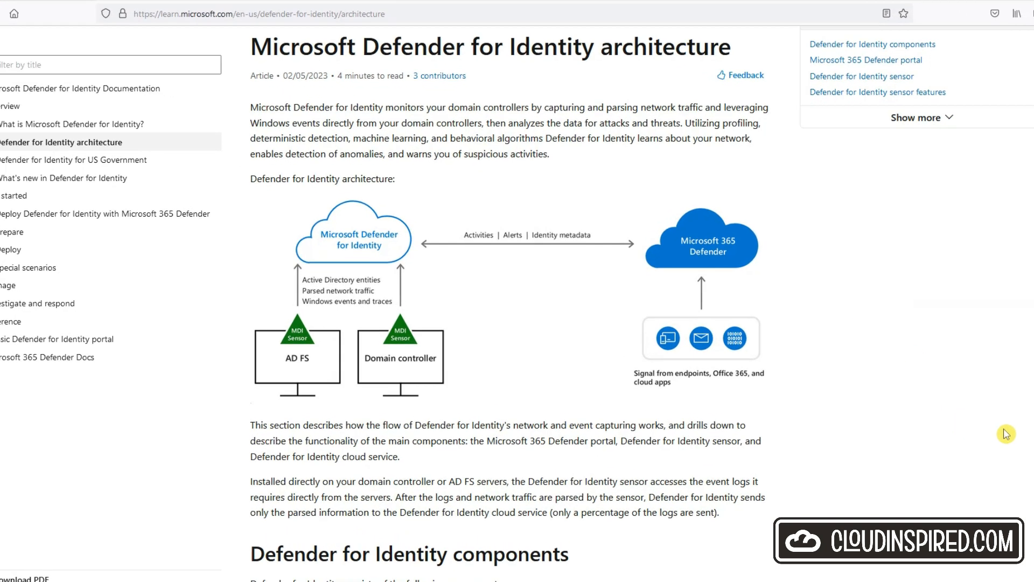
Step: Scroll through the Defender for Identity architecture article
scroll("down", 3)
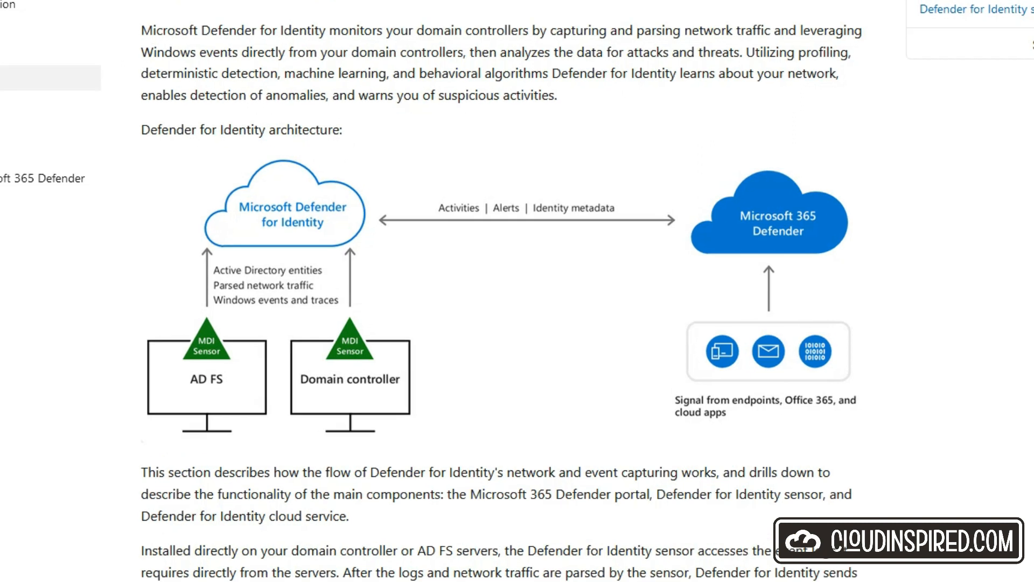
scroll("down", 3)
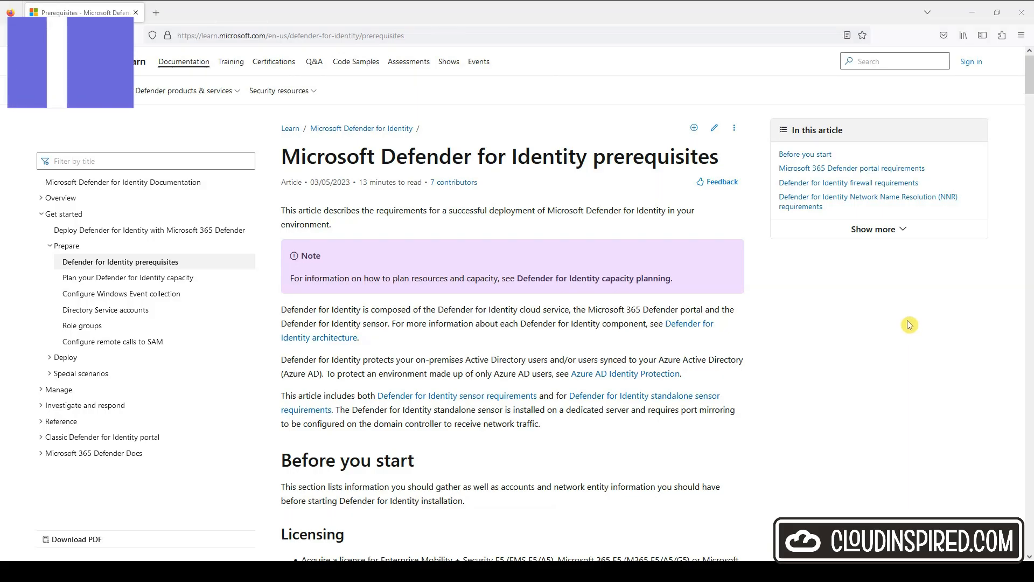
Step: Skim the prerequisites article, then open 'Plan your Defender for Identity capacity'
scroll("down", 3)
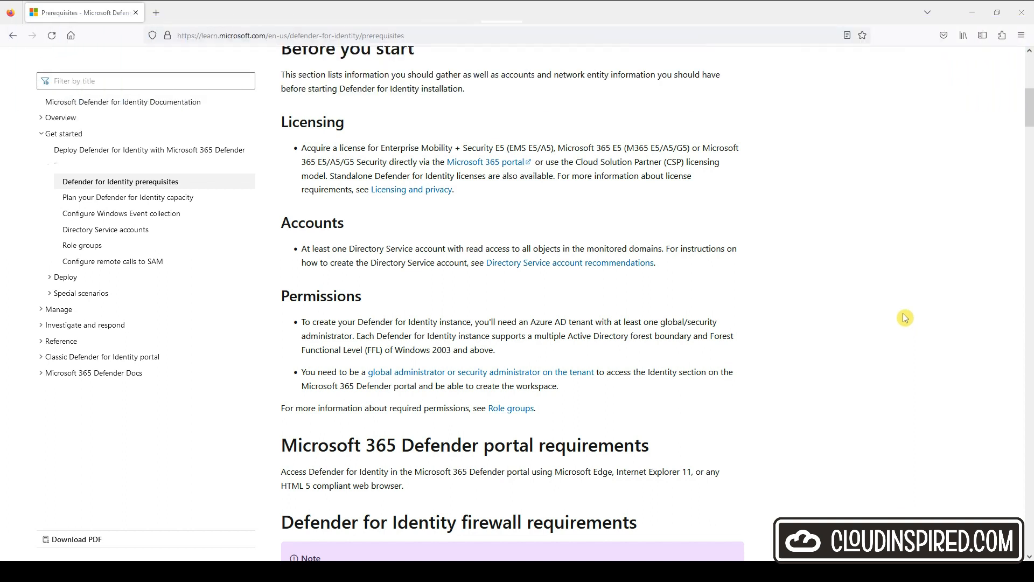
left_click(62, 165)
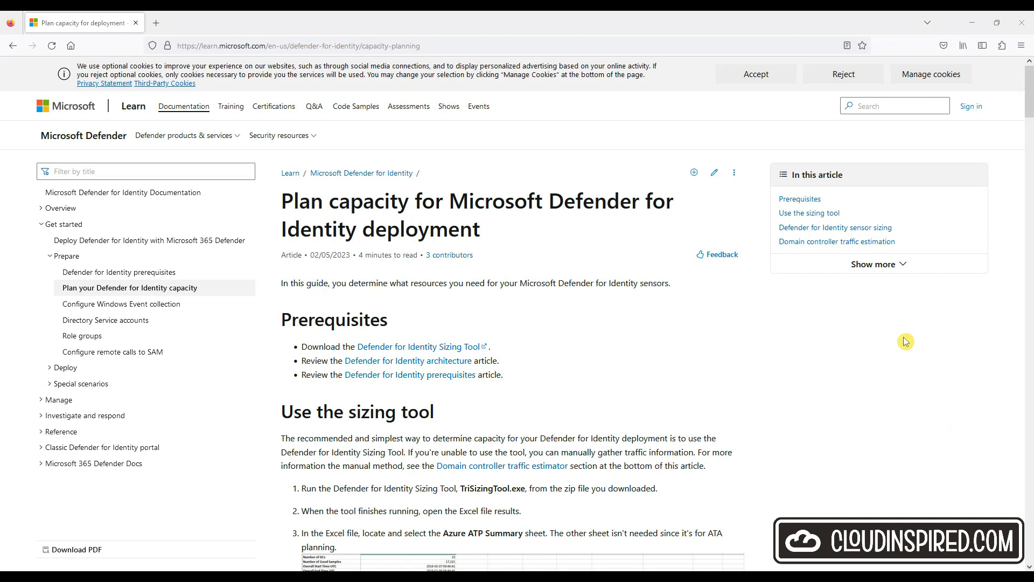
Step: Scroll through the sizing tool steps in the capacity planning article
scroll("down", 3)
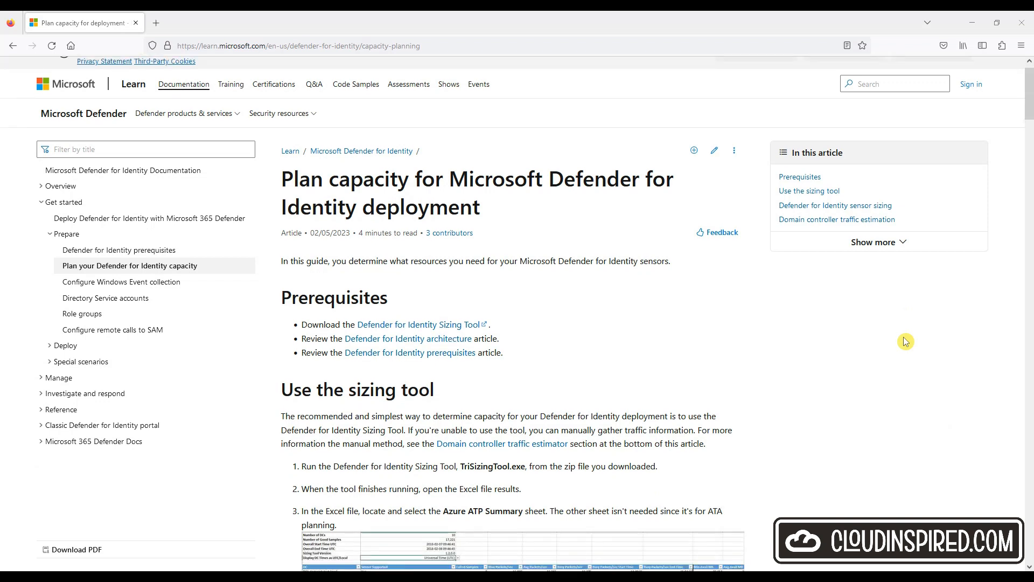
scroll("down", 3)
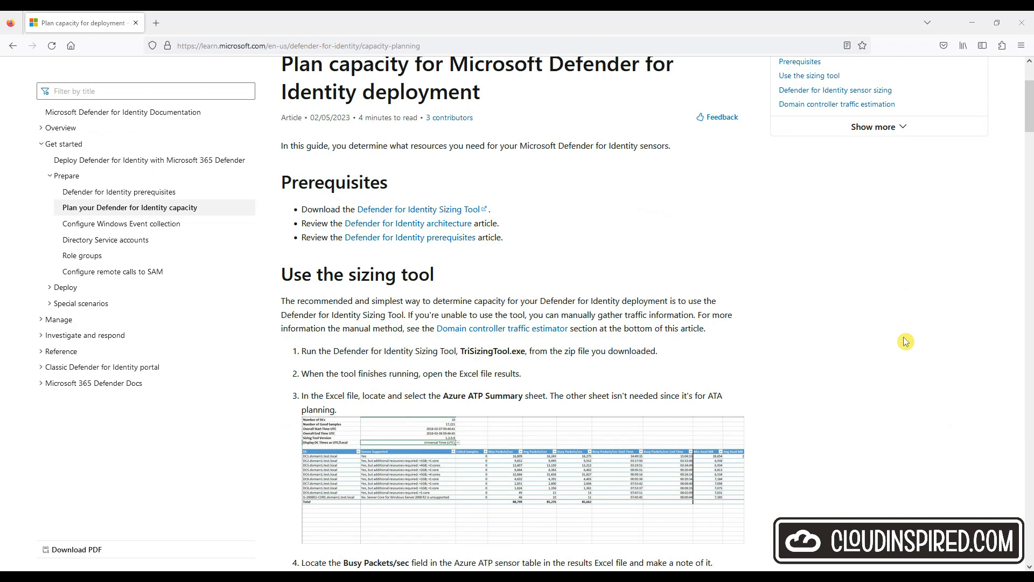
scroll("down", 3)
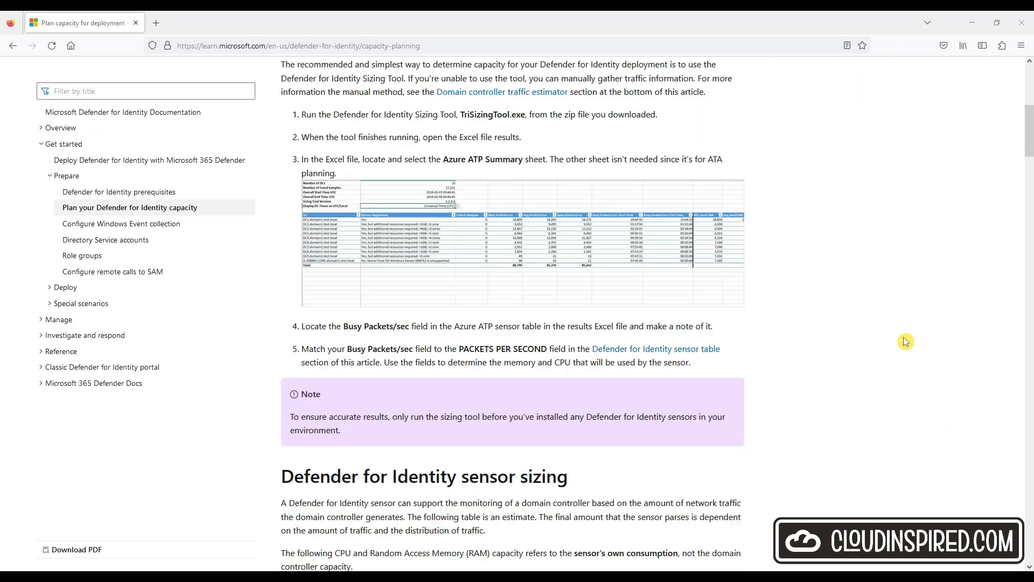
scroll("down", 3)
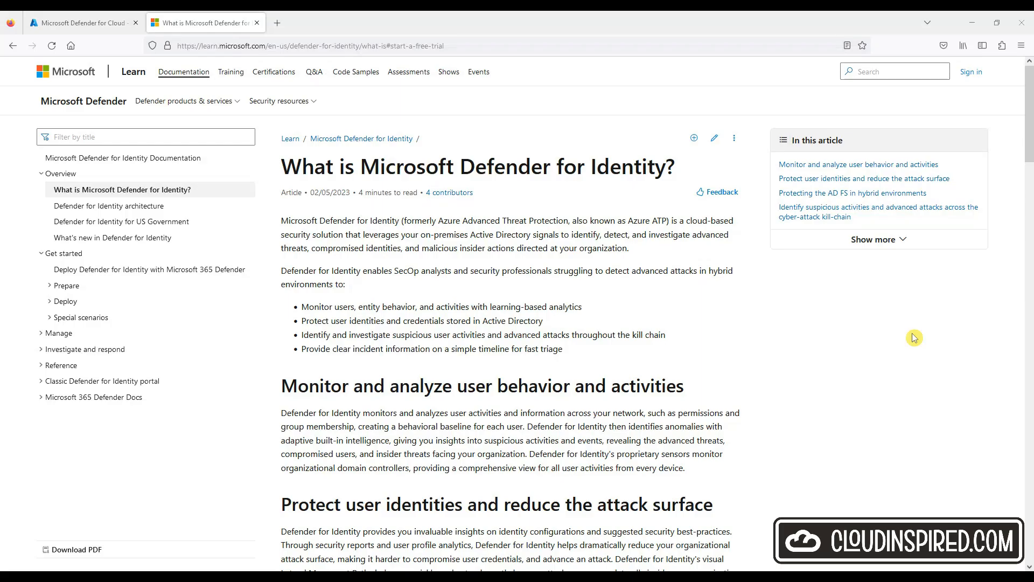
Step: Follow the 'Start a free trial' signup link, then load security.microsoft.com
scroll("down", 3)
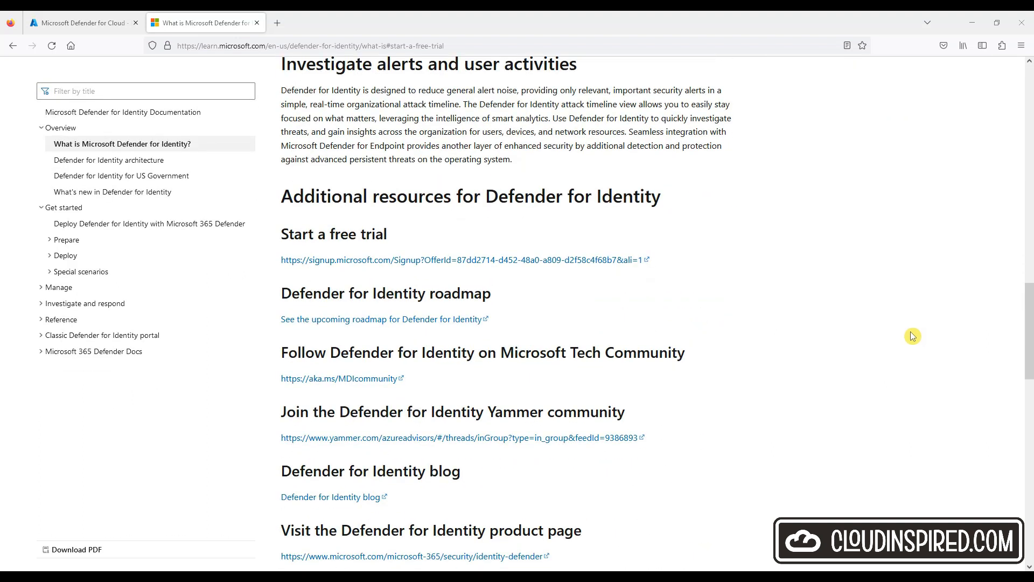
left_click(461, 259)
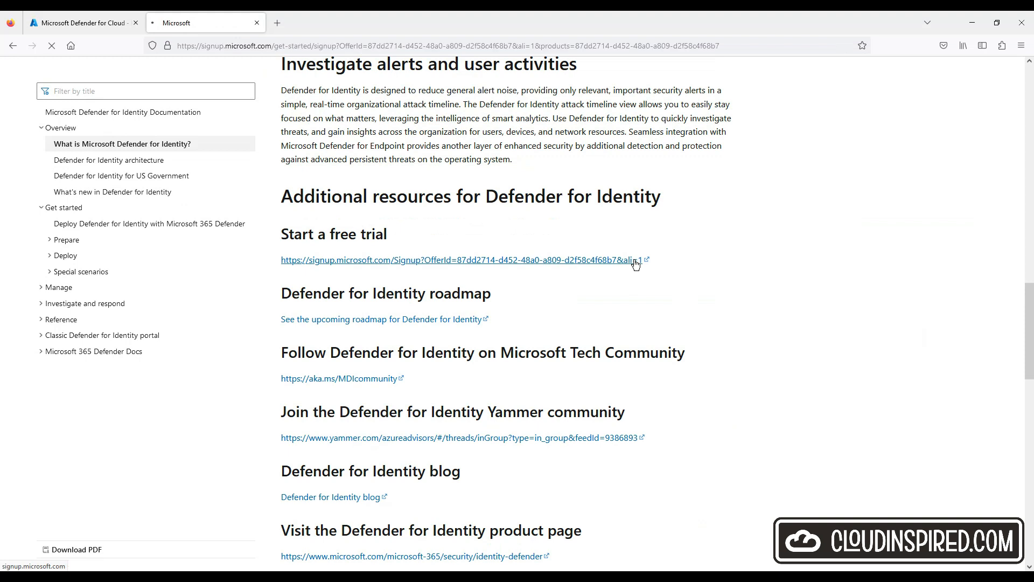
left_click(460, 259)
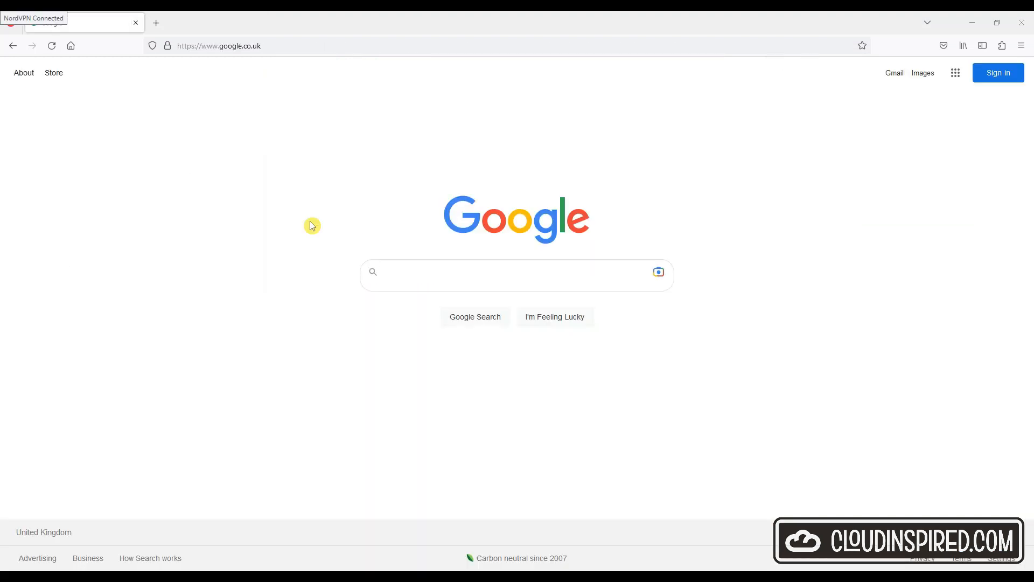
left_click(217, 45)
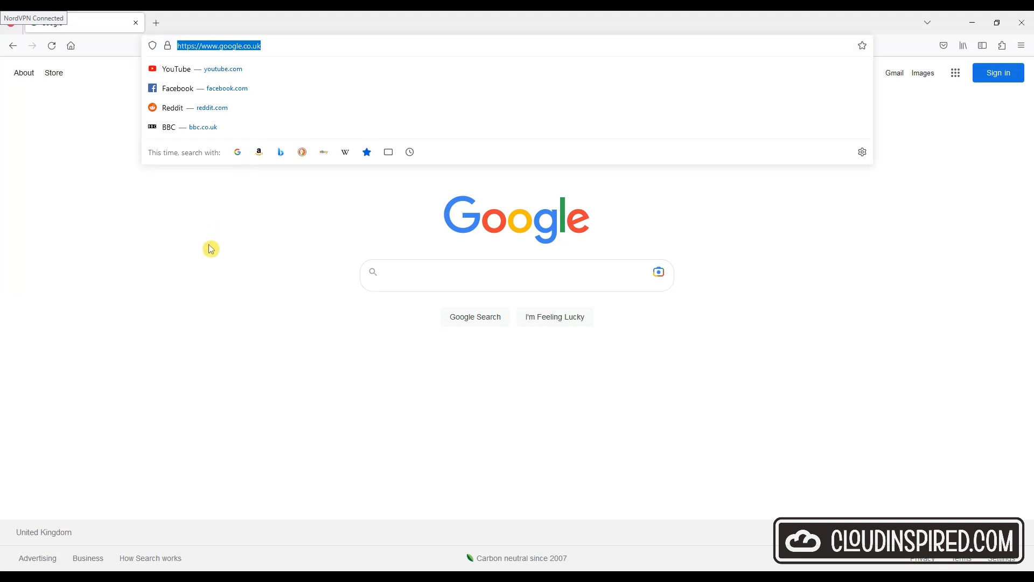
left_click(997, 73)
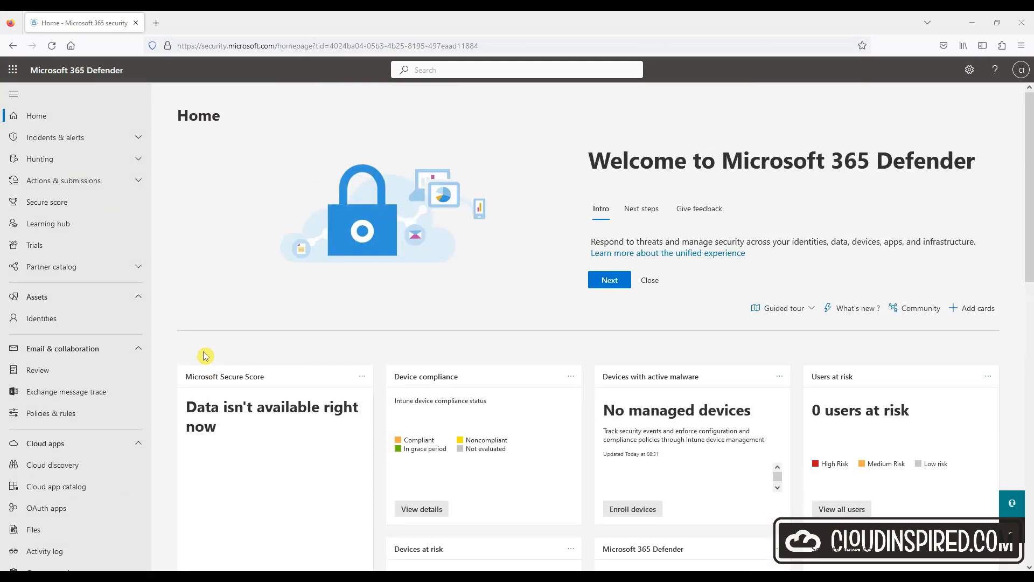
Step: Open the Defender portal Settings page, then switch to the Remote Desktop server session
left_click(39, 500)
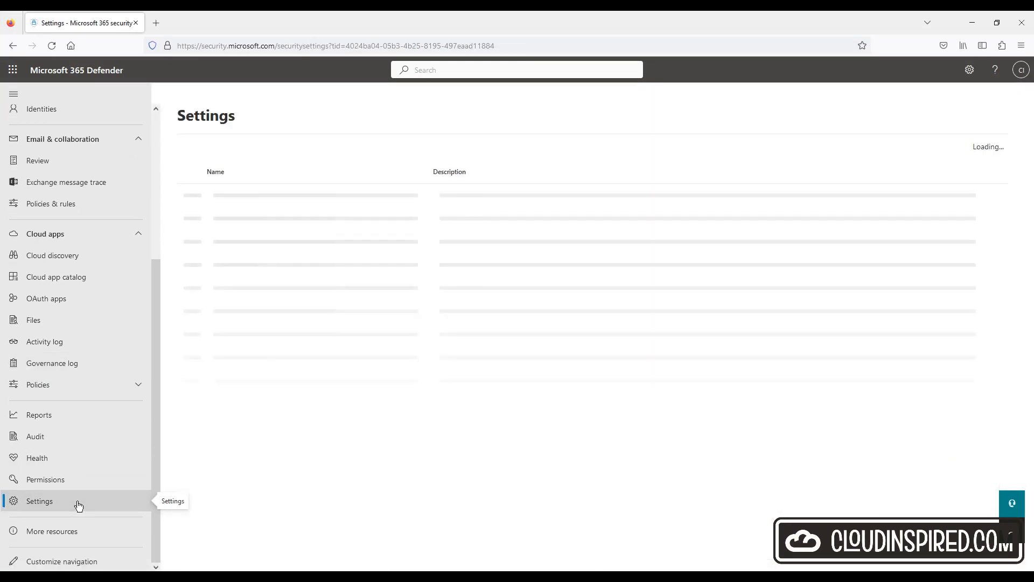
left_click(41, 109)
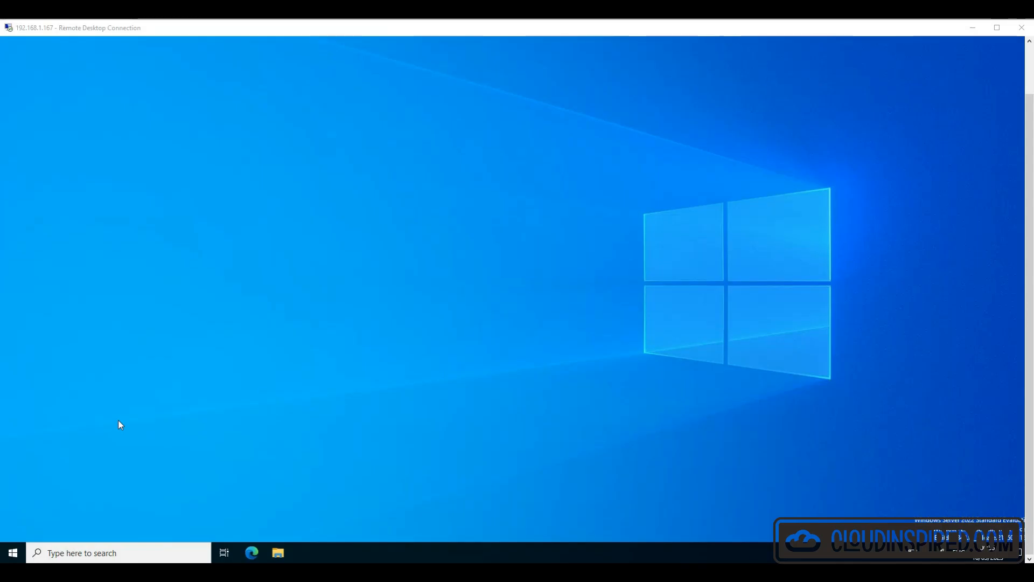
Step: Link the 'DC Defender for Identity' GPO to Domain Controllers and choose Edit
left_click(11, 553)
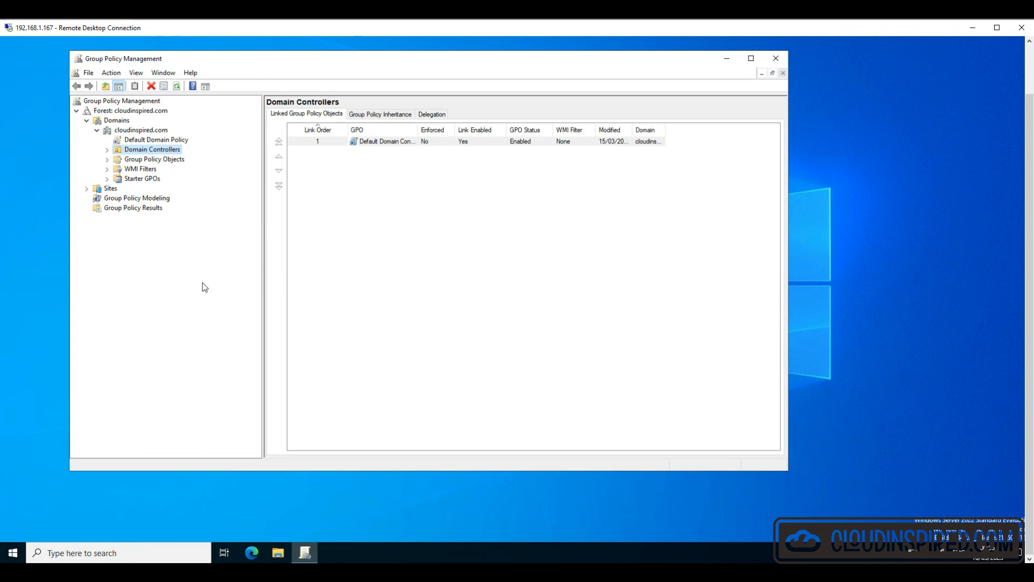
mouse_move(231, 246)
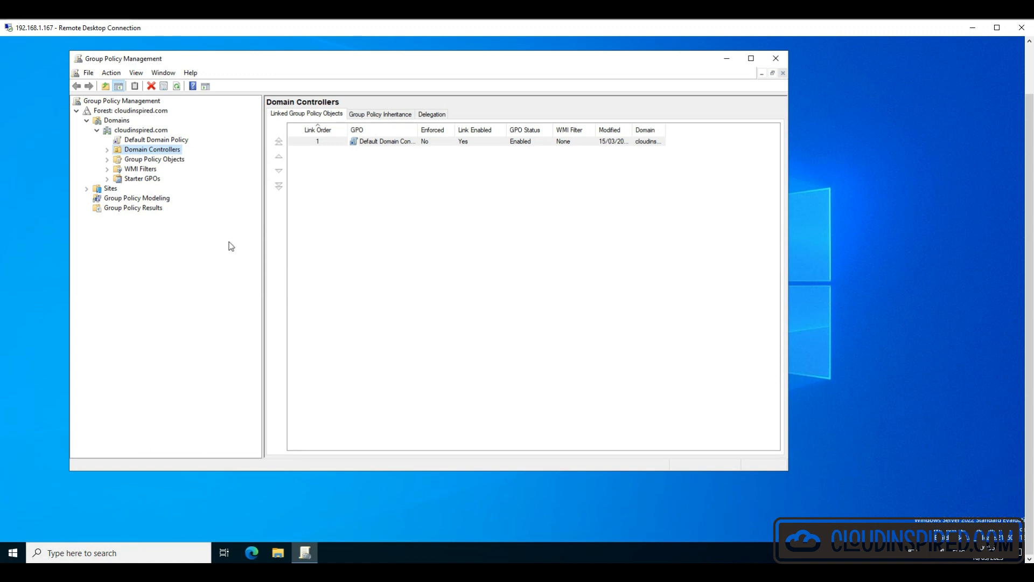
left_click(107, 149)
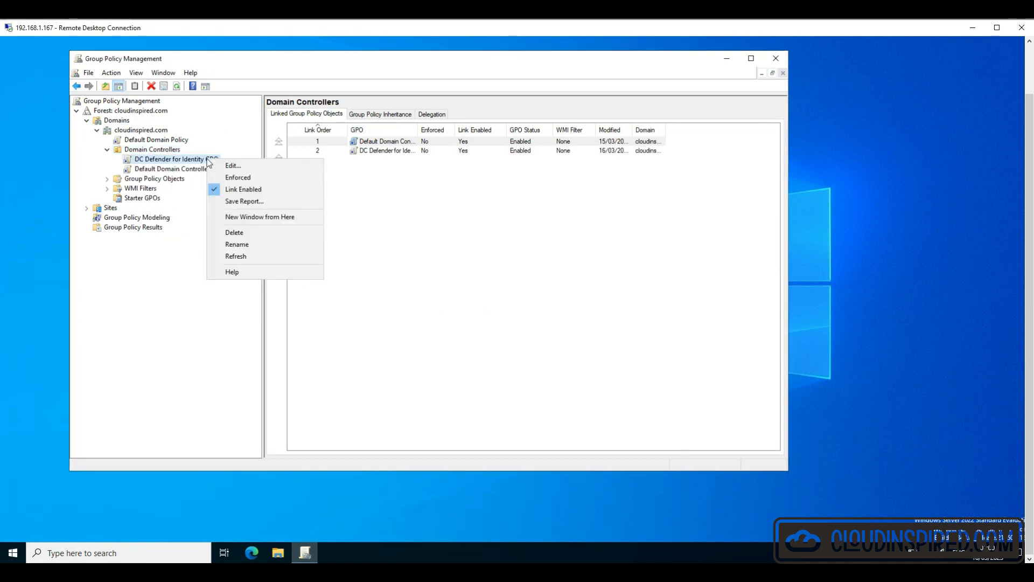
left_click(232, 166)
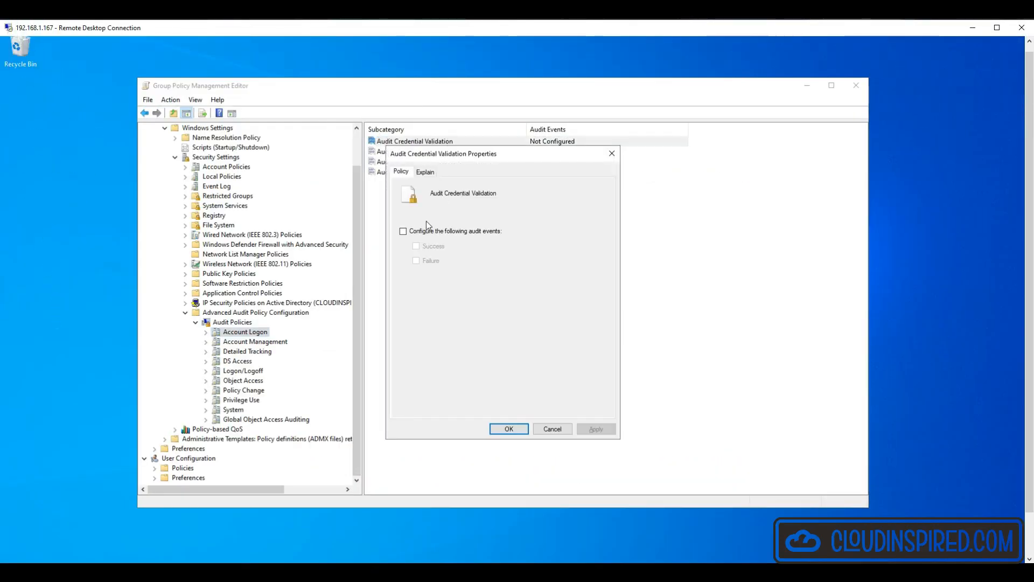
Step: Audit success and failure for computer, distribution group, security group and user account management
left_click(402, 231)
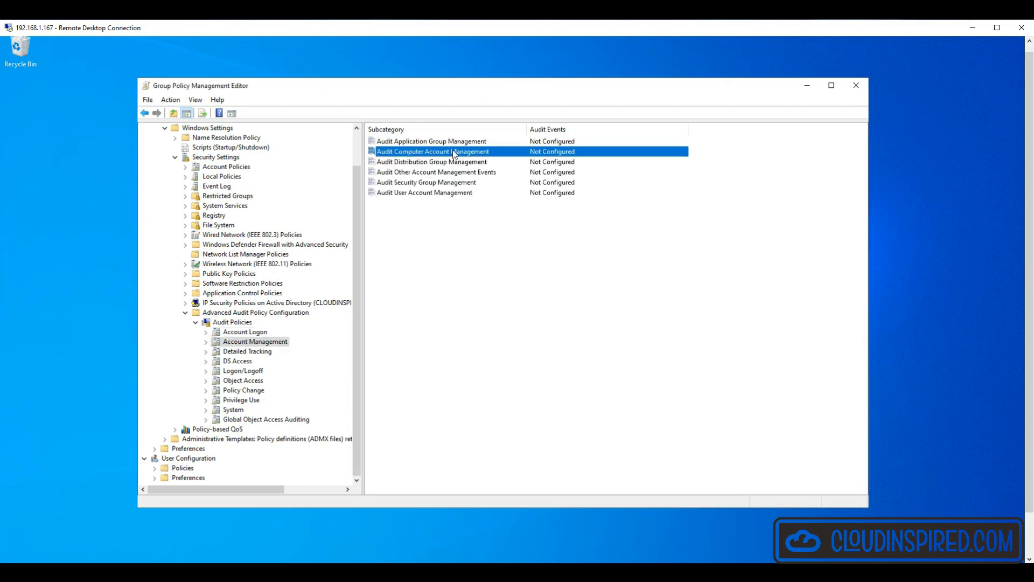
double_click(433, 151)
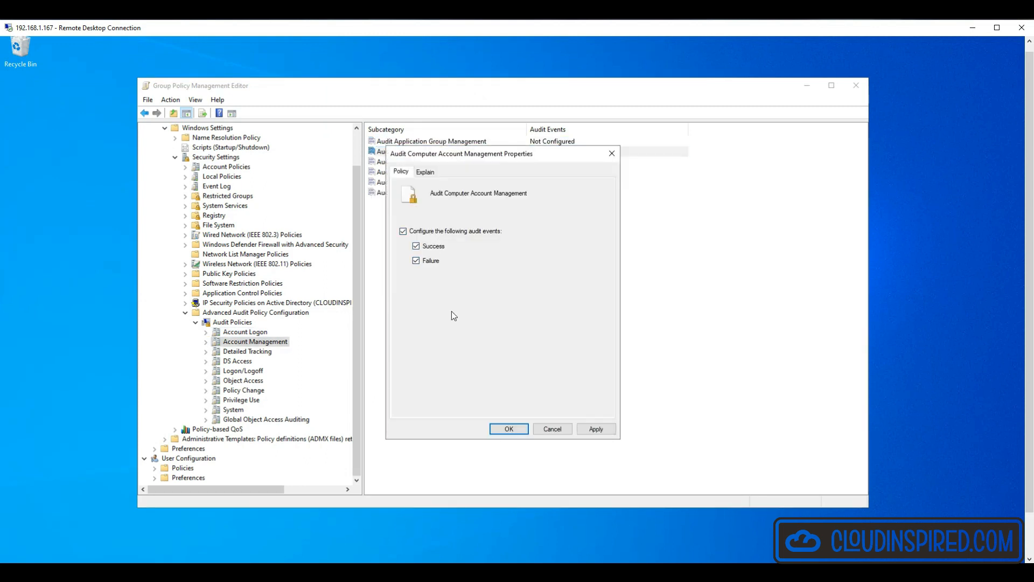
left_click(508, 429)
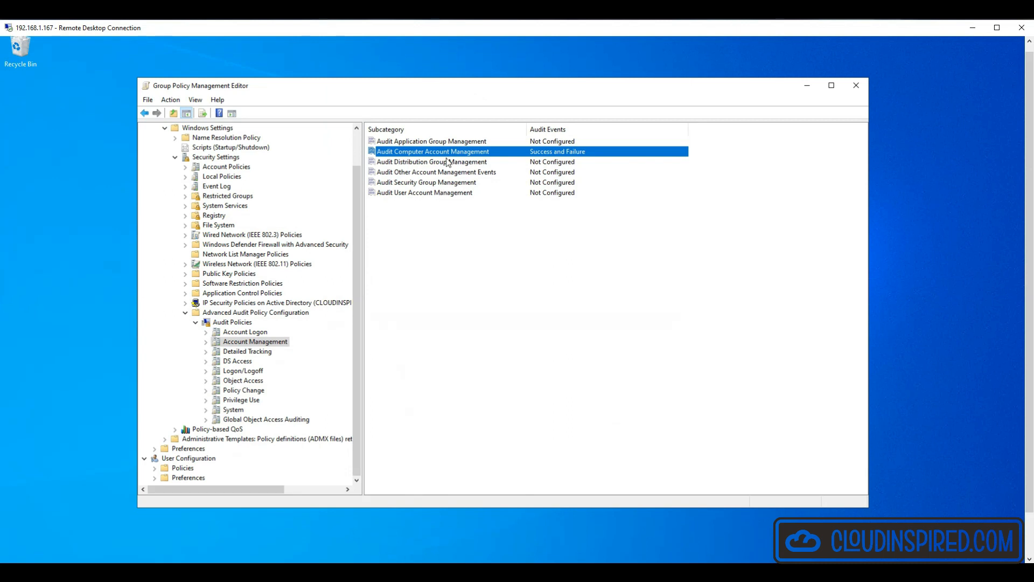
double_click(432, 162)
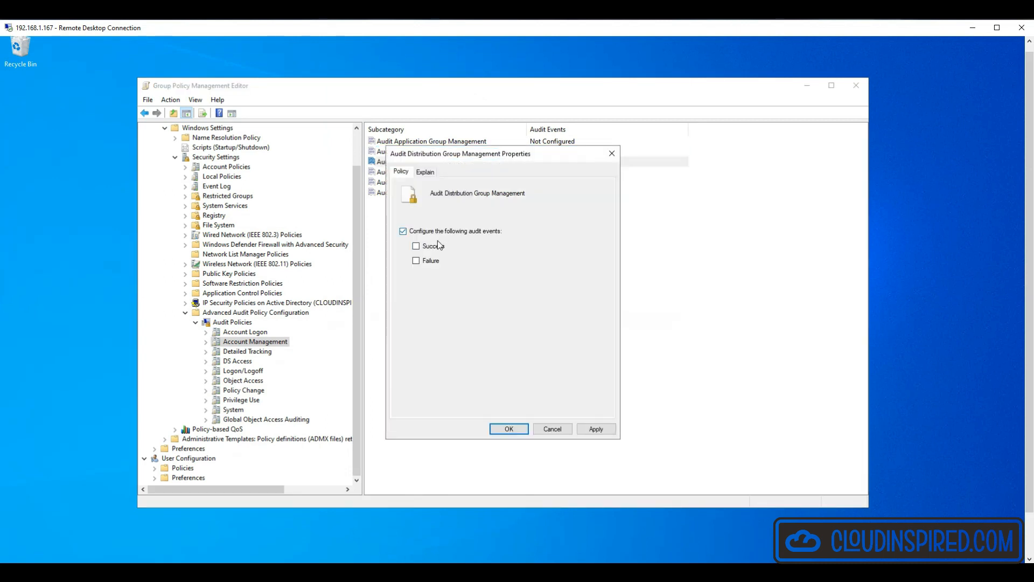
left_click(508, 428)
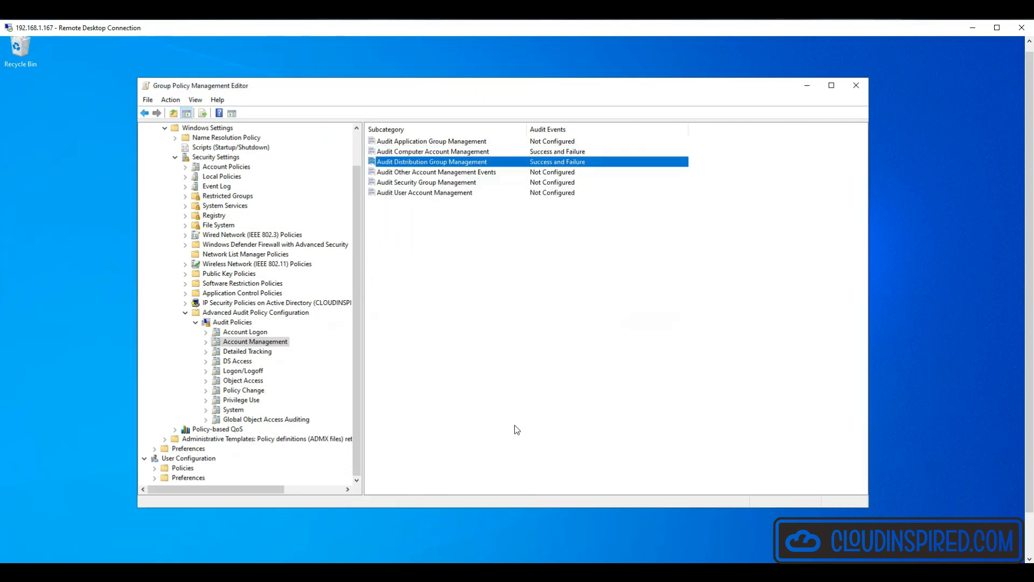
double_click(426, 182)
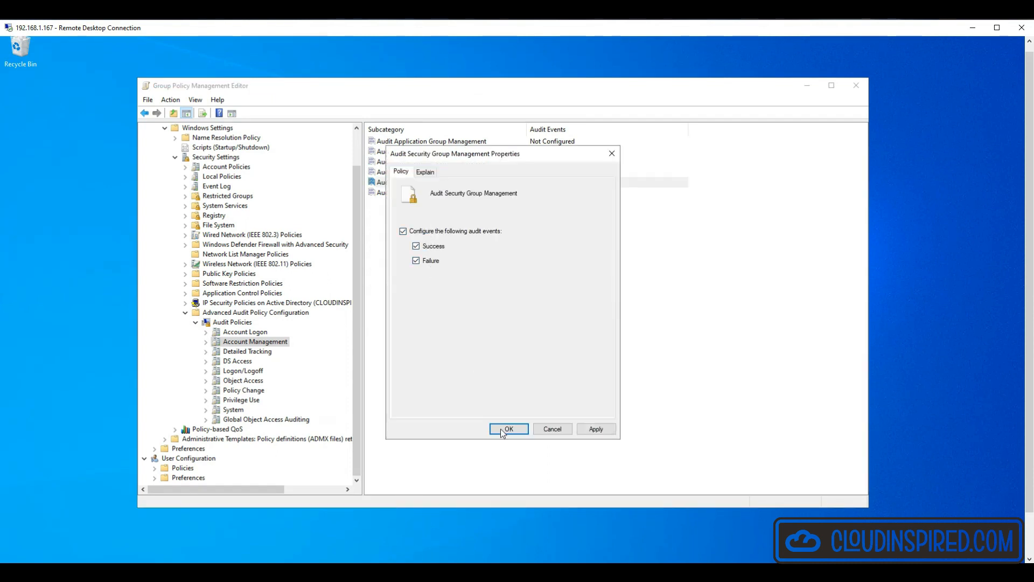
left_click(508, 429)
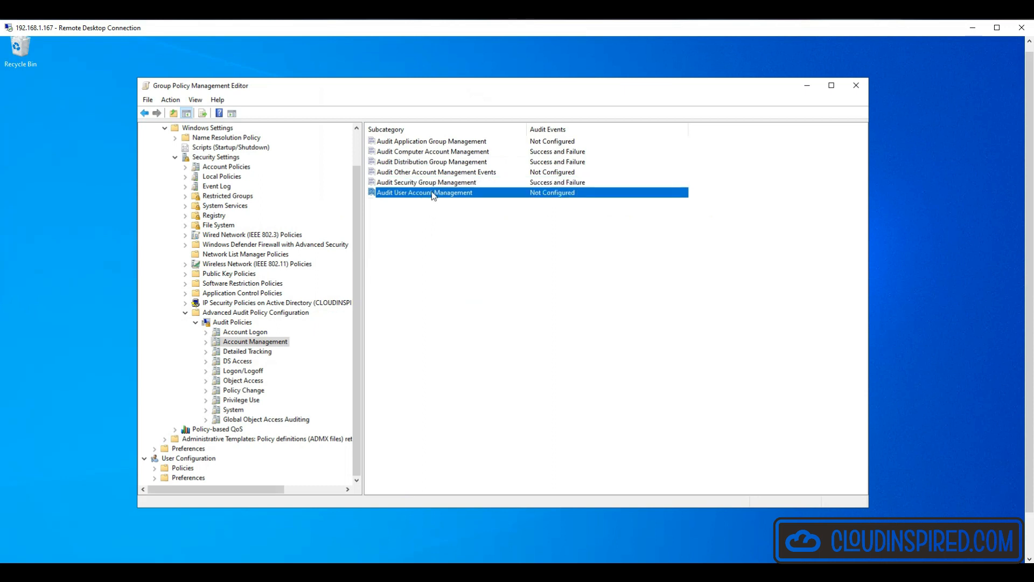
double_click(424, 192)
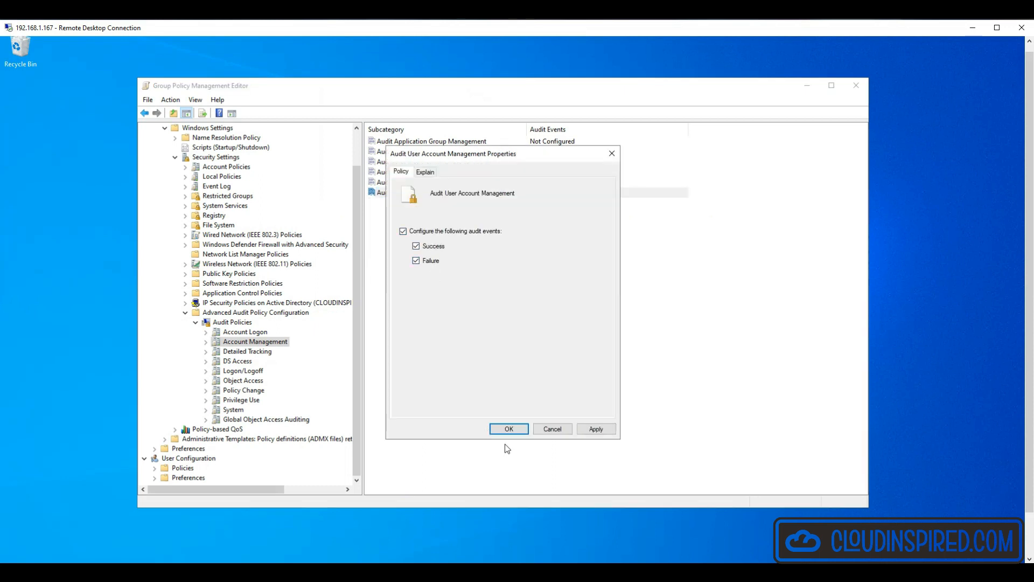
left_click(508, 429)
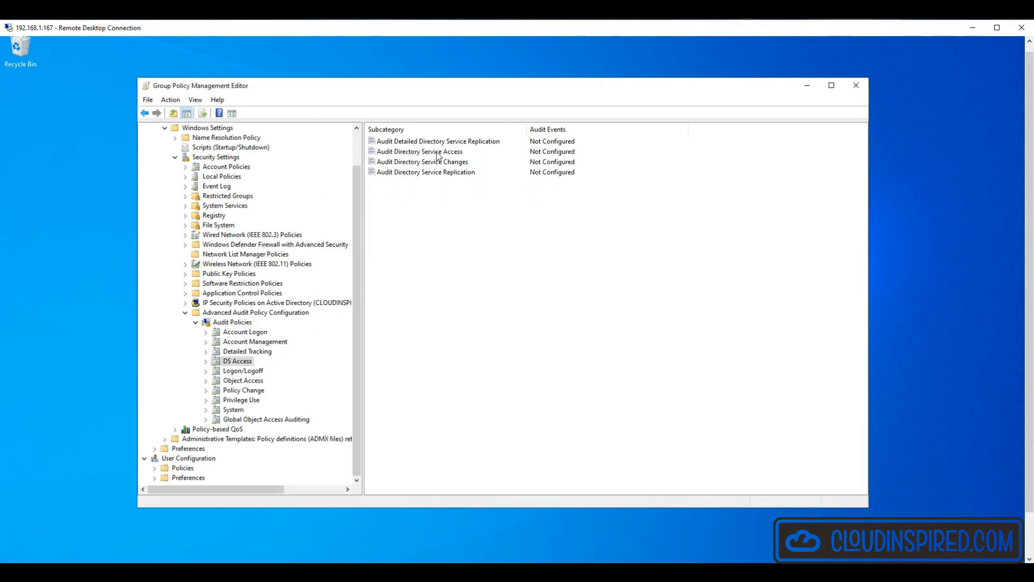
Step: Audit Directory Service Changes for success and failure, then open Audit Security System Extension
double_click(419, 150)
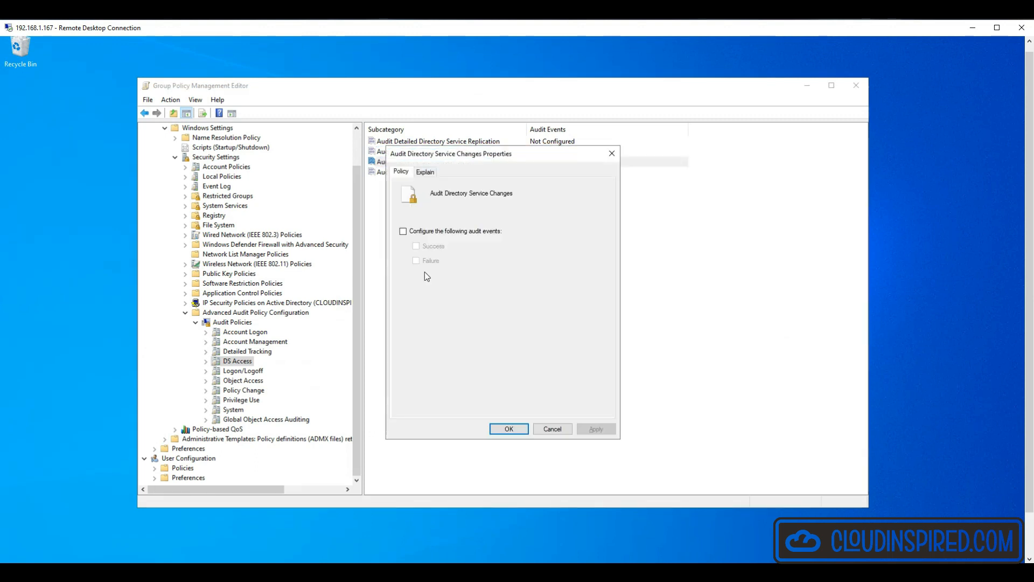
left_click(403, 231)
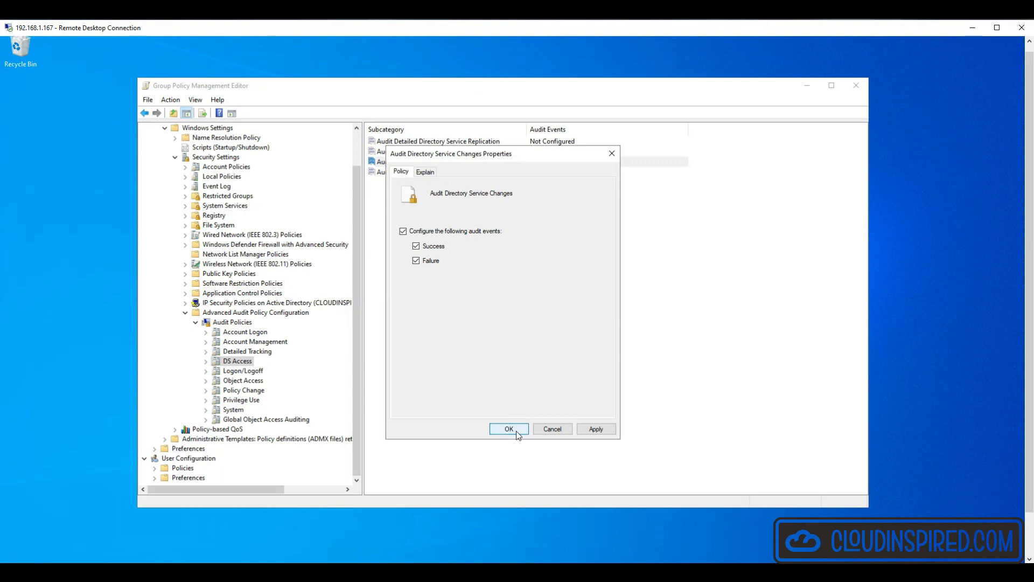
left_click(508, 429)
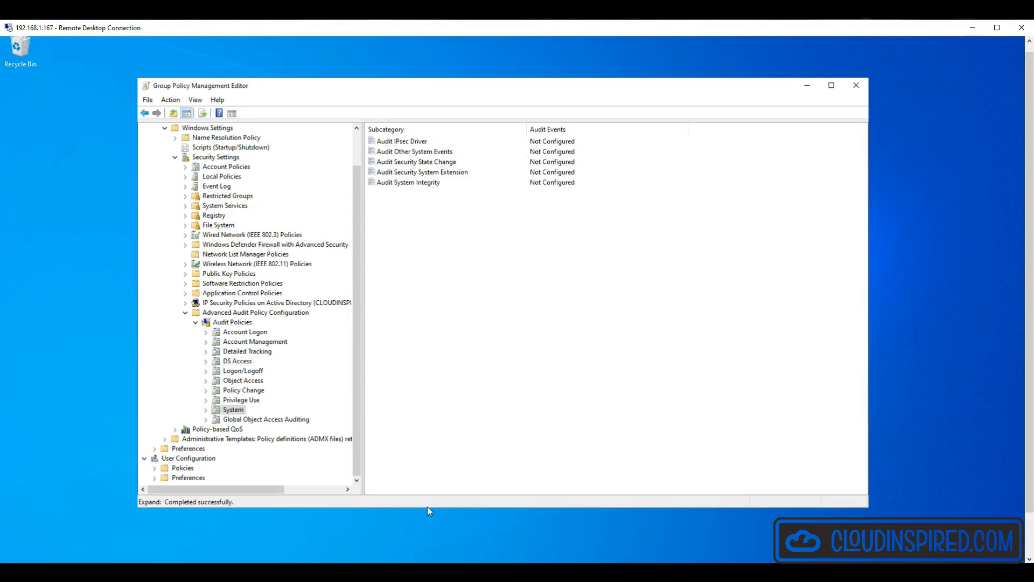
left_click(422, 171)
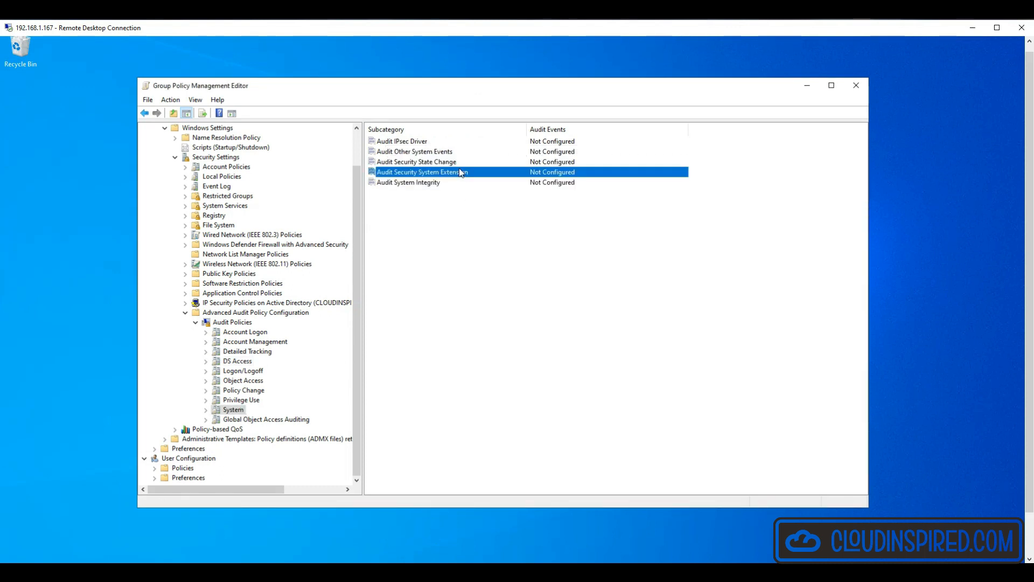
double_click(422, 171)
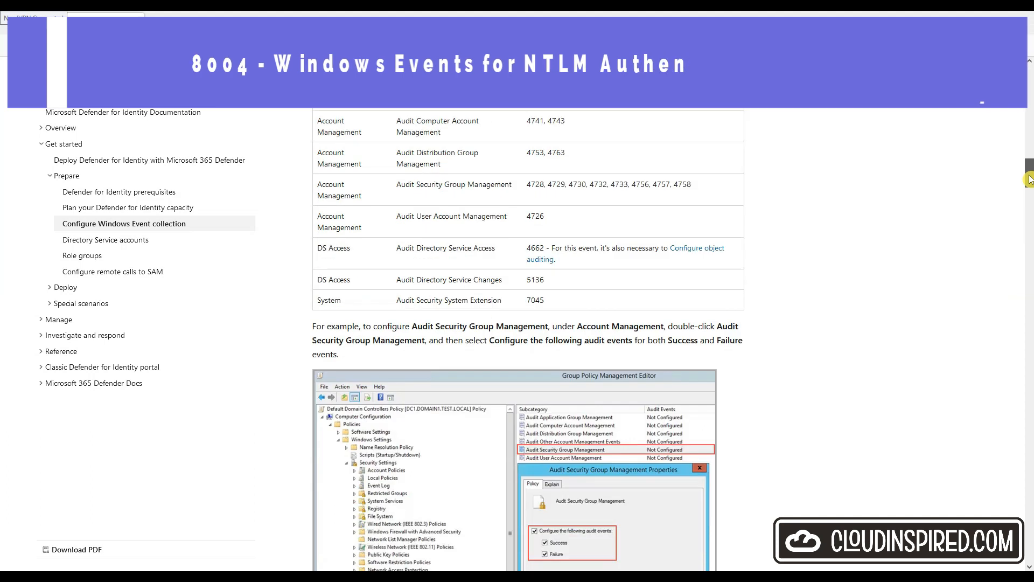
Step: Scroll the event collection article down to the Restrict NTLM policy table
scroll("down", 3)
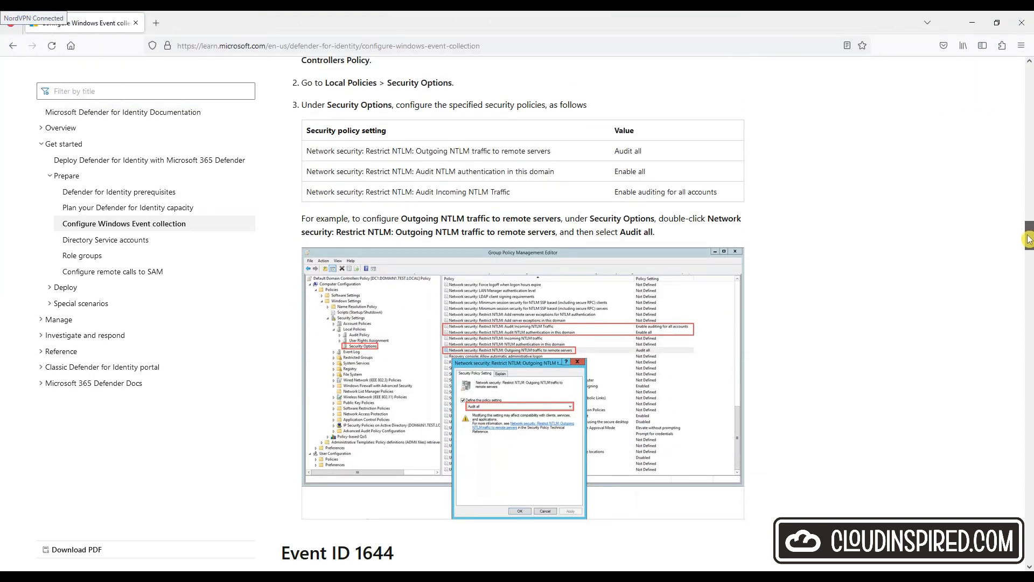
mouse_move(927, 250)
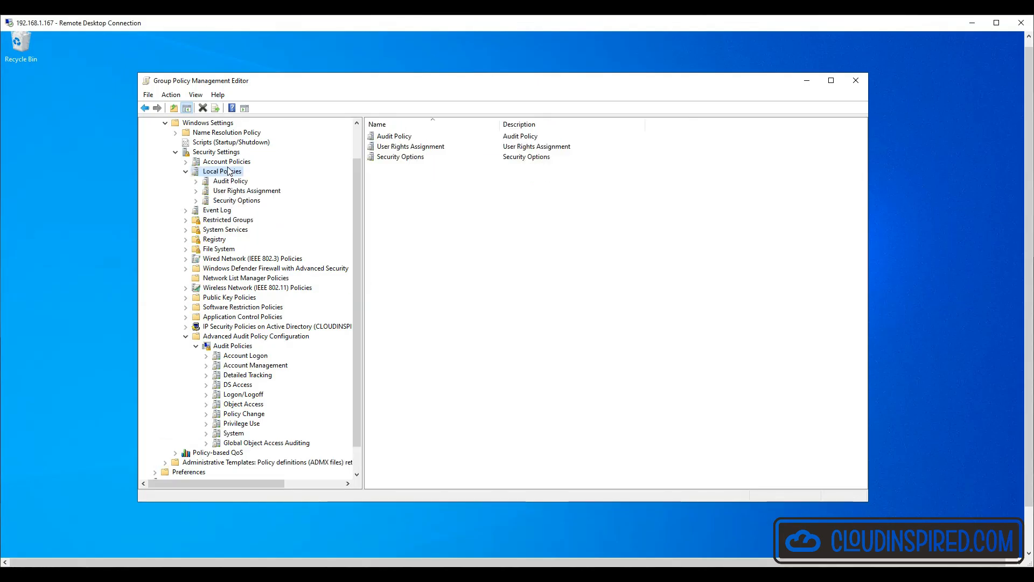
Step: In Security Options, set Outgoing NTLM traffic to Audit all and domain NTLM auditing to Enable all
left_click(236, 200)
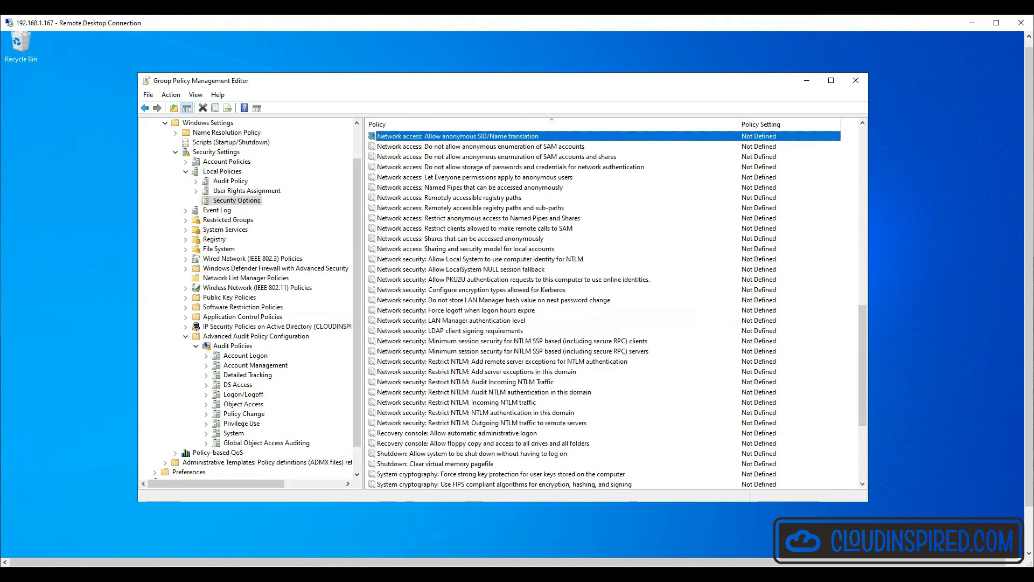
mouse_move(511, 426)
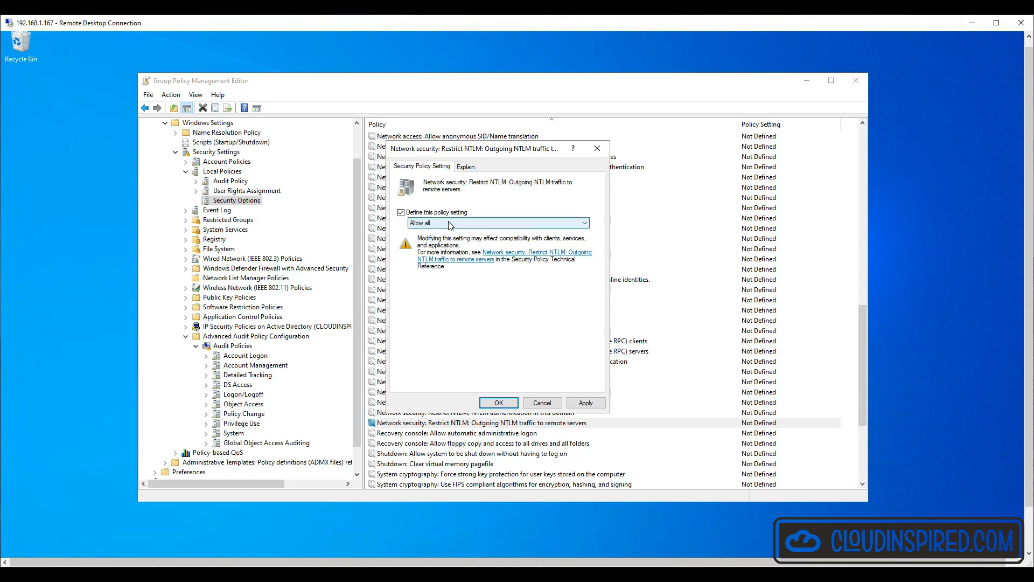
left_click(496, 222)
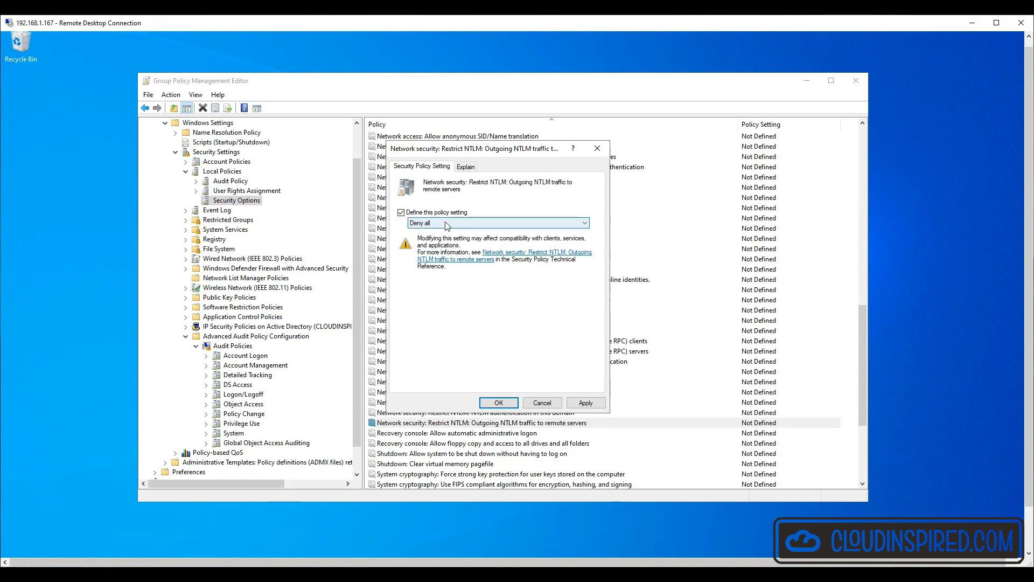
left_click(498, 223)
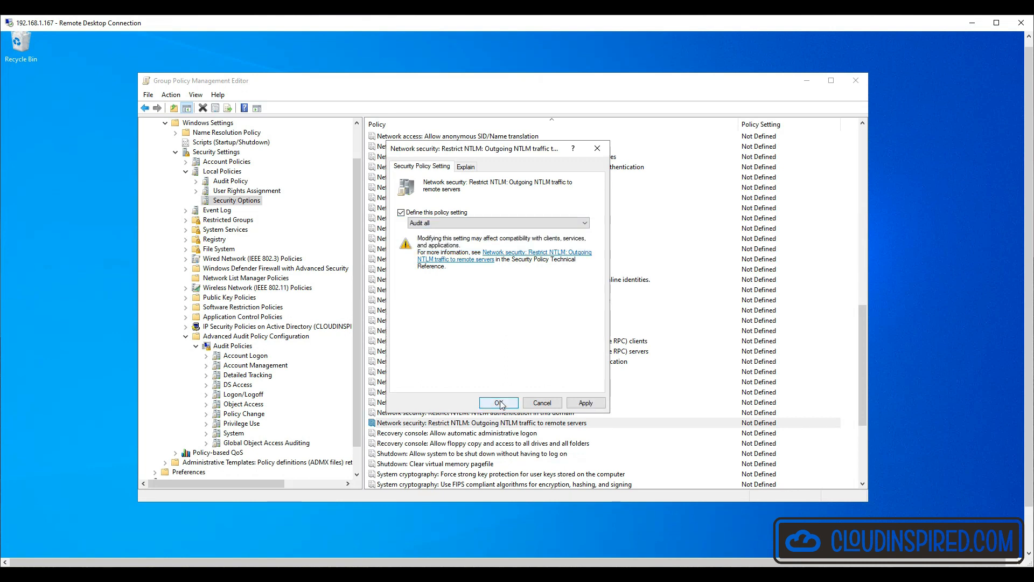
left_click(497, 402)
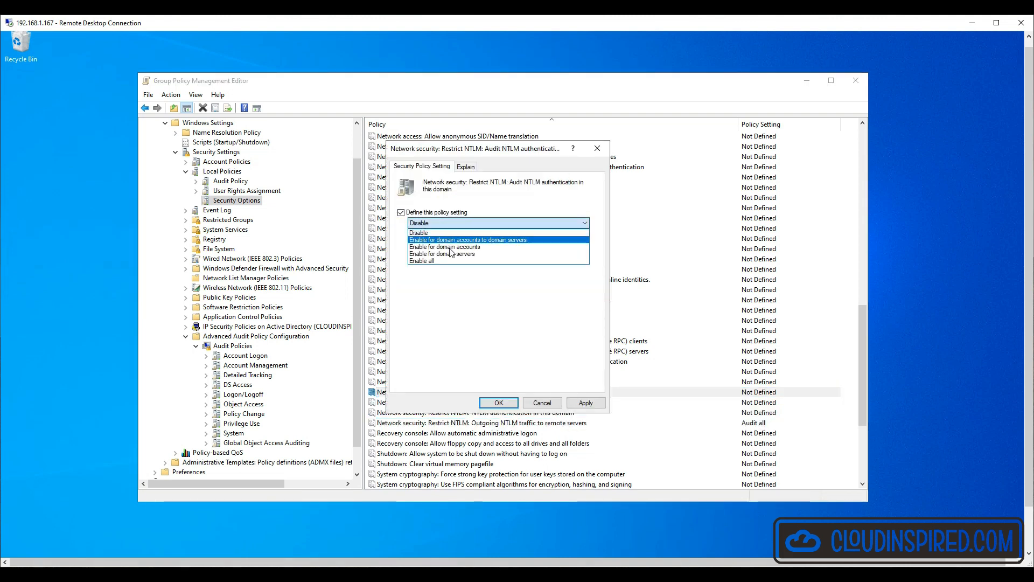
left_click(420, 260)
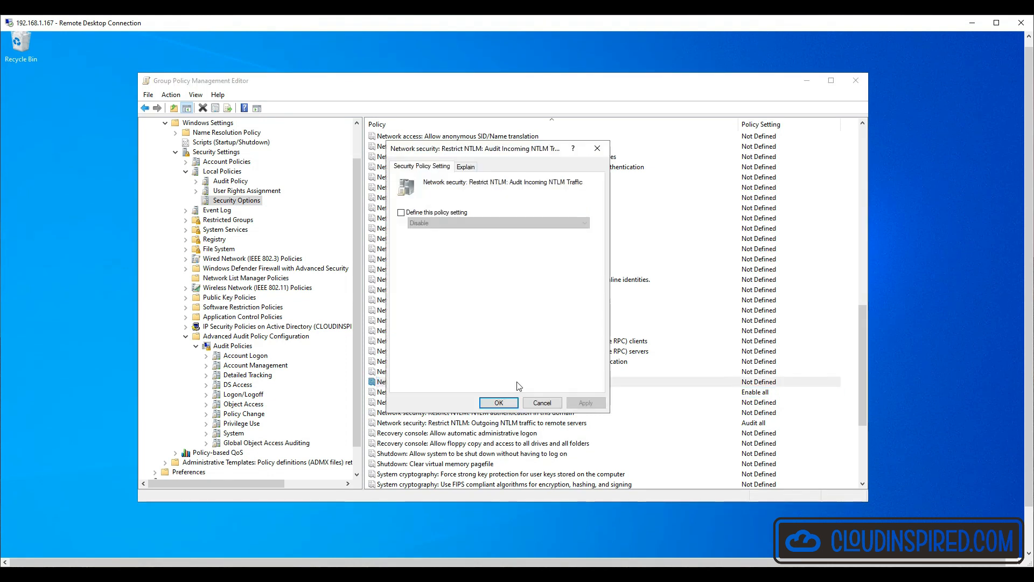
left_click(400, 211)
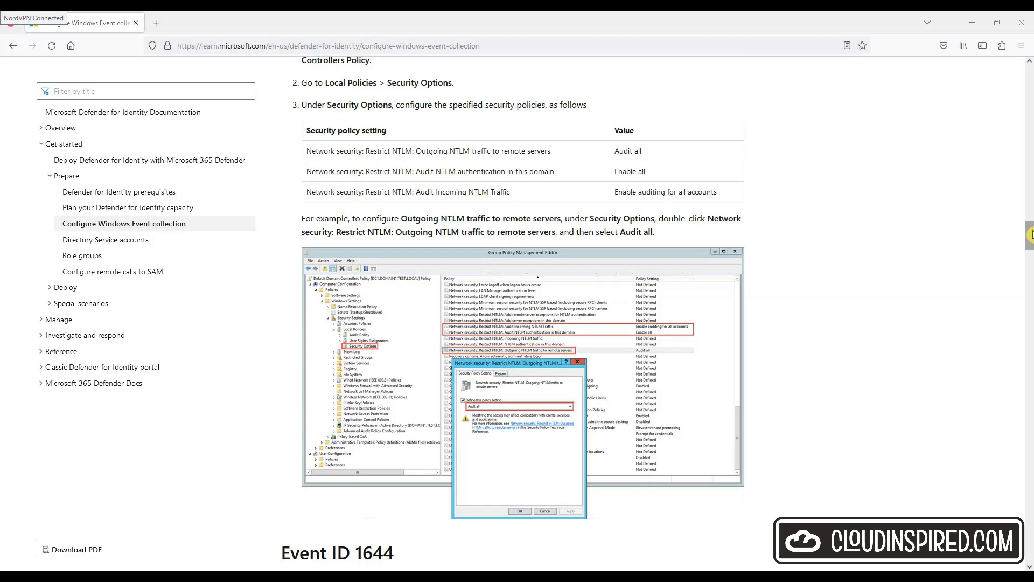
Step: Scroll the guide down to the Event ID 1644 heading
scroll("down", 3)
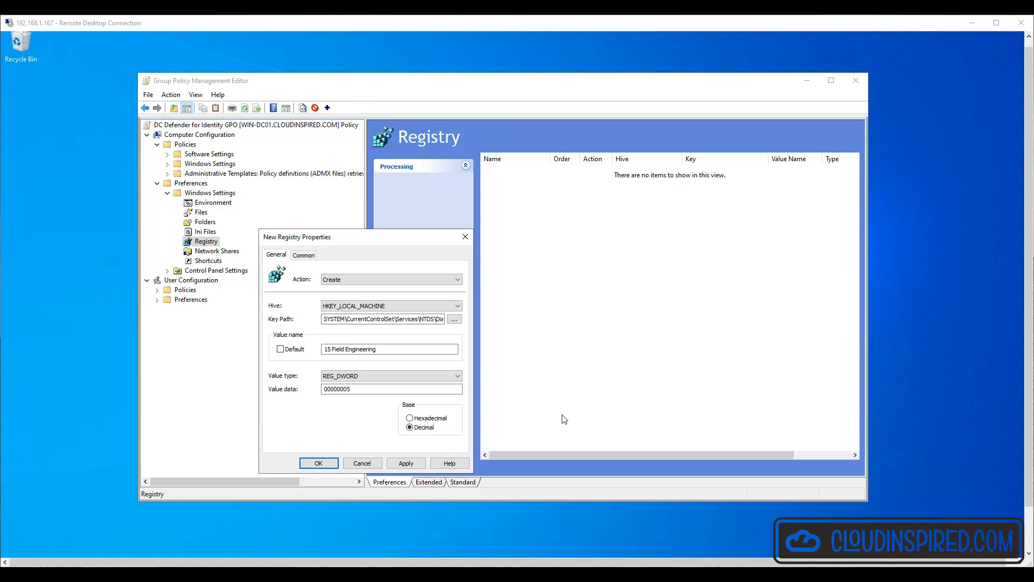
Step: Save the '15 Field Engineering' registry item and create the 'Expensive Search' registry item with Action Create
left_click(318, 462)
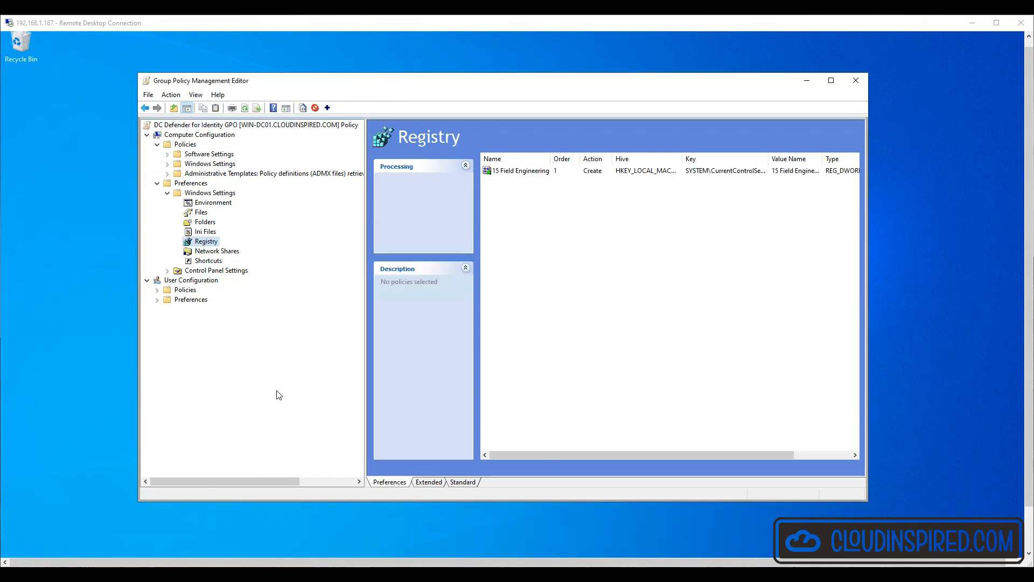
right_click(206, 241)
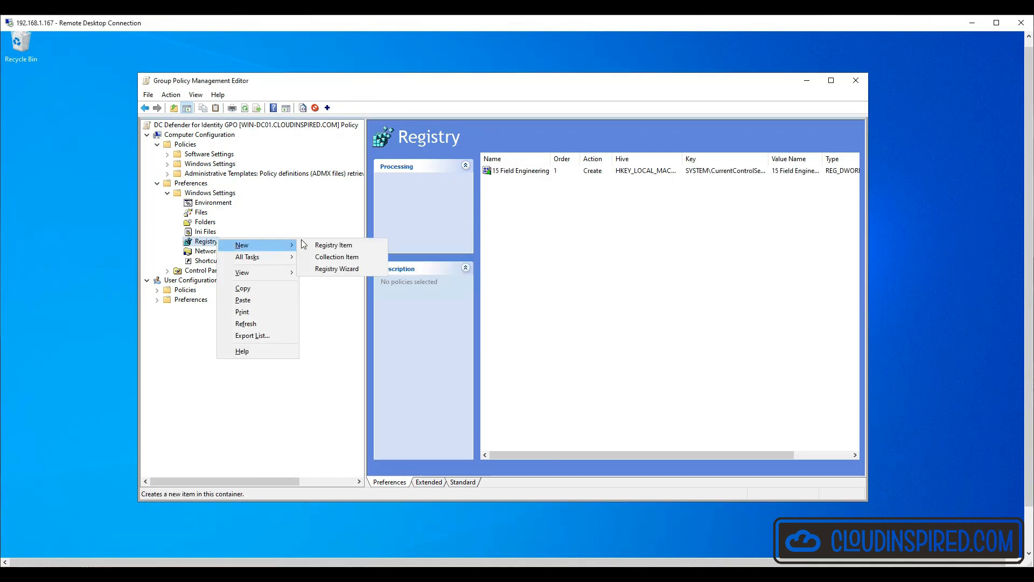
left_click(333, 245)
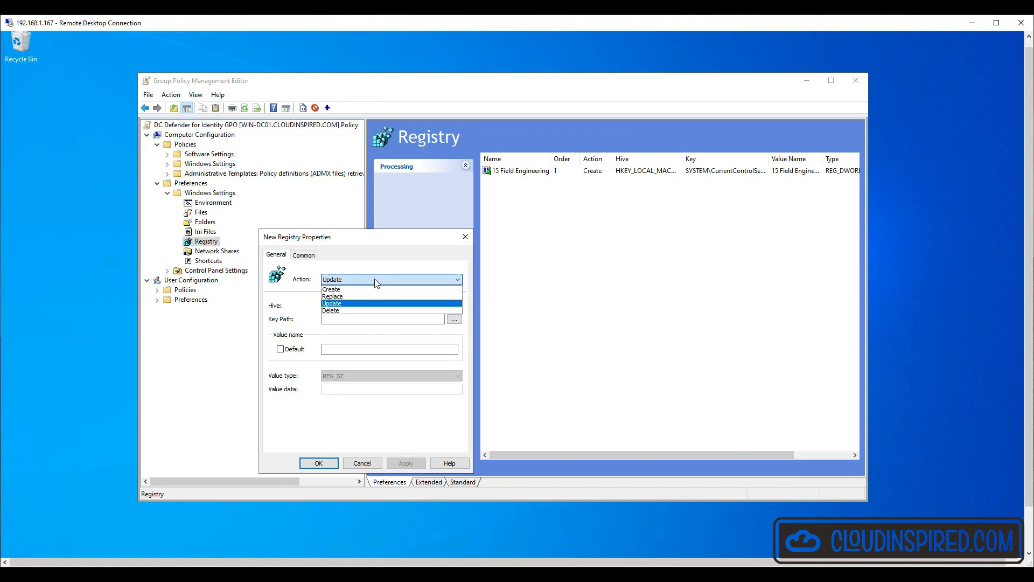
left_click(330, 289)
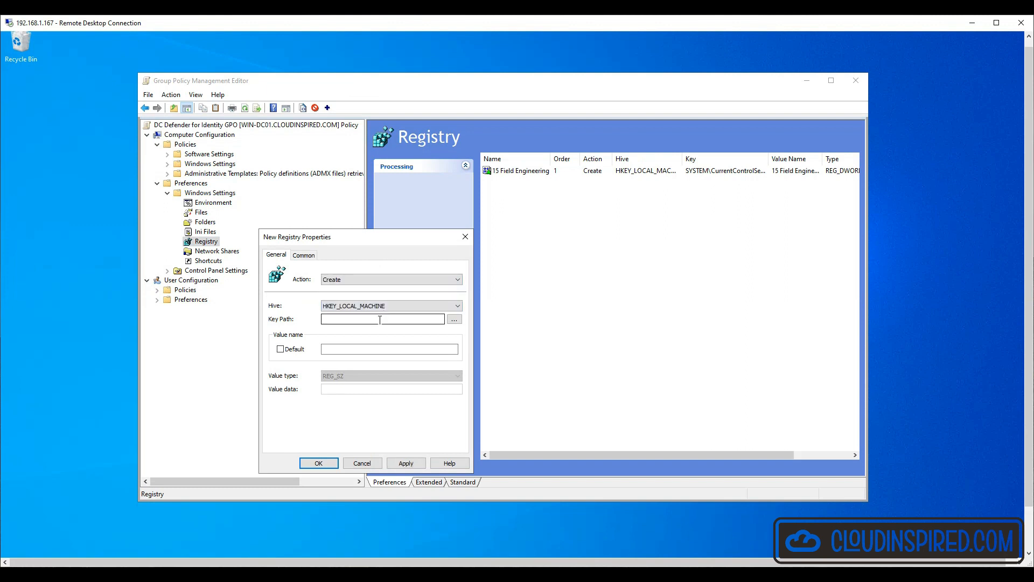
left_click(319, 462)
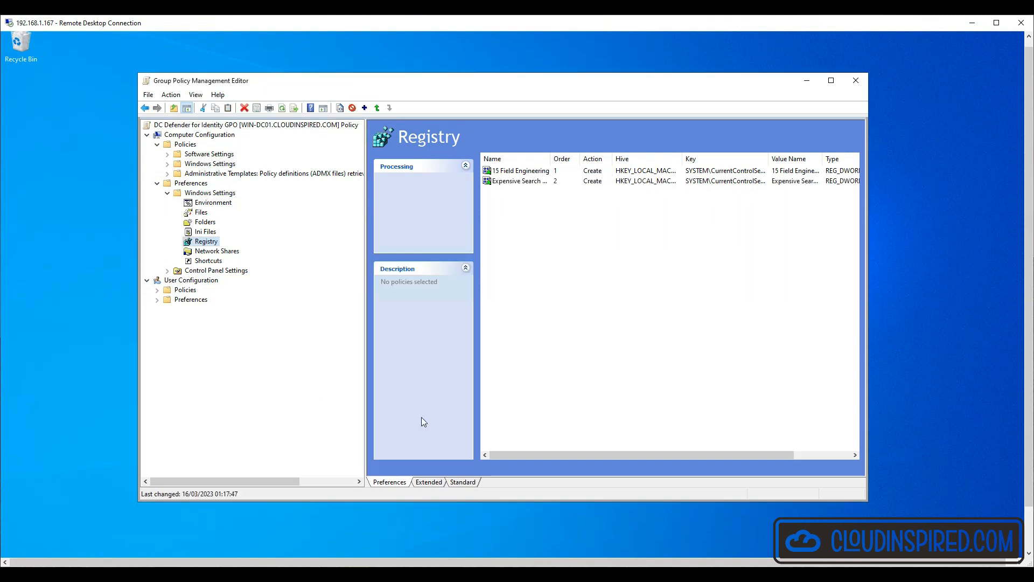
right_click(205, 241)
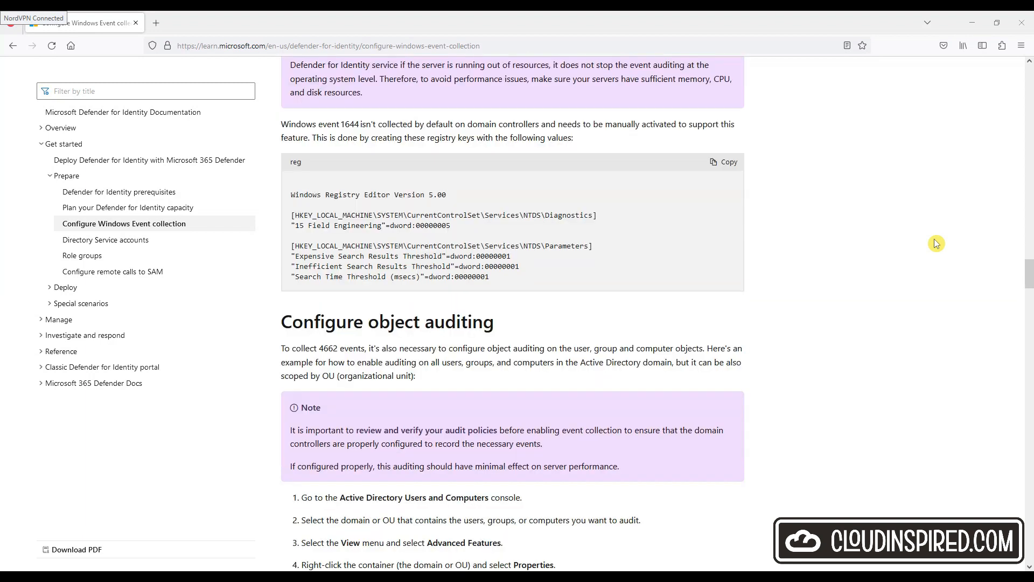
Step: Scroll the Microsoft Learn article to the Configure object auditing section
scroll("down", 3)
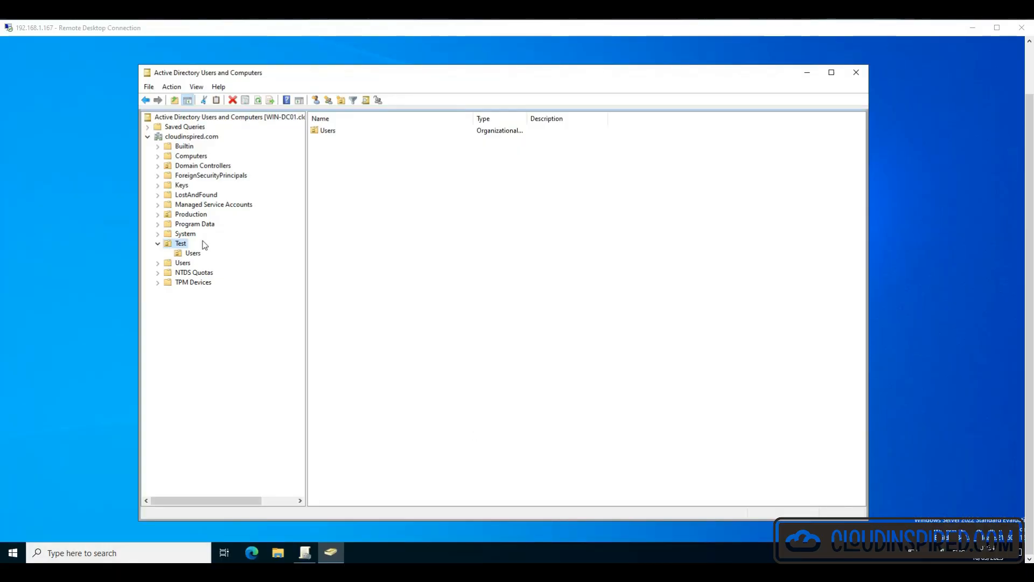
Step: Open the Test OU's advanced security auditing entries and begin a new entry
right_click(180, 243)
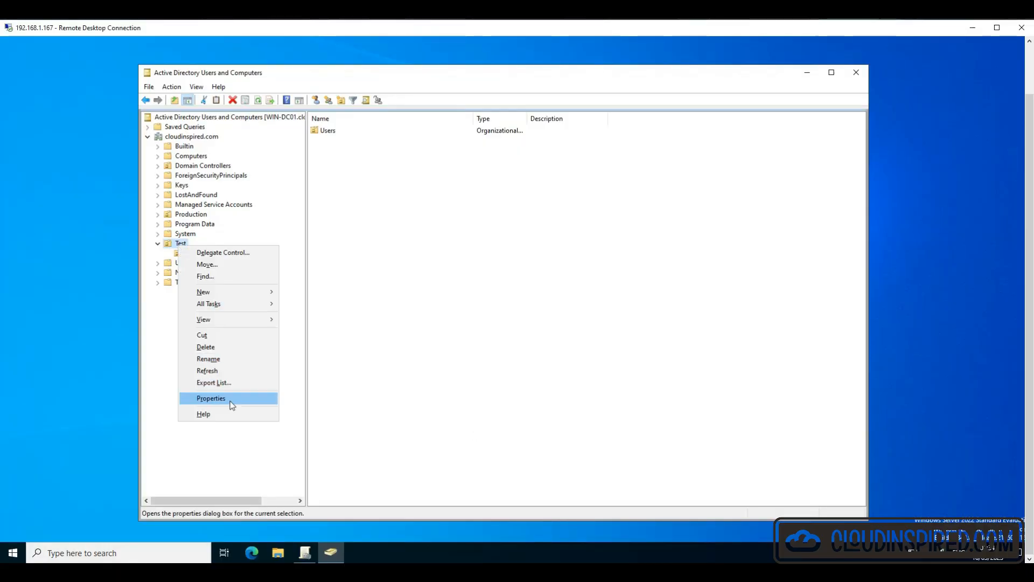
left_click(211, 397)
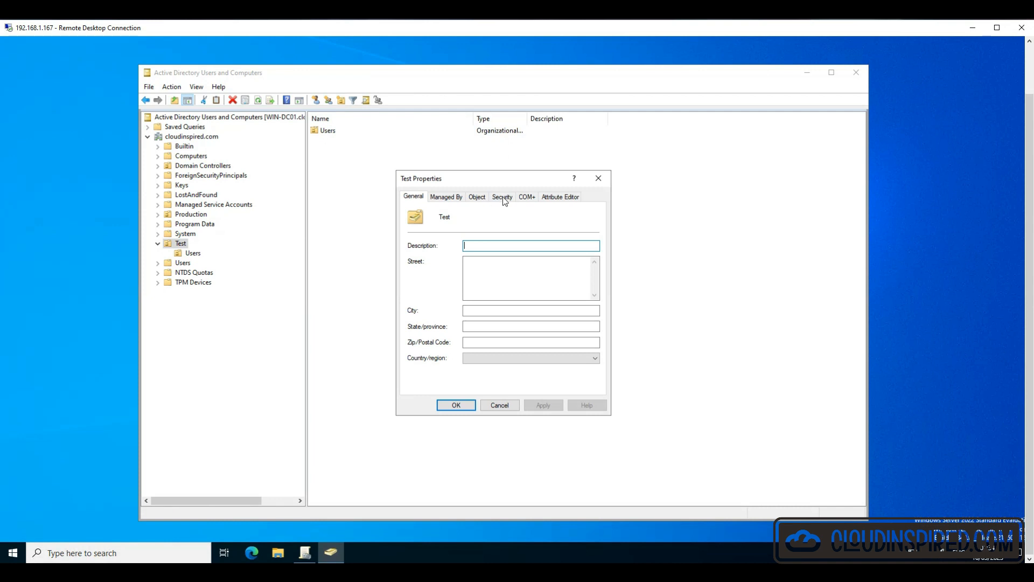
left_click(502, 196)
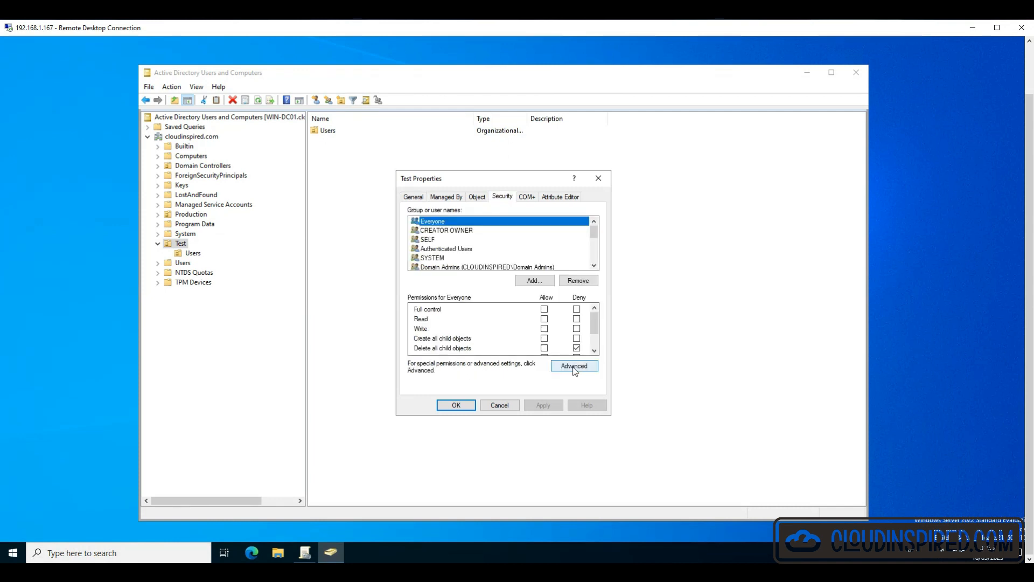
left_click(573, 365)
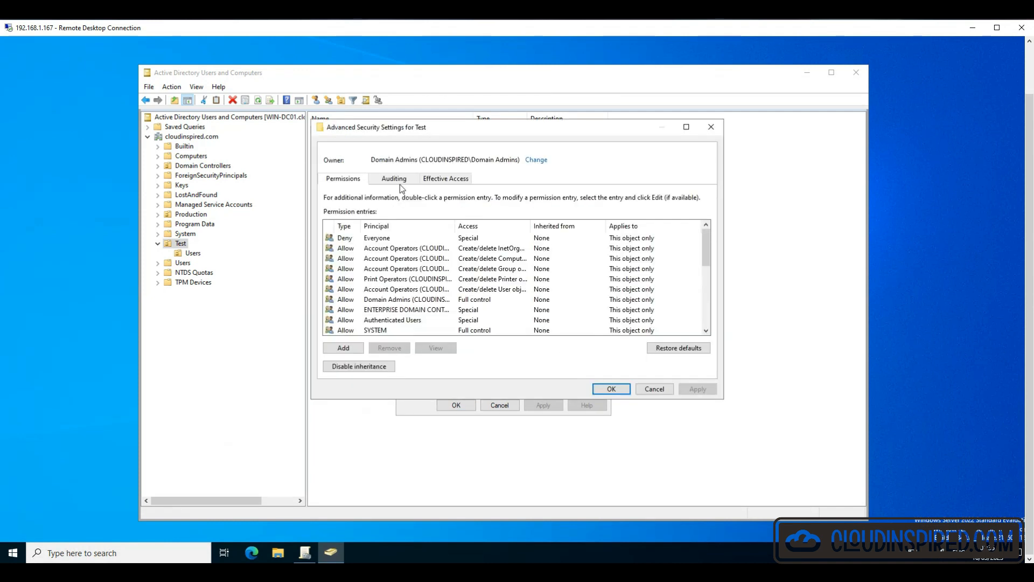
left_click(393, 178)
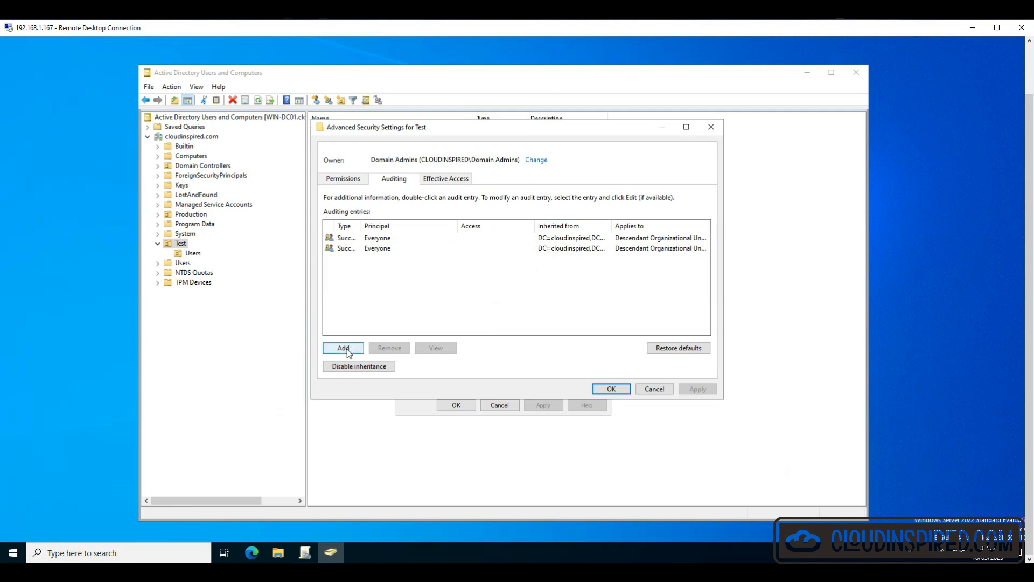
left_click(343, 348)
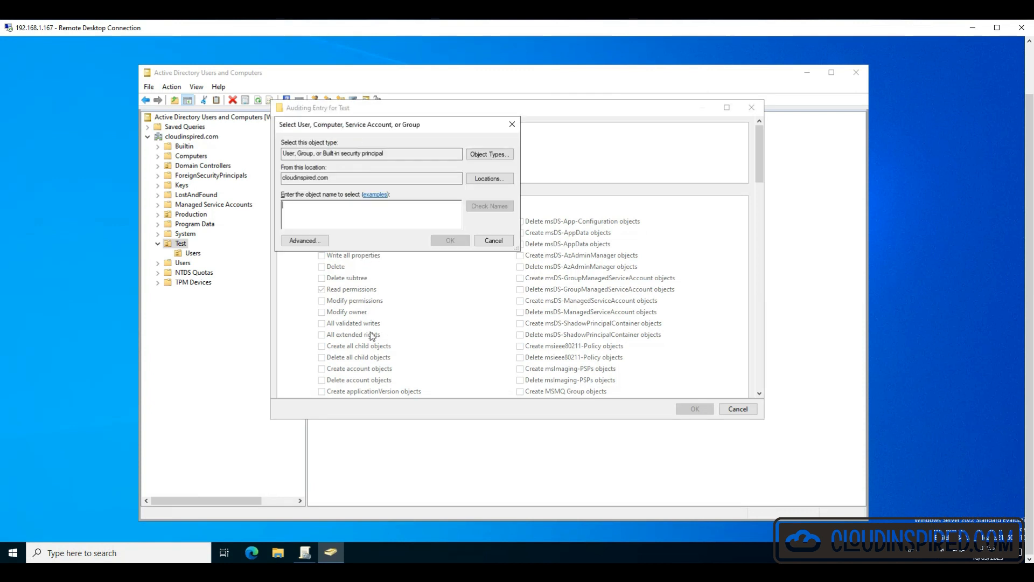
Step: Audit Everyone on descendant User objects, excluding full control, list contents and read properties
type("everyone")
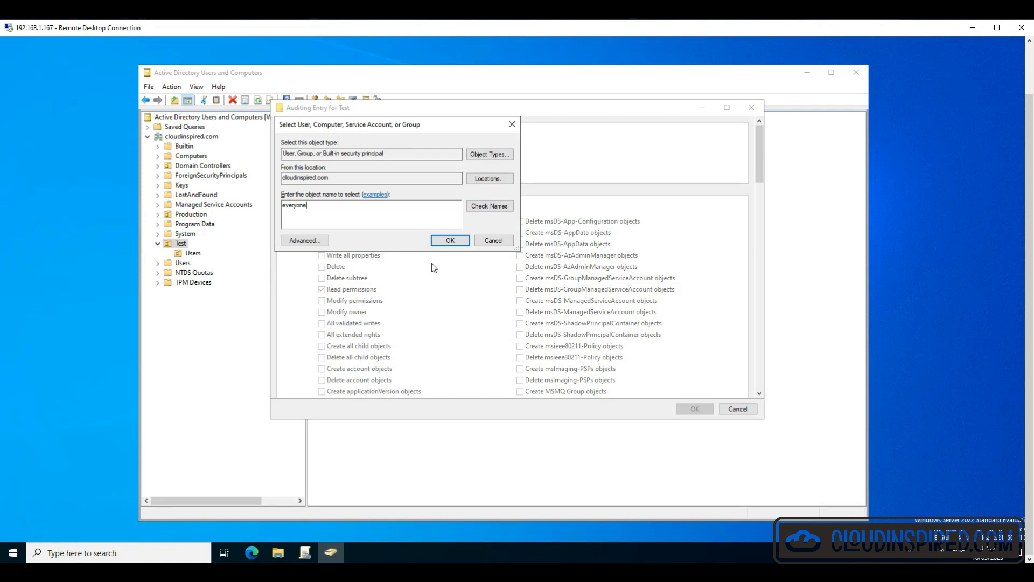
left_click(449, 240)
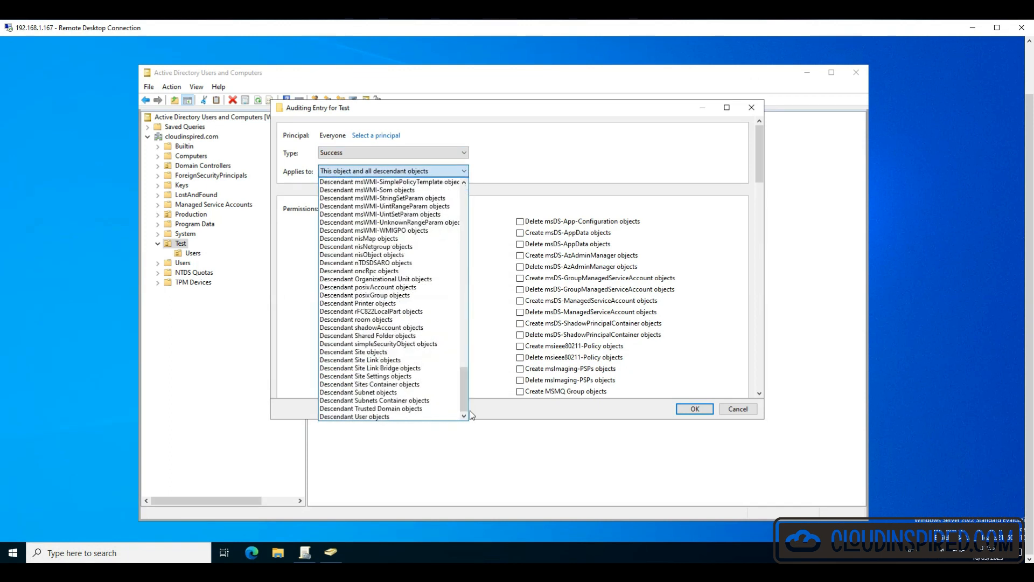
left_click(354, 416)
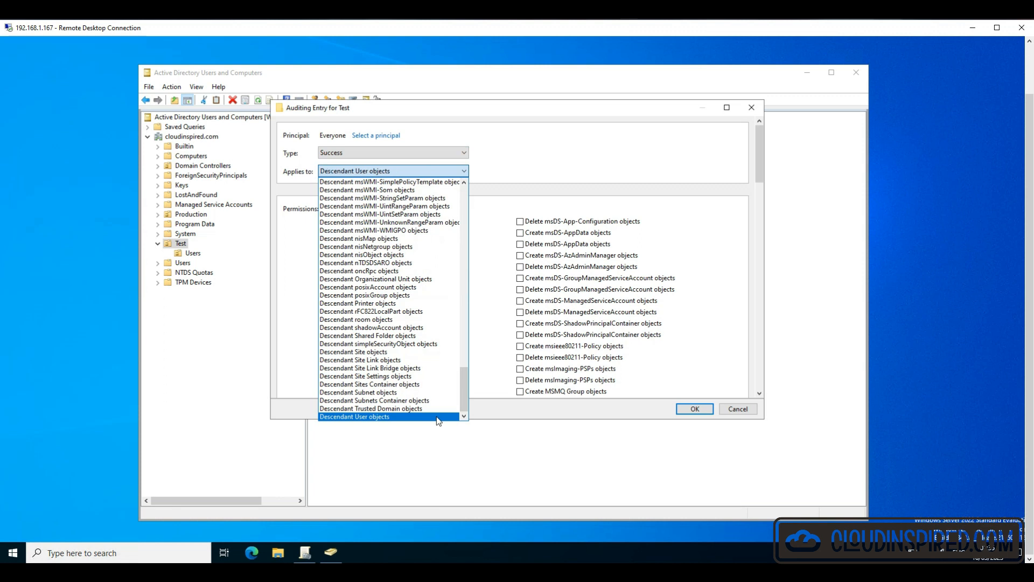
left_click(354, 416)
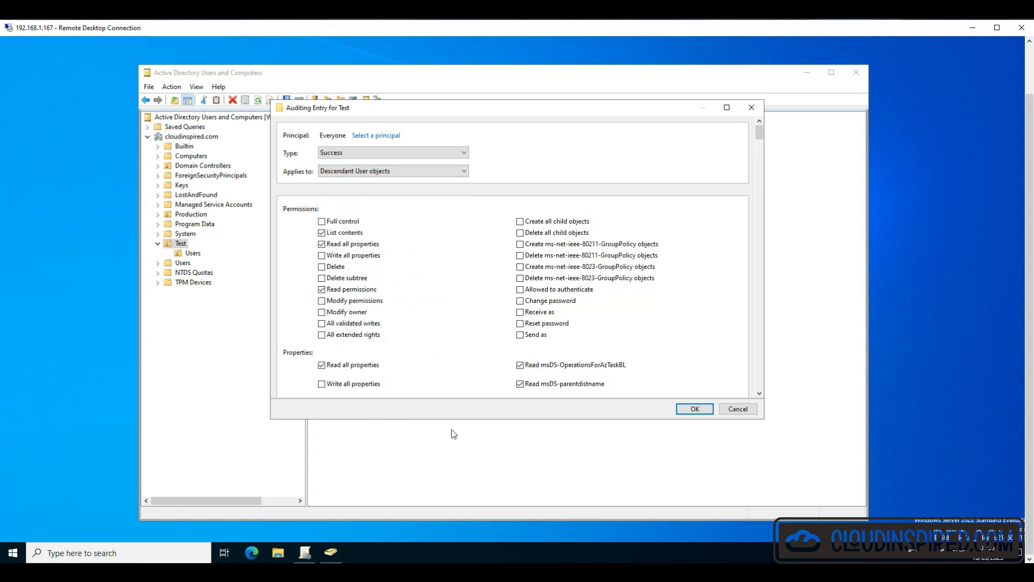
scroll("down", 3)
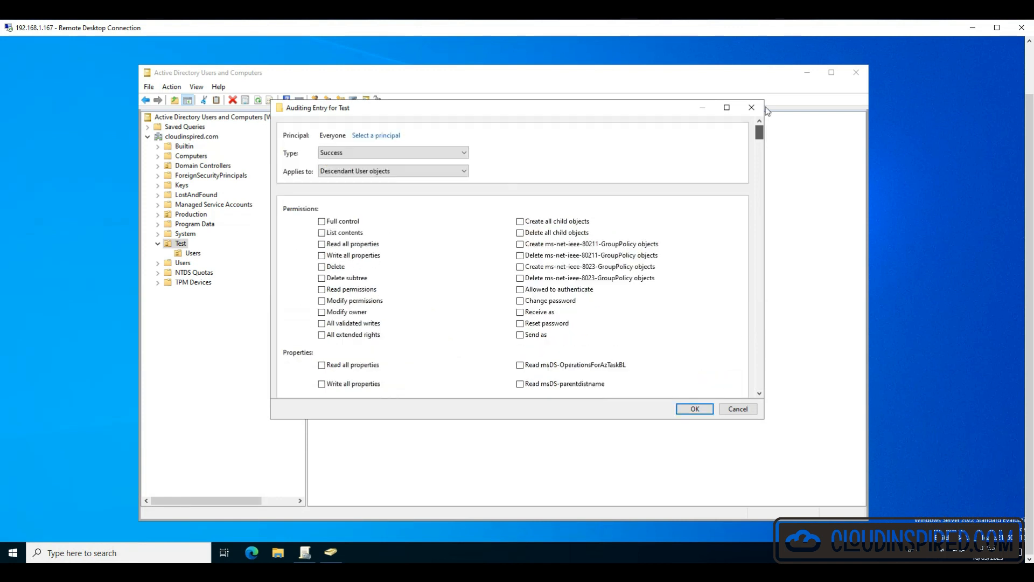
left_click(322, 220)
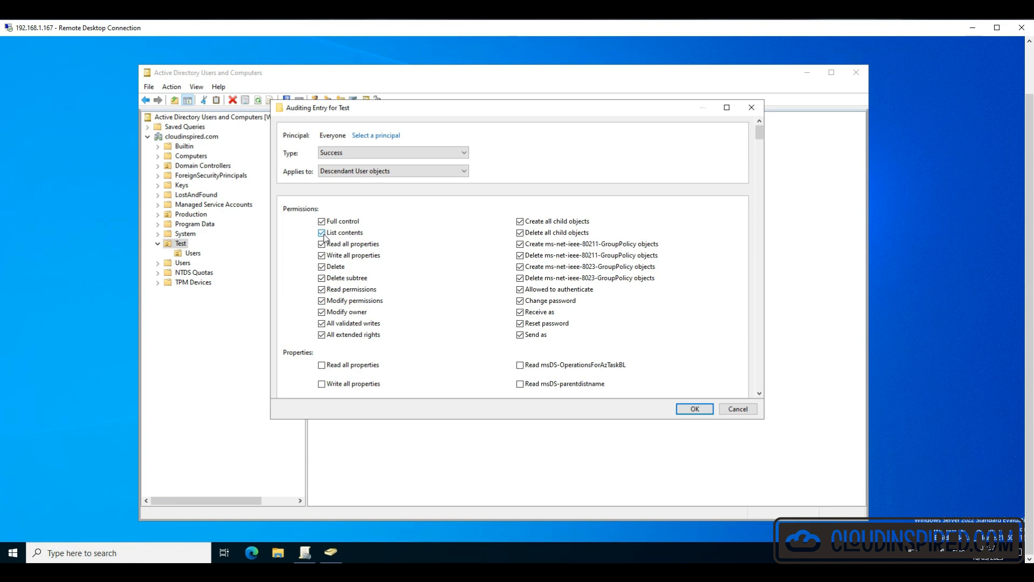
left_click(322, 221)
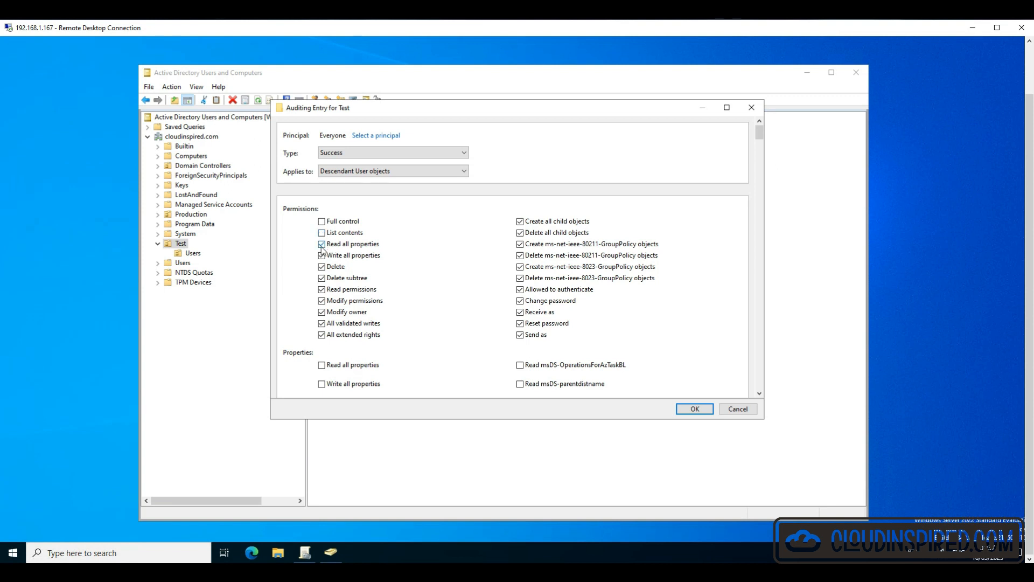
left_click(322, 244)
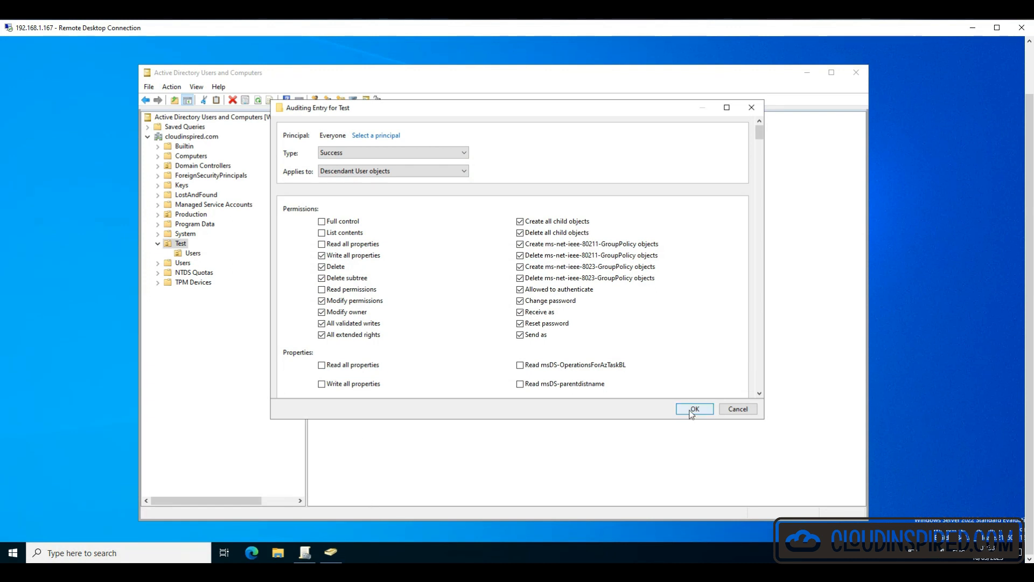
left_click(693, 409)
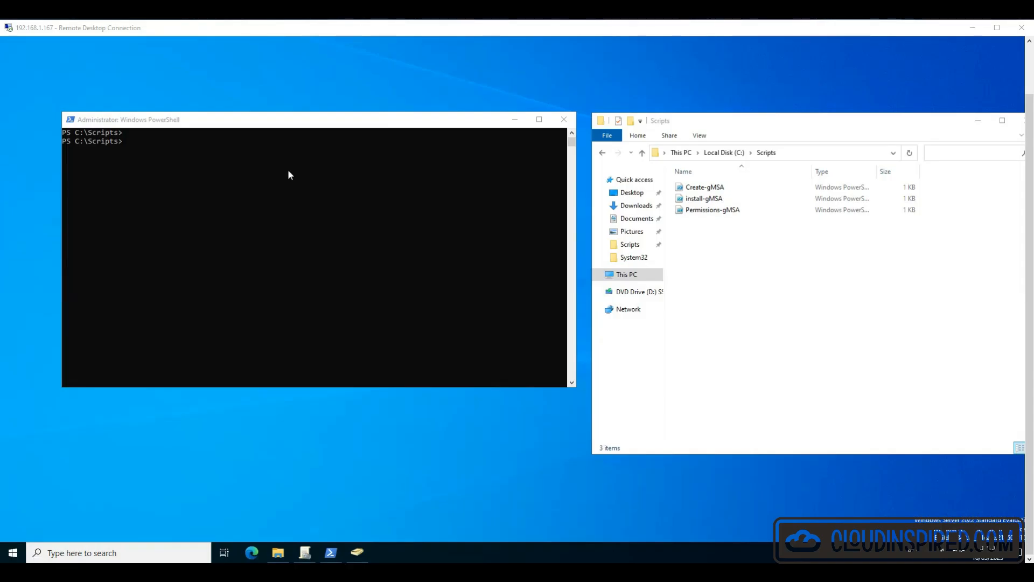
Step: Run Add-KdsRootKey -EffectiveImmediately, then verify with Get-KDSRootKey and Get-KDSConfiguration
type("Add-KdsRootKey -EffectiveImmediately")
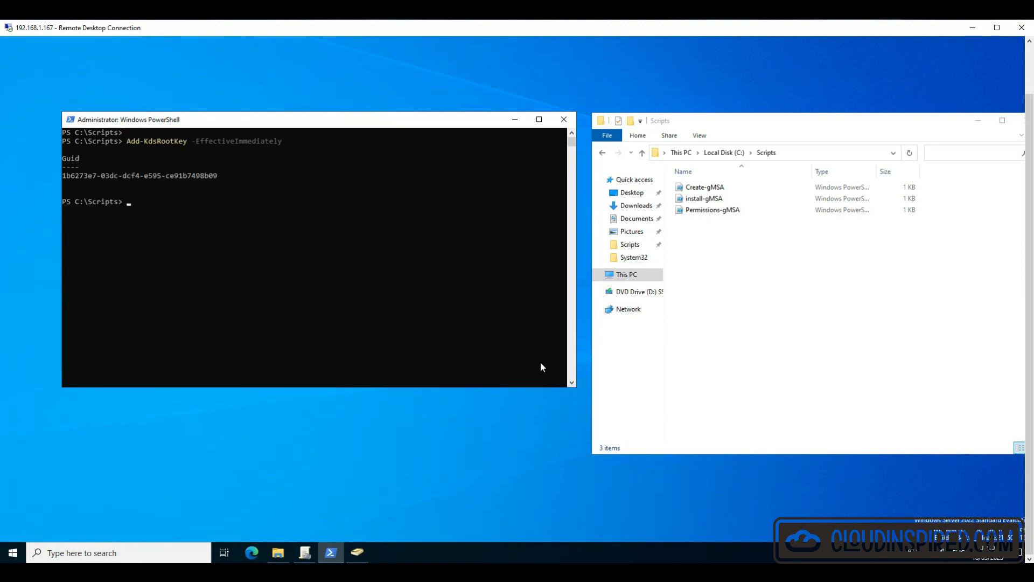
mouse_move(512, 452)
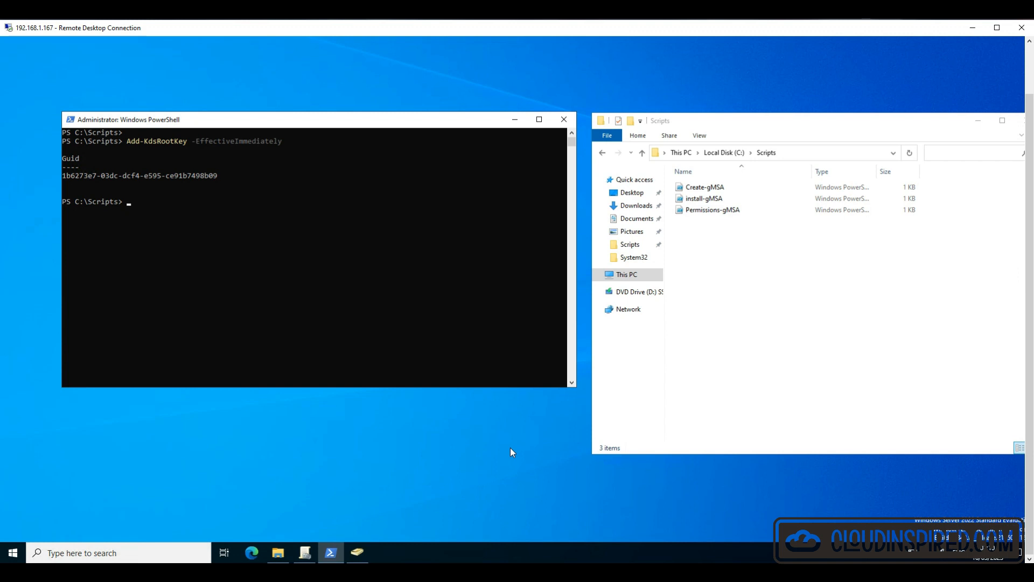
type("Get-KDSRootKey")
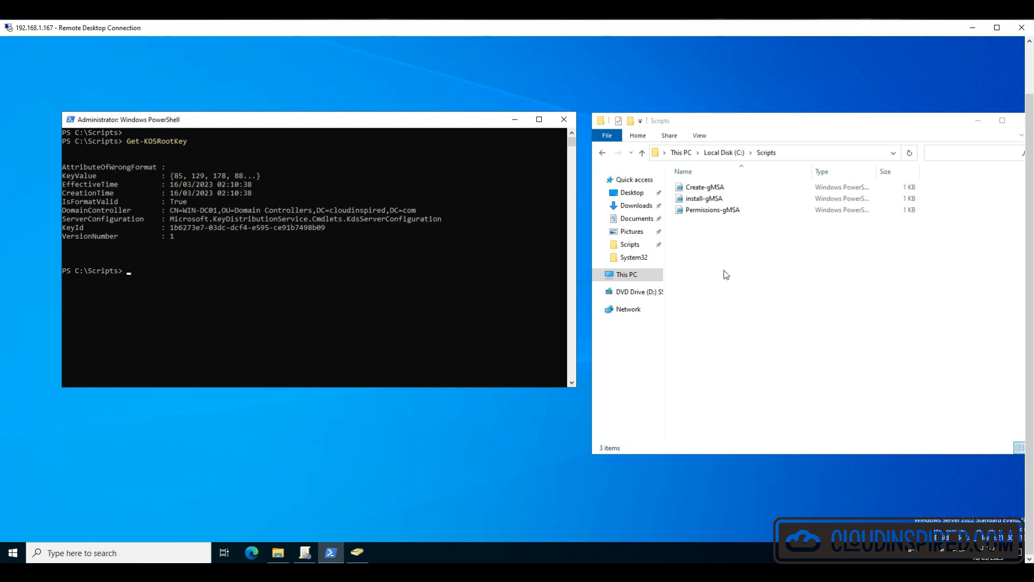
type("Get-KDSConfiguration")
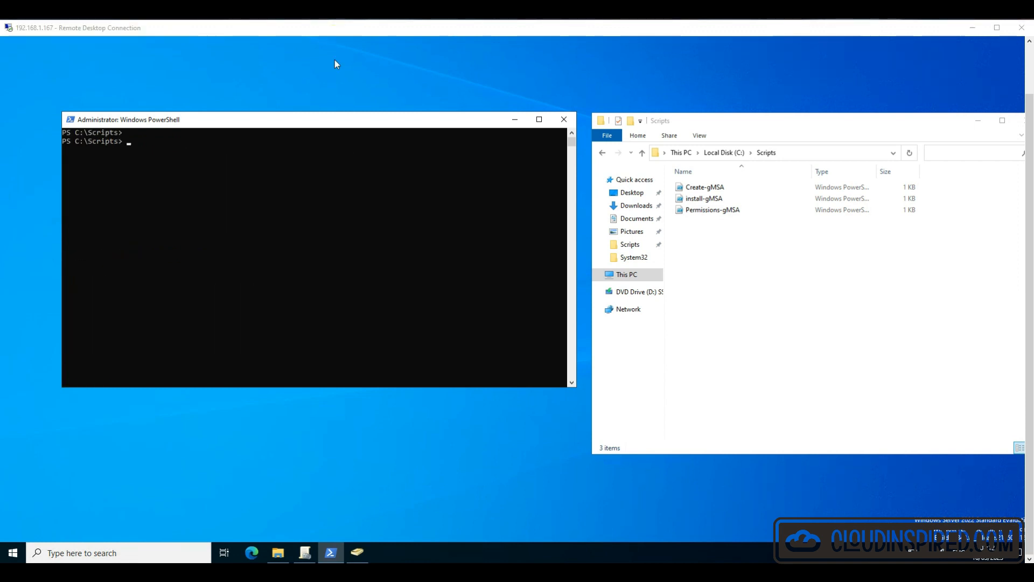
mouse_move(312, 114)
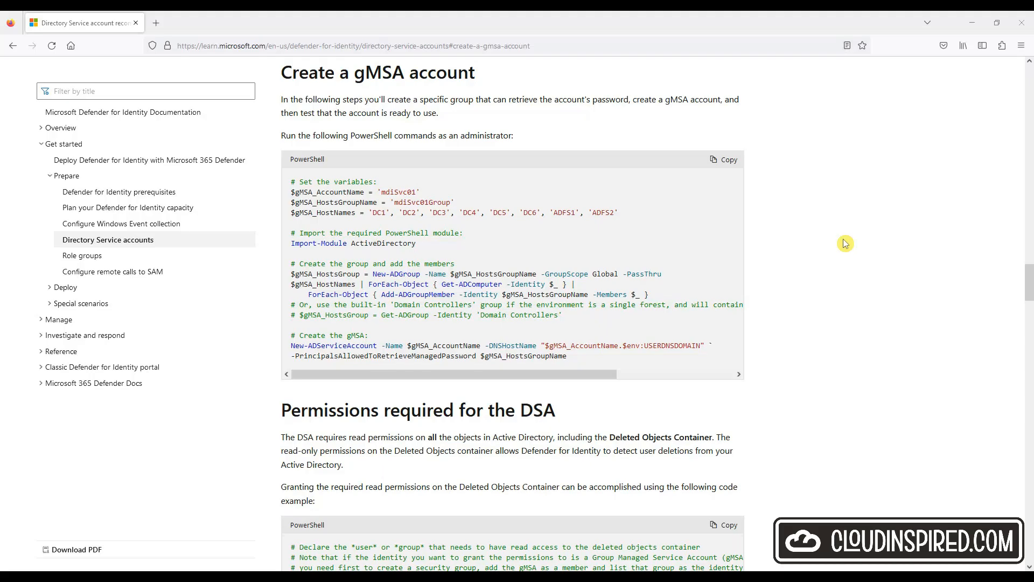
mouse_move(851, 236)
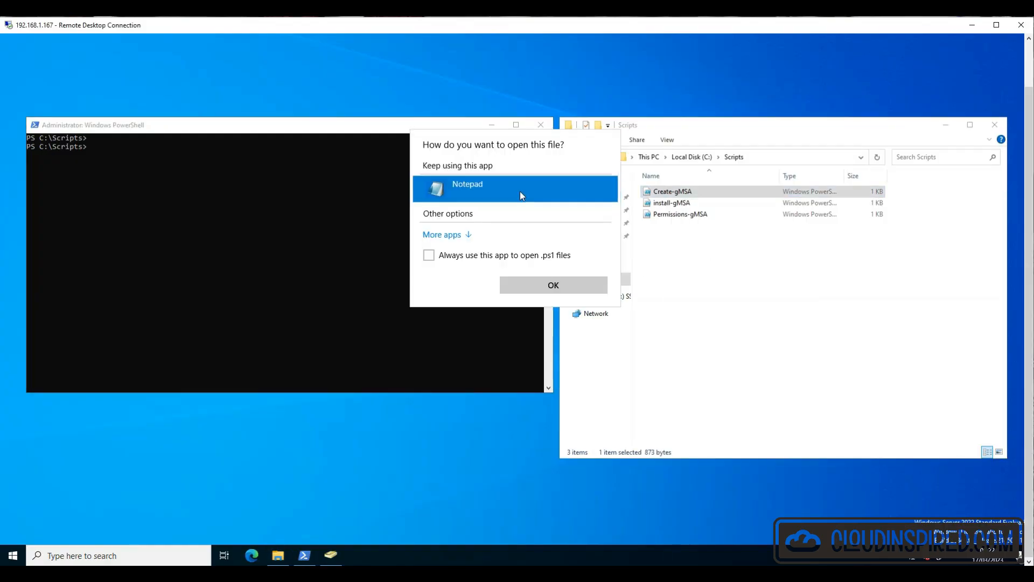
Step: Run Create-gMSA.ps1 and find mdiSvc01 and mdiSvc01Group in Active Directory Users and Computers
left_click(552, 284)
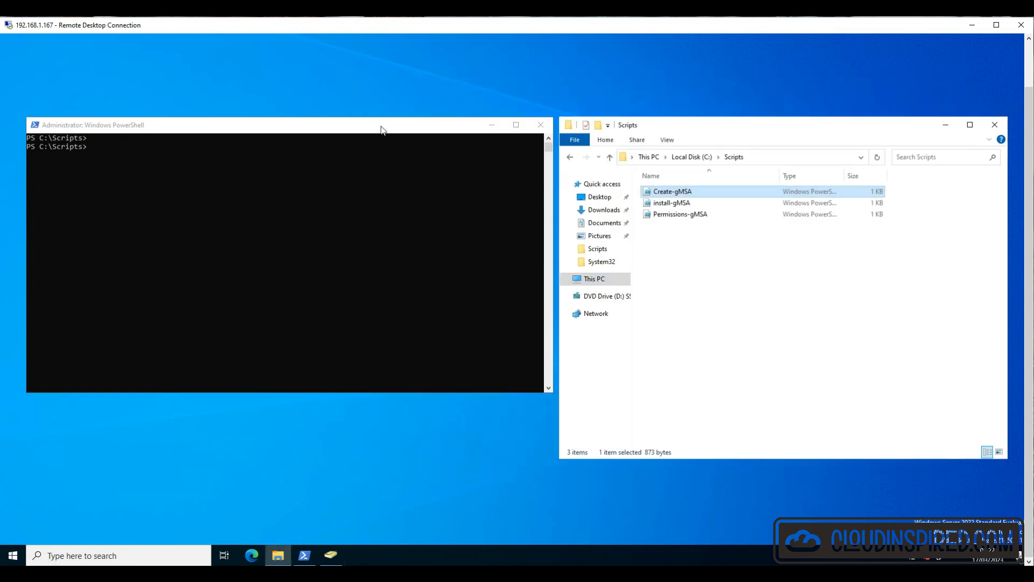
type(".\\Create-gMSA.ps1")
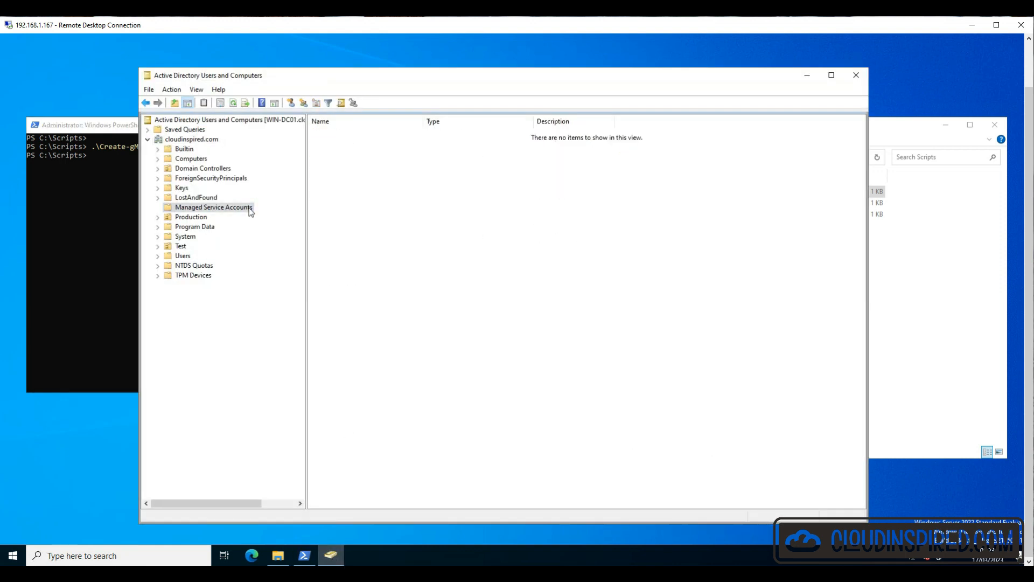
right_click(193, 216)
type("mdi")
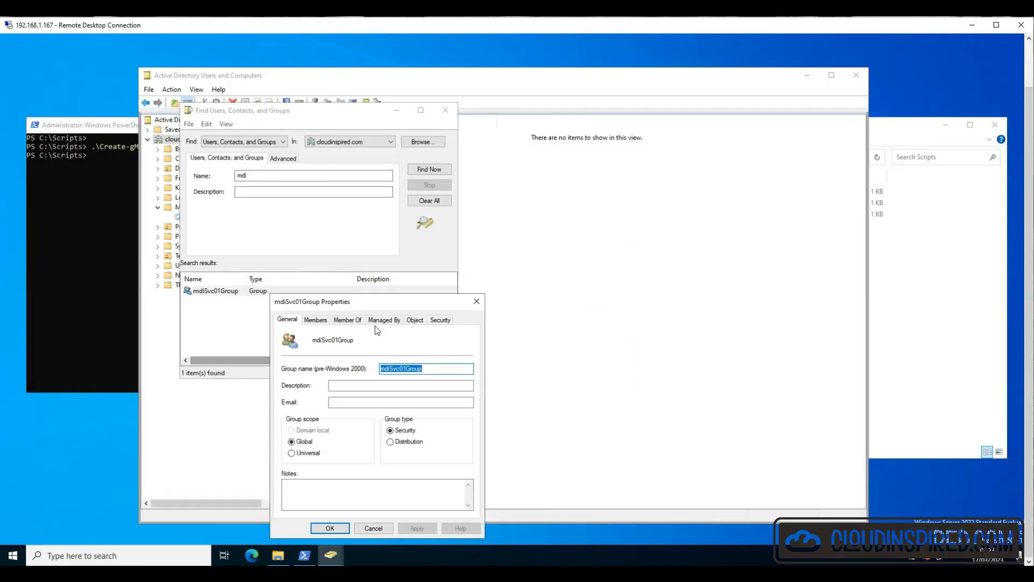
left_click(443, 210)
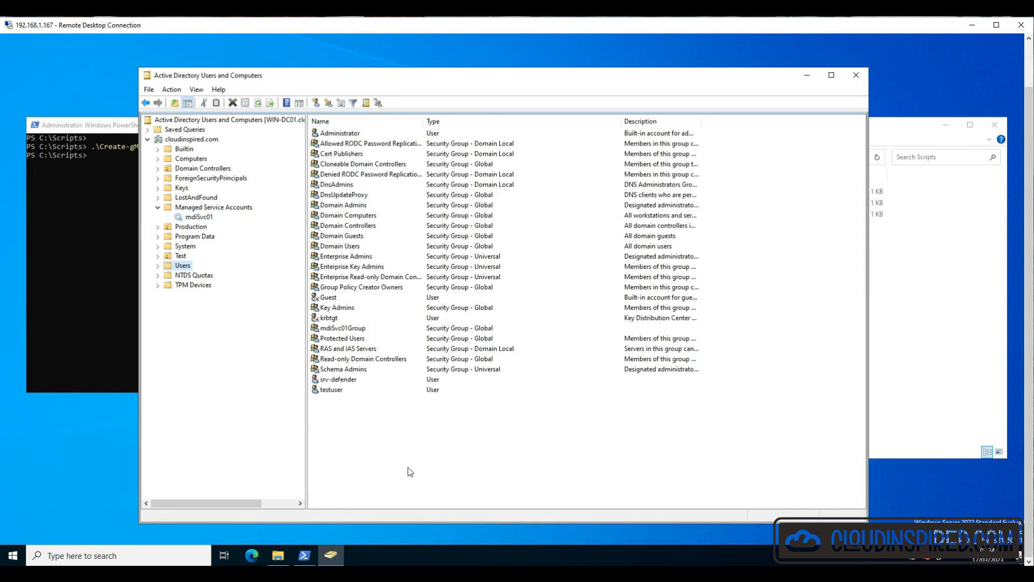
mouse_move(251, 326)
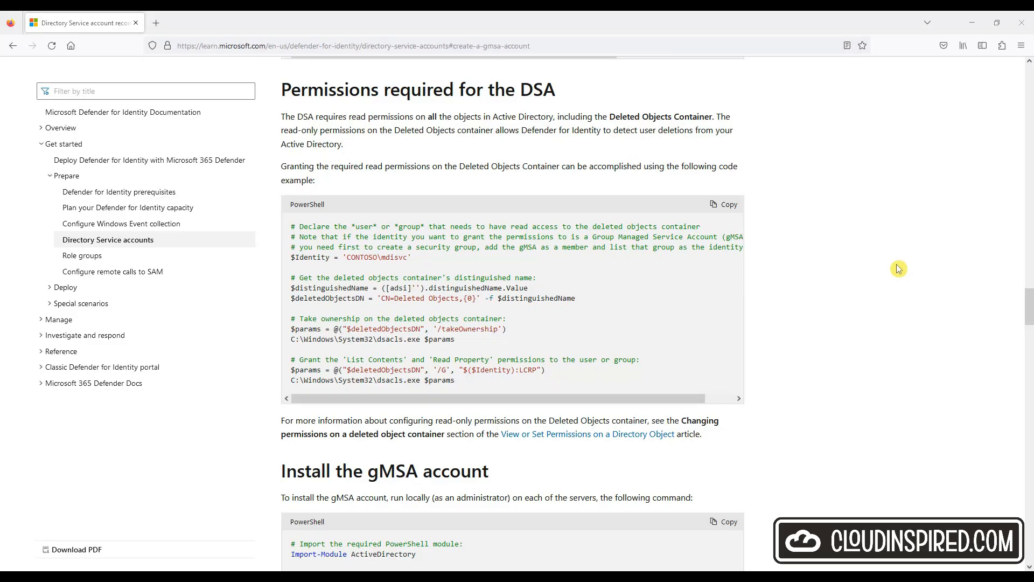
mouse_move(774, 317)
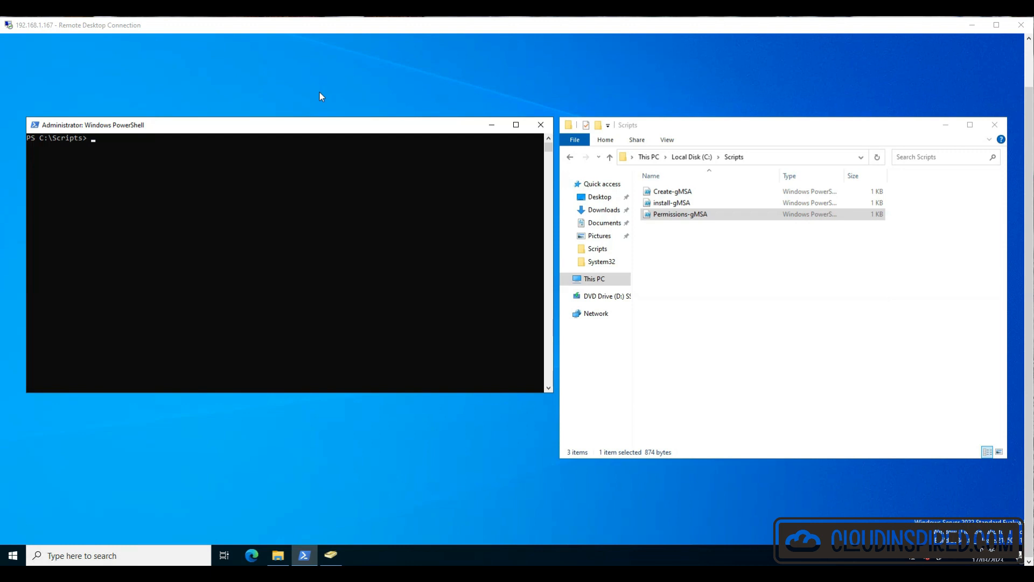
Step: Check mdiSvc01 with Get-ADServiceAccount and open Permissions-gMSA.ps1 for editing
type("Get-ADServiceAccount mdiSvc01 -Properties * | fl DNSHostName, SamAccountName, KerberosEncryptionType, ManagedPasswordIntervalInDays, PrincipalsAllowedToRetrieveManagedPassword")
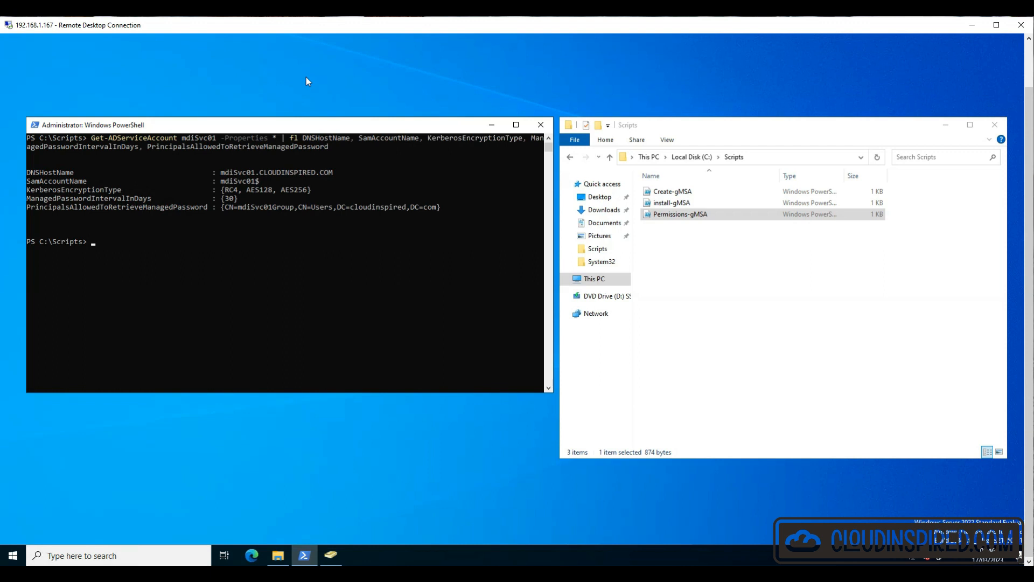
right_click(679, 214)
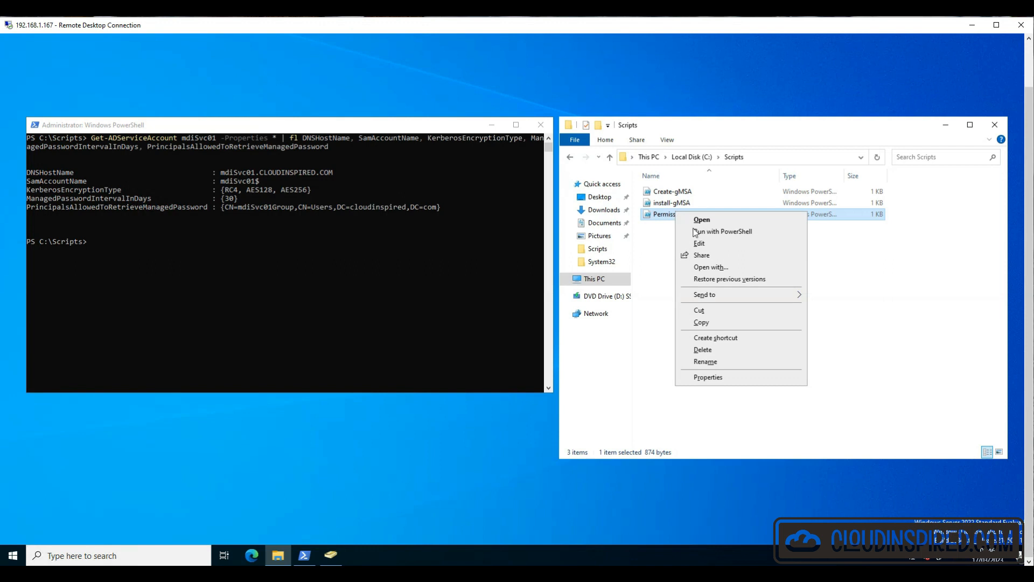
left_click(699, 243)
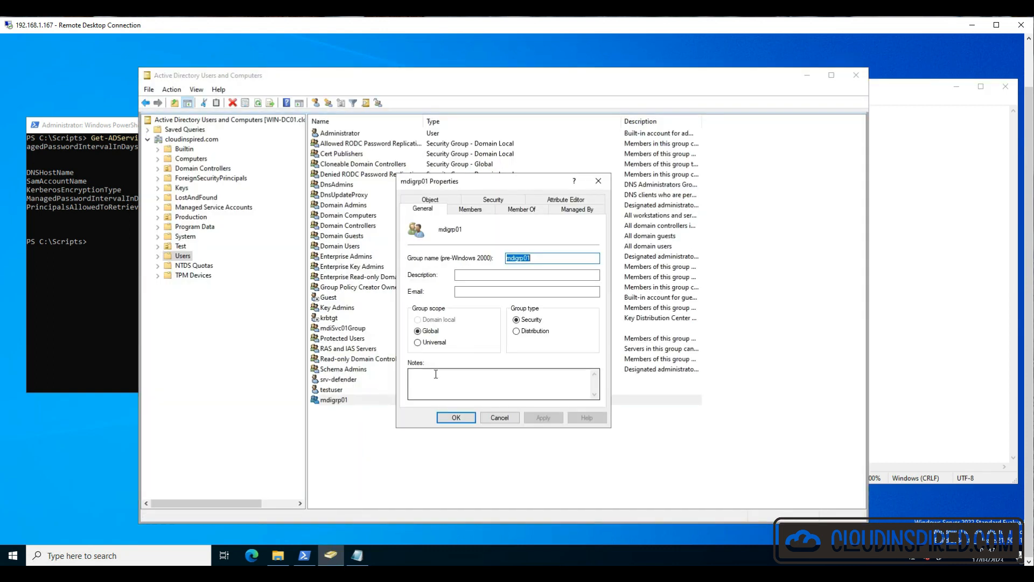
Step: Confirm the cloudinspired\mdigrp01 members, close the edited script, and run Permissions-gMSA.ps1
left_click(470, 209)
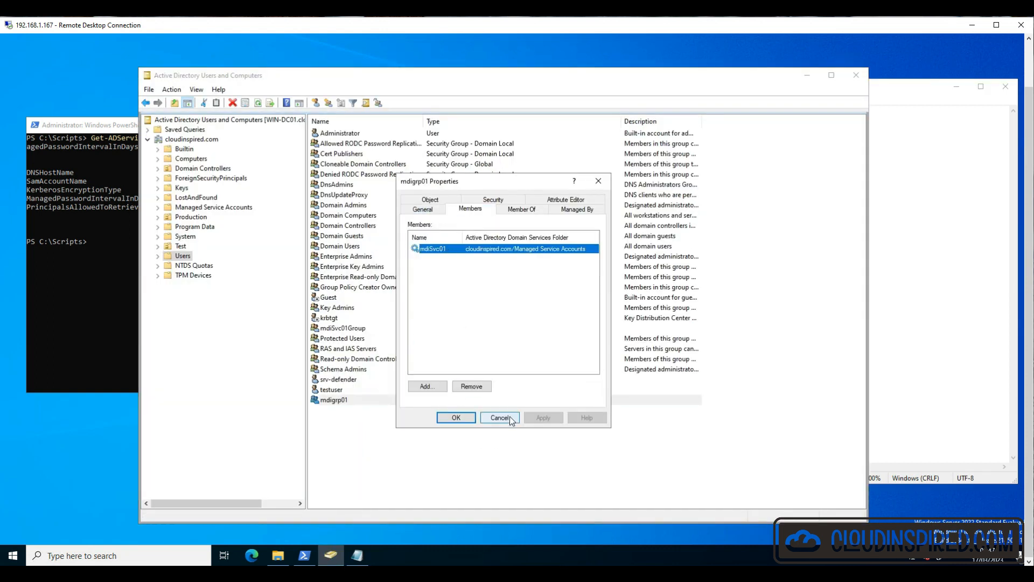
left_click(500, 417)
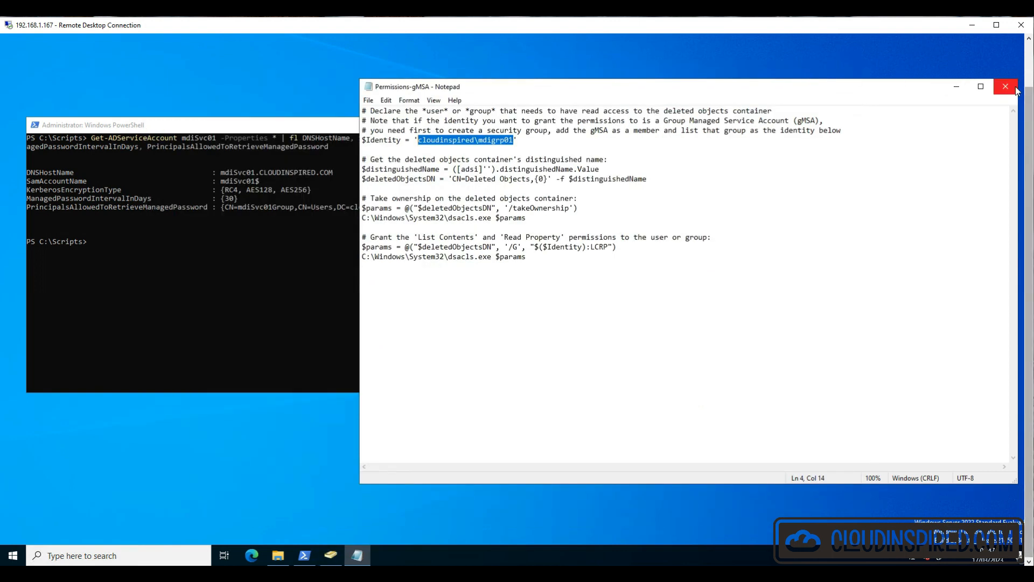
left_click(1004, 86)
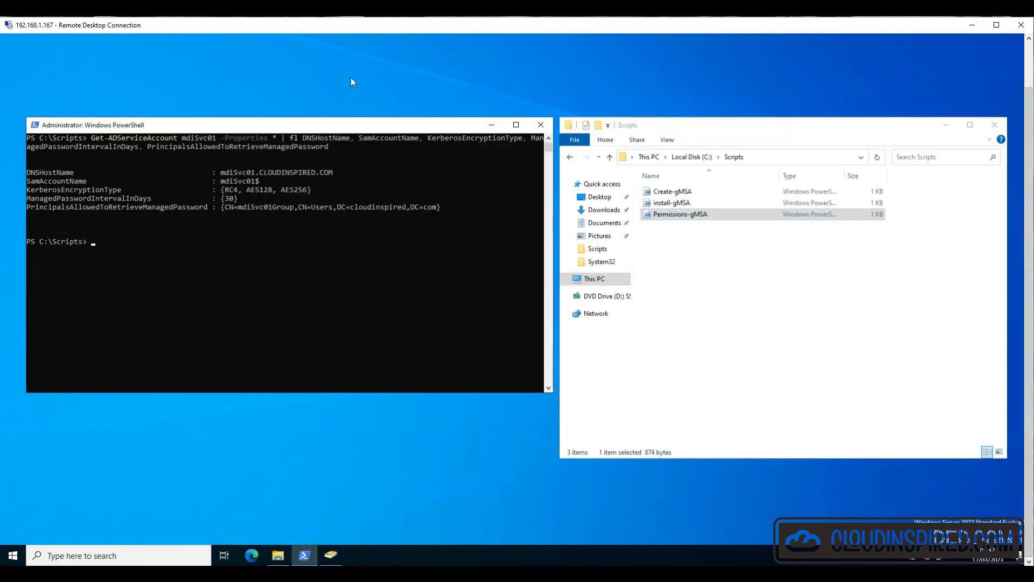
type(".\\Permissions-gMSA.ps1")
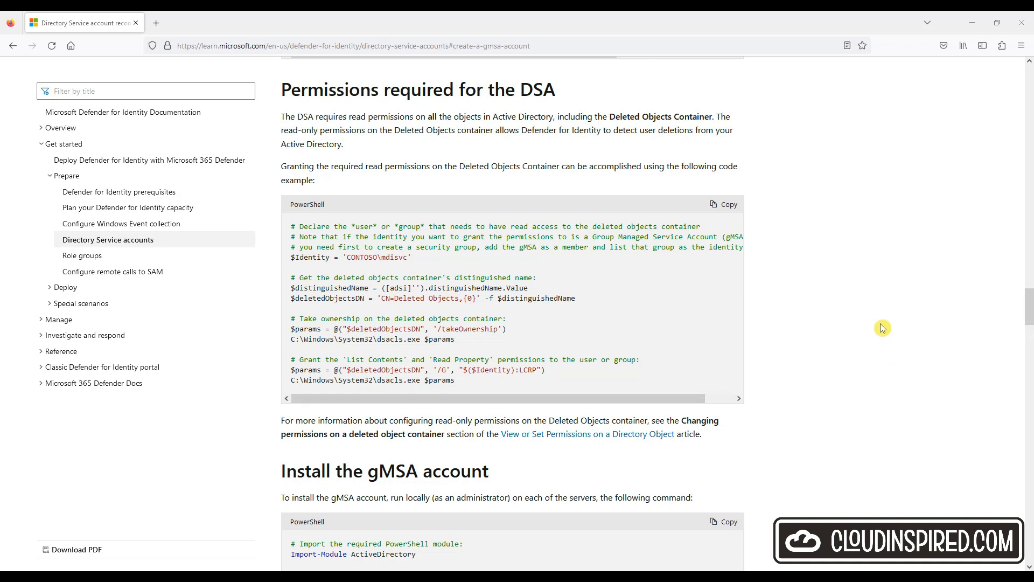
Step: Run install-gMSA.ps1, then Test-ADServiceAccount -Identity 'mdiSvc01'
scroll("down", 3)
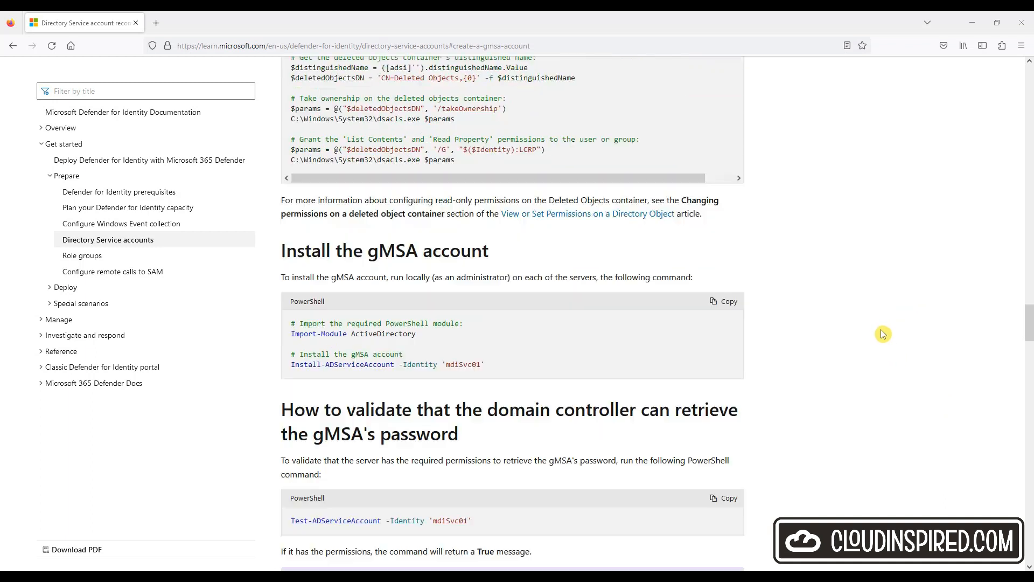
scroll("down", 3)
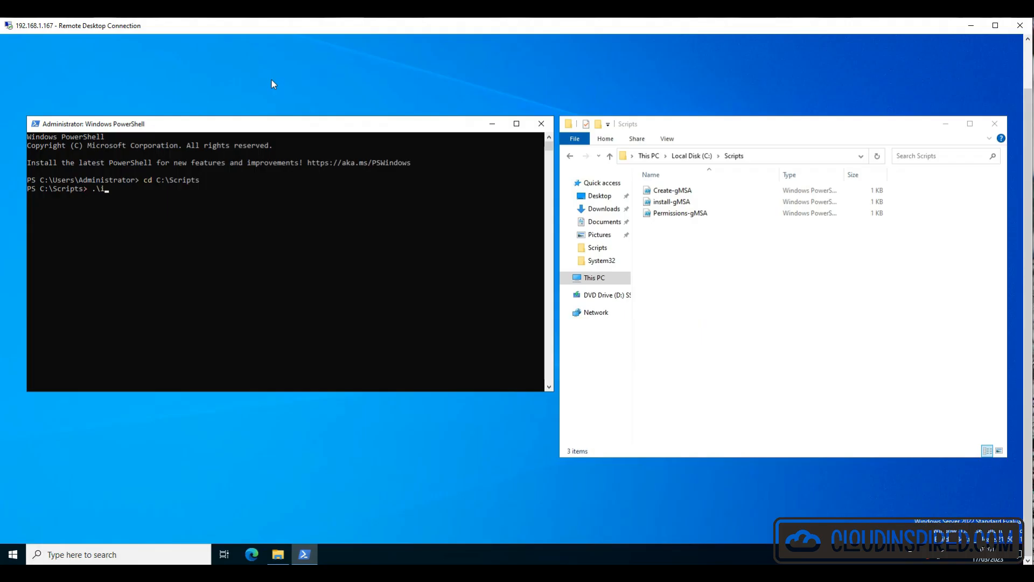
key("Enter")
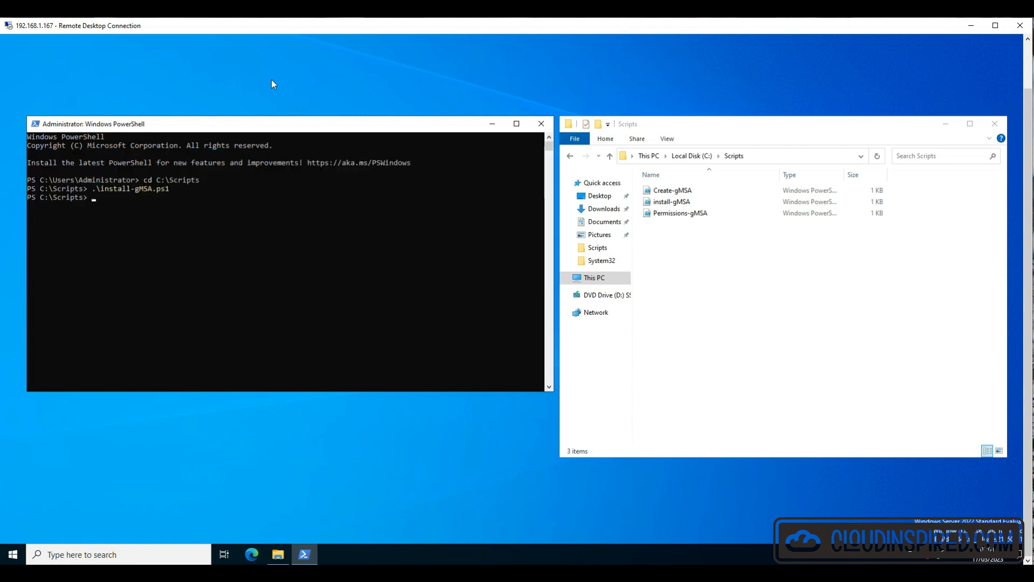
type("Test-ADServiceAccount -Identity 'mdiSvc01'")
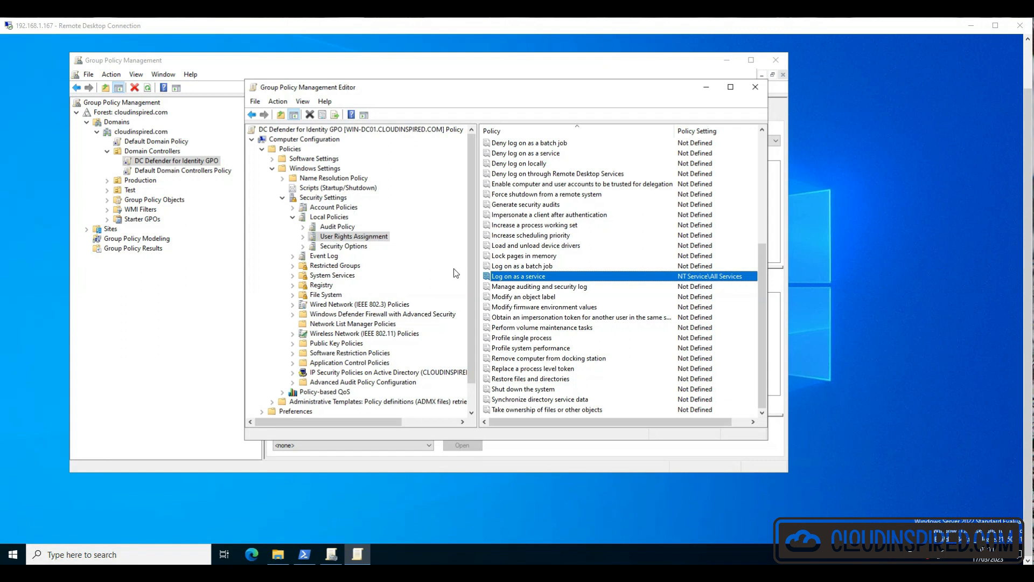
mouse_move(650, 280)
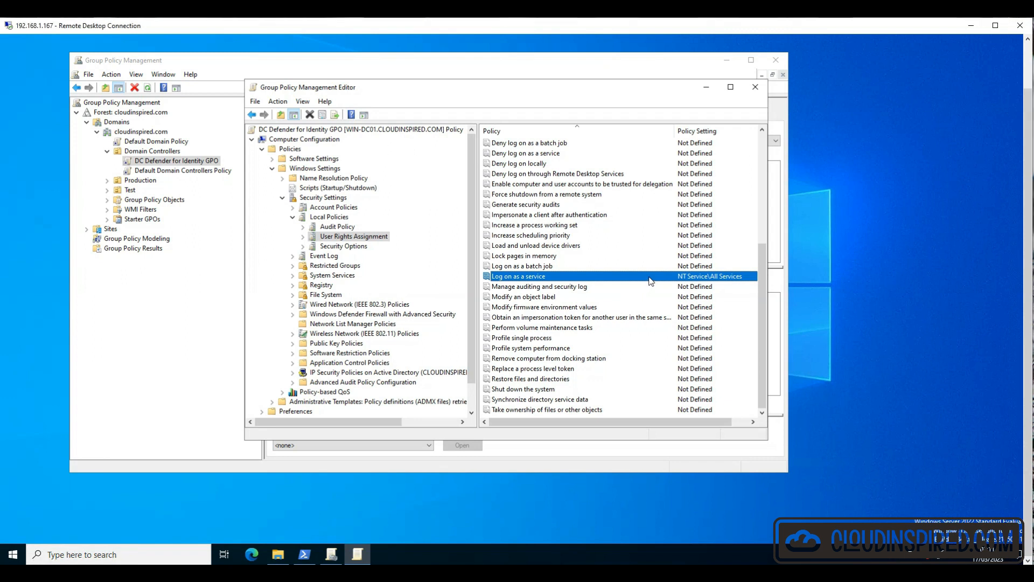
Step: Add mdiSvc01, chosen from Multiple Names Found, to the 'Log on as a service' right
double_click(518, 276)
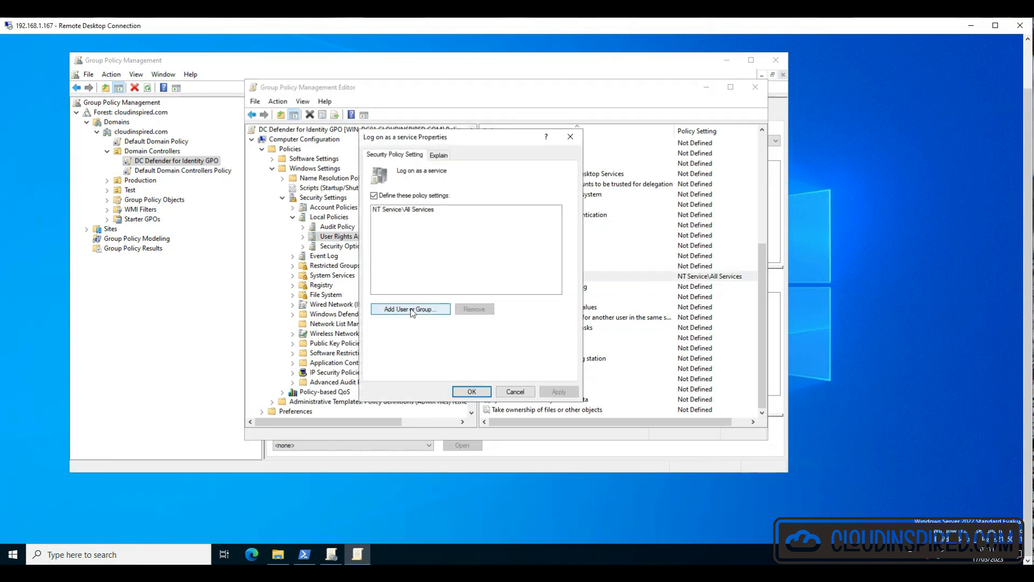
left_click(409, 308)
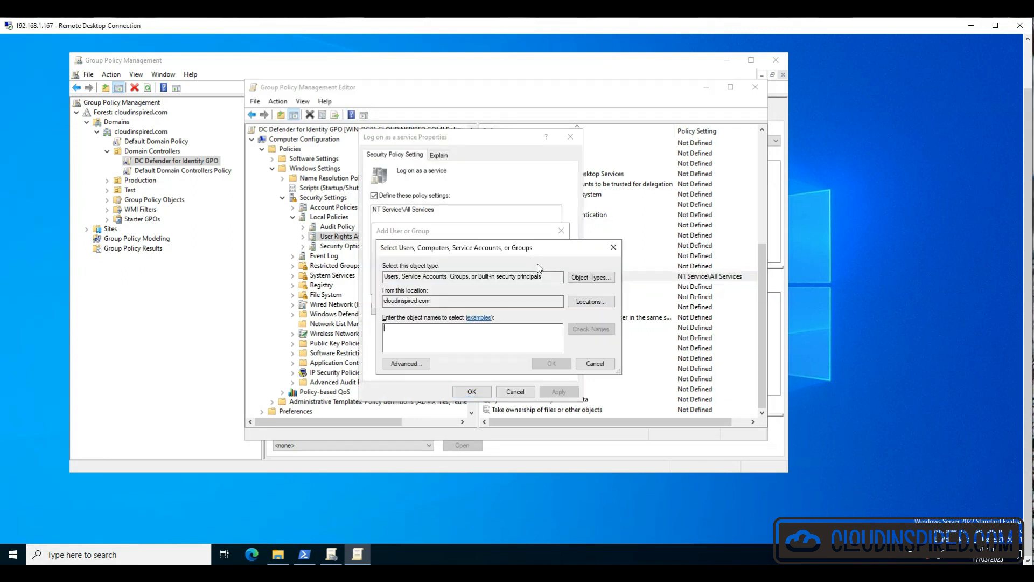
type("mdiSvc01")
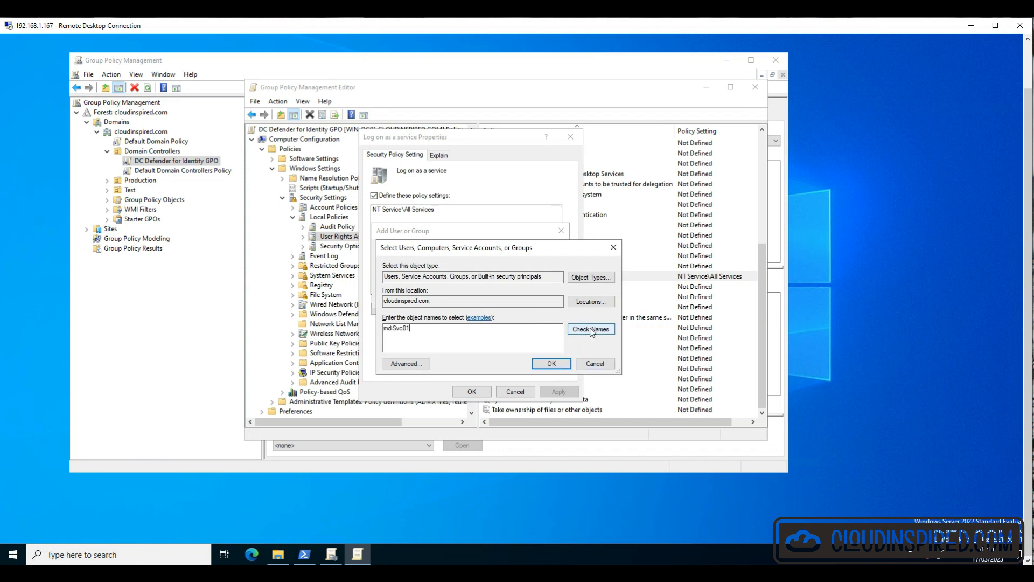
left_click(590, 329)
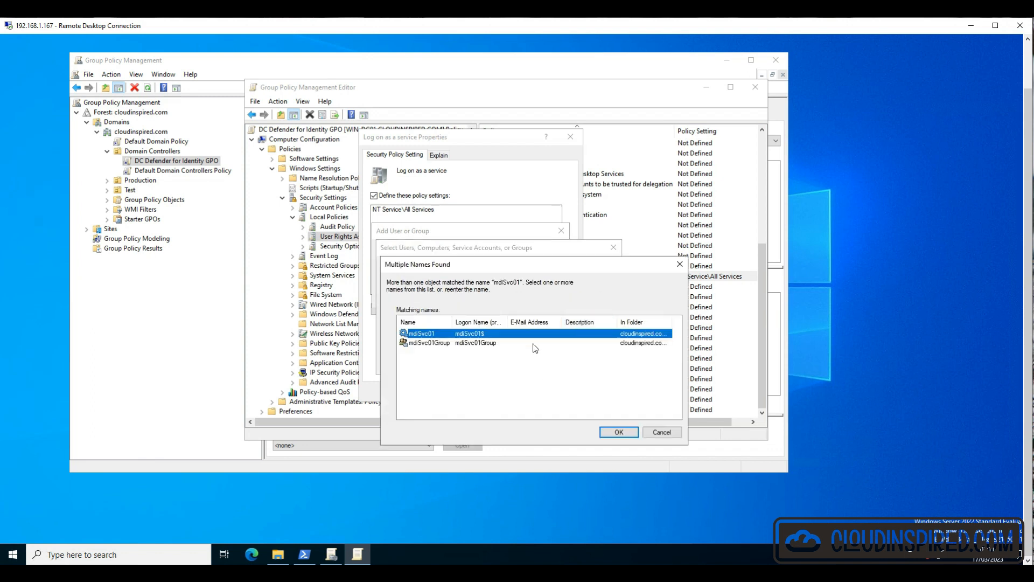
left_click(617, 432)
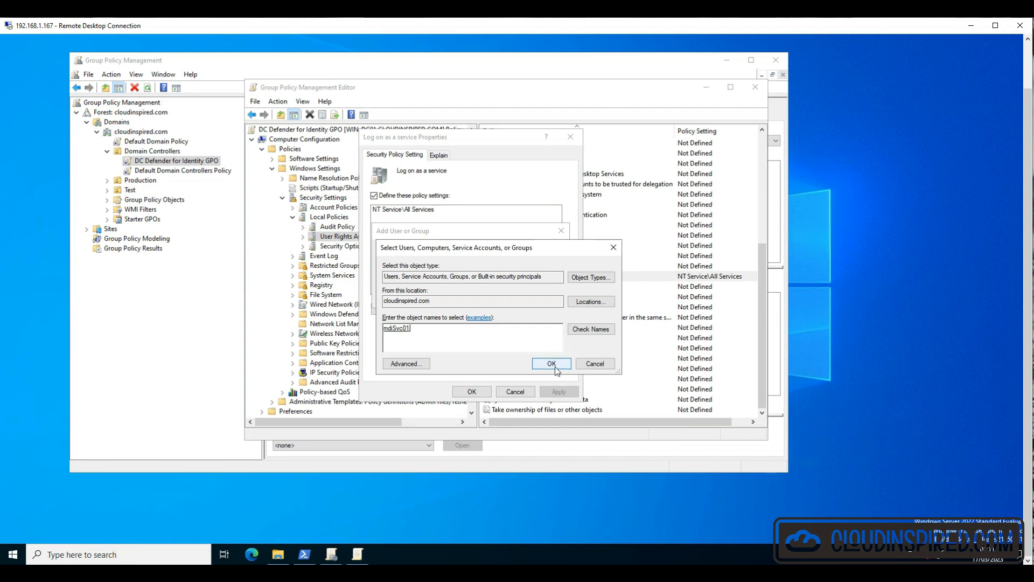
left_click(551, 364)
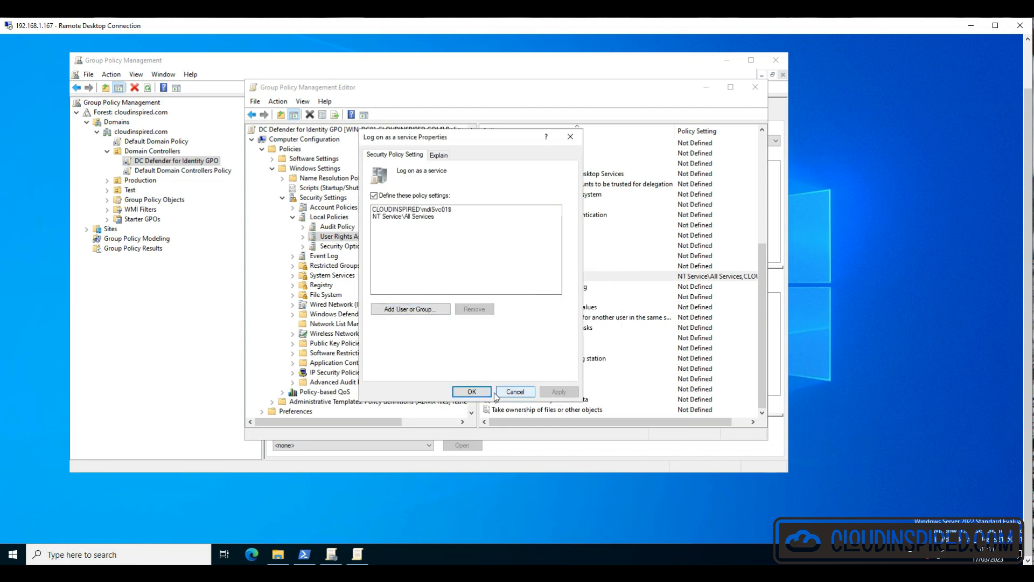
left_click(470, 391)
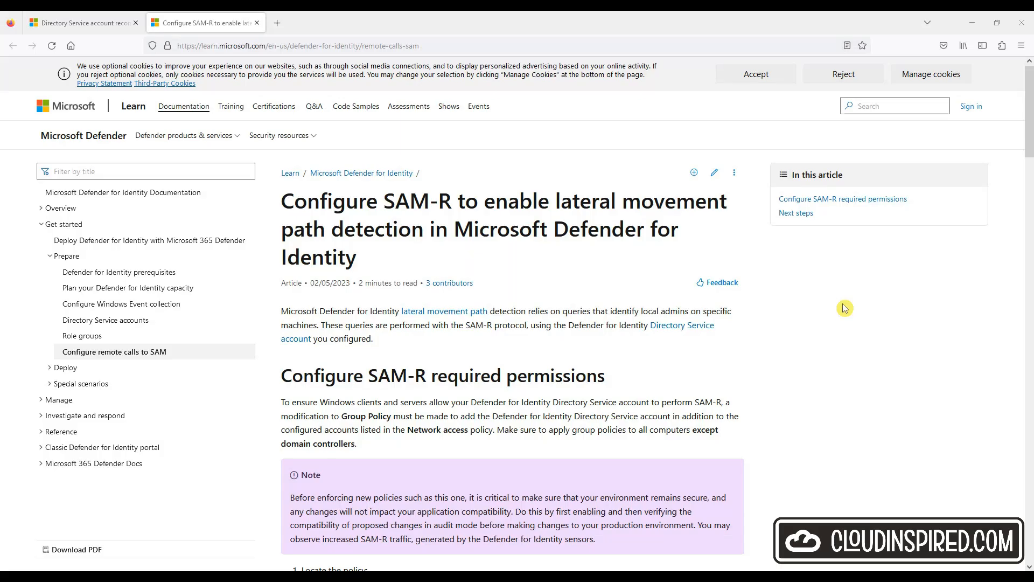
scroll("down", 3)
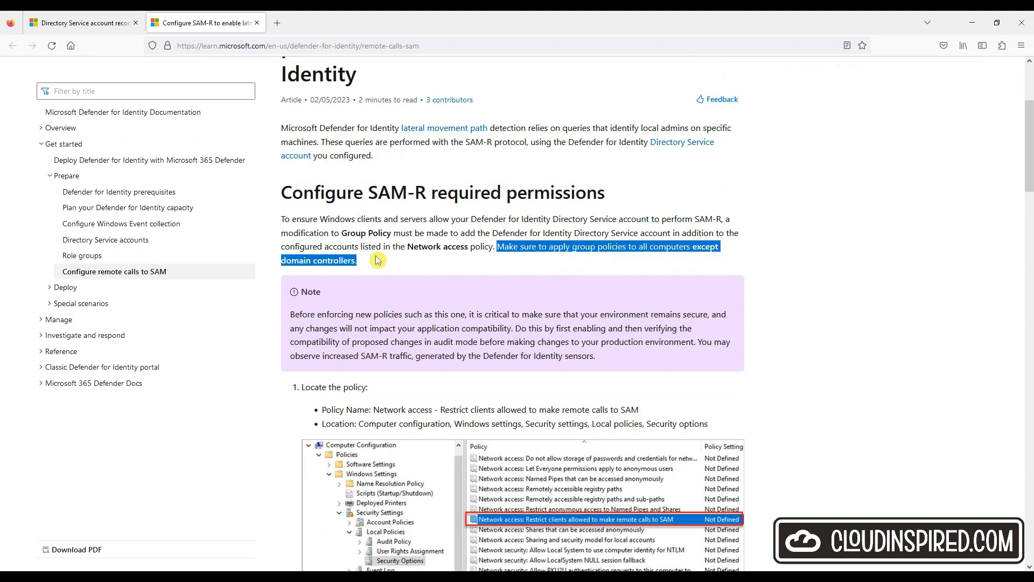
scroll("down", 3)
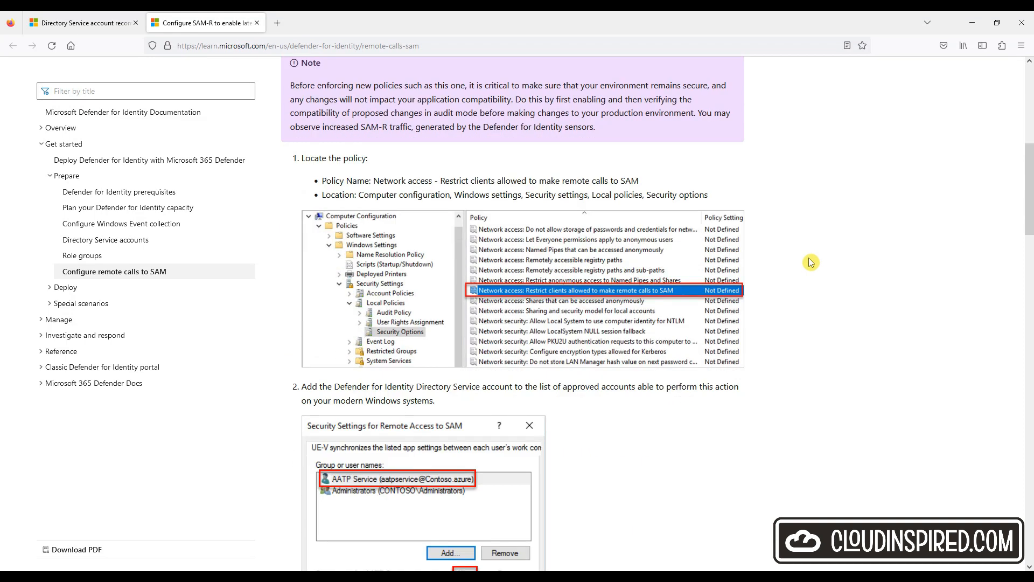
scroll("down", 3)
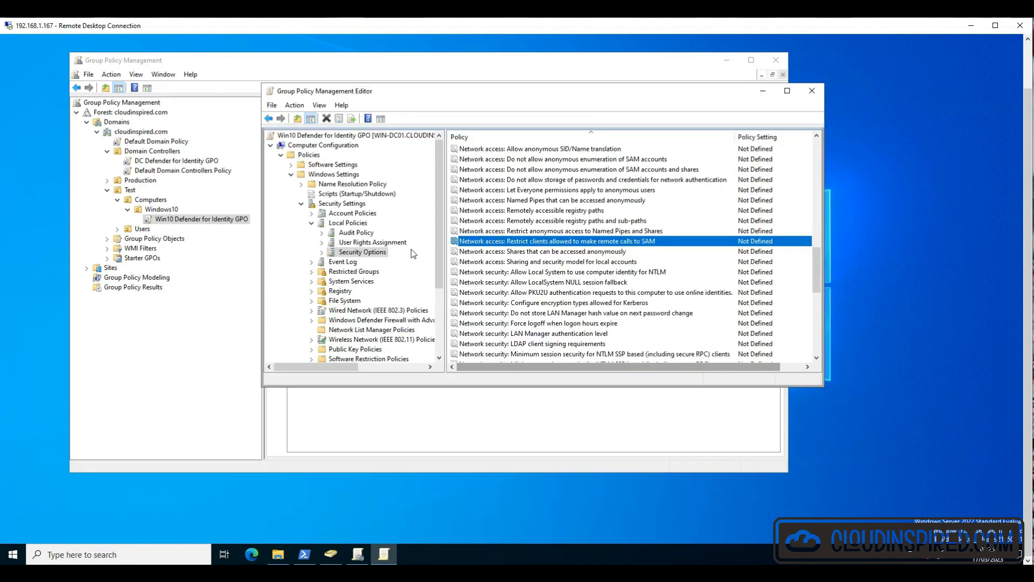
Step: Add mdiSvc01 to 'Restrict clients allowed to make remote calls to SAM', searching Service Accounts
double_click(571, 241)
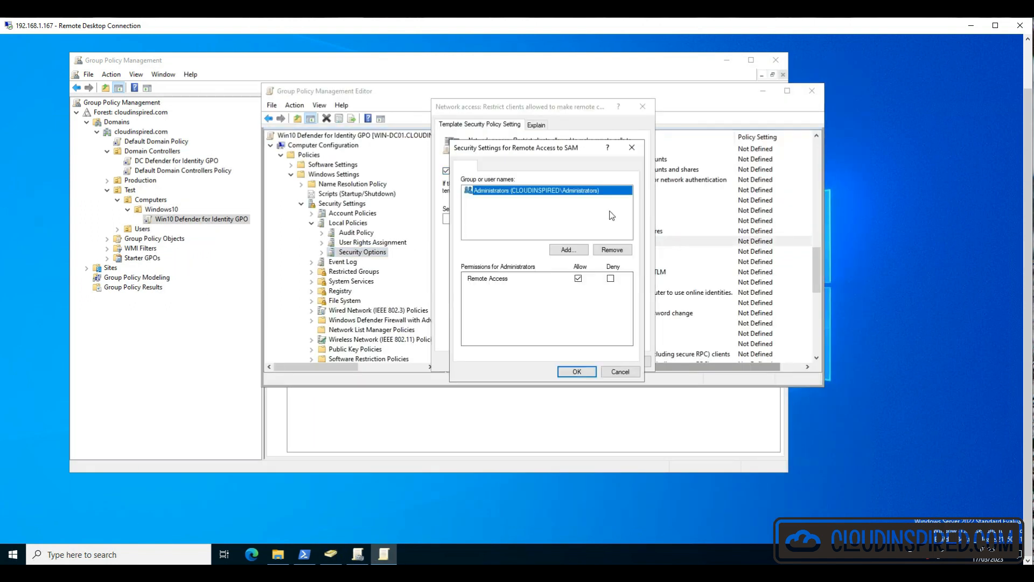
left_click(566, 249)
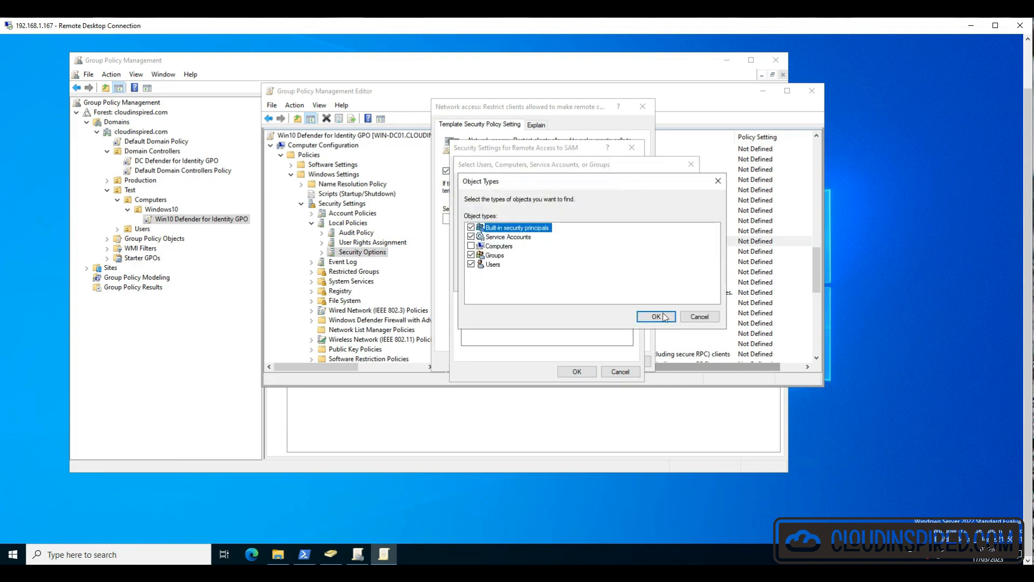
left_click(654, 316)
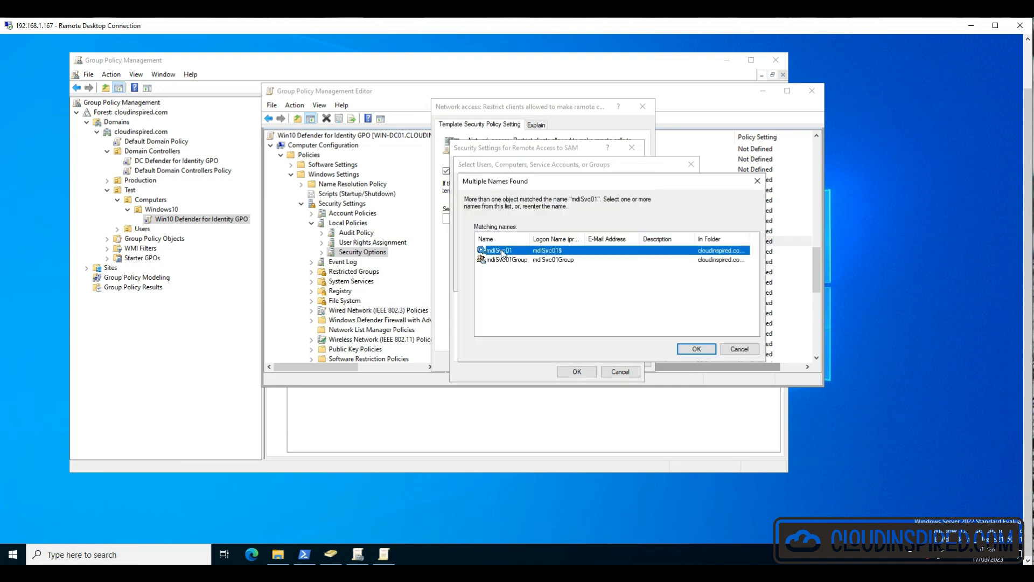
left_click(696, 348)
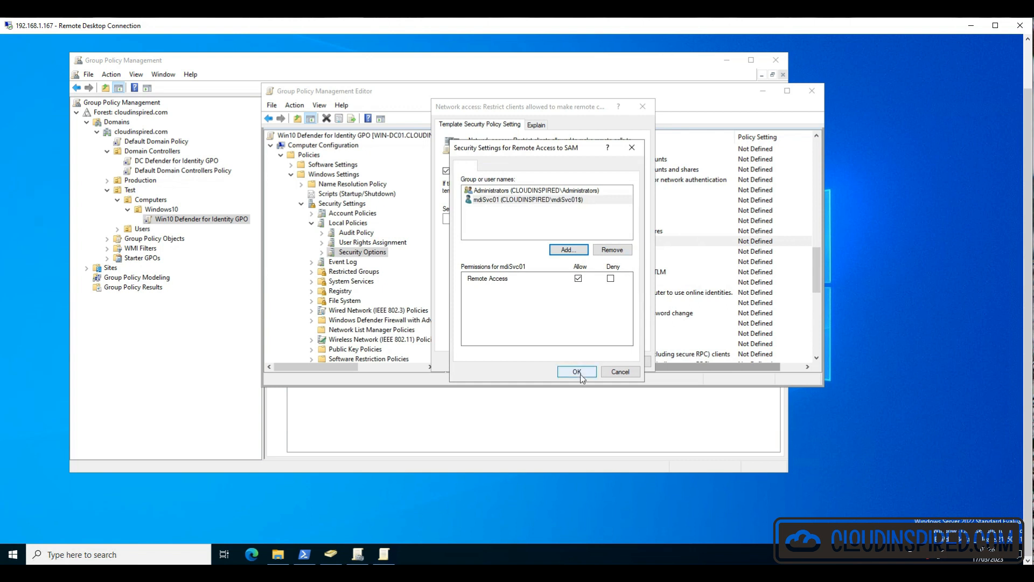
left_click(576, 371)
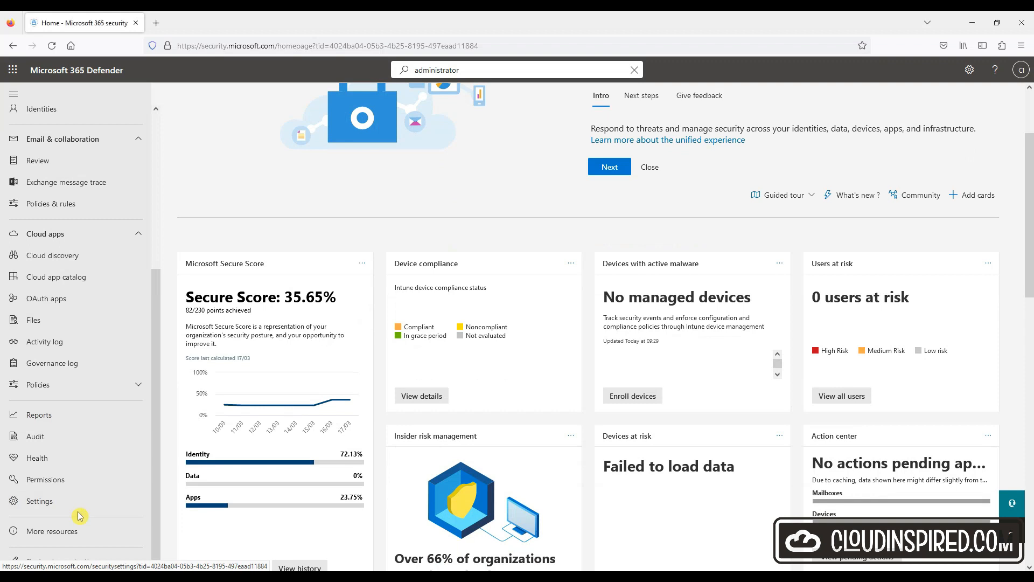
Step: Go to Settings > Identities > Directory services accounts and begin adding credentials
left_click(39, 500)
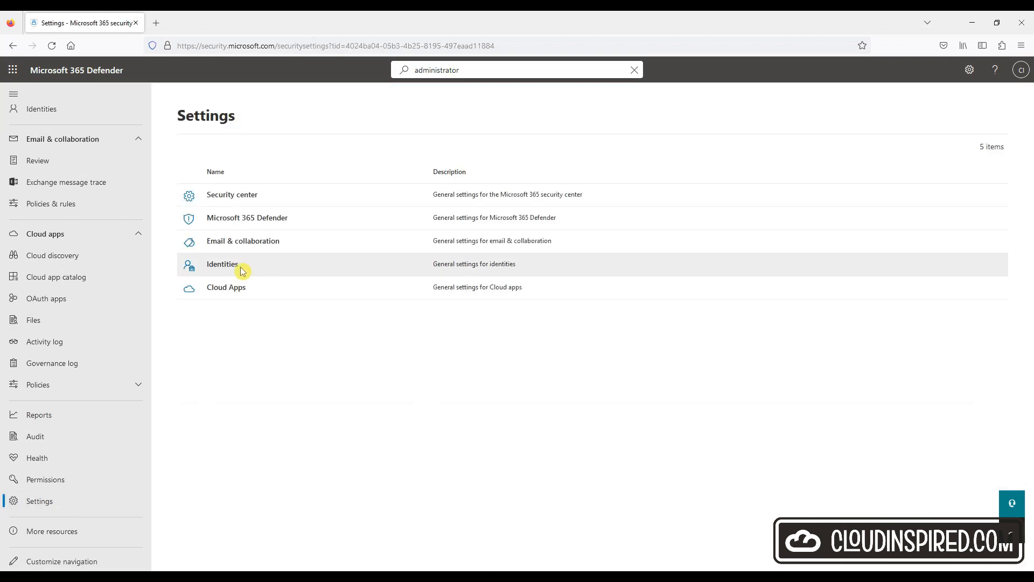
left_click(223, 264)
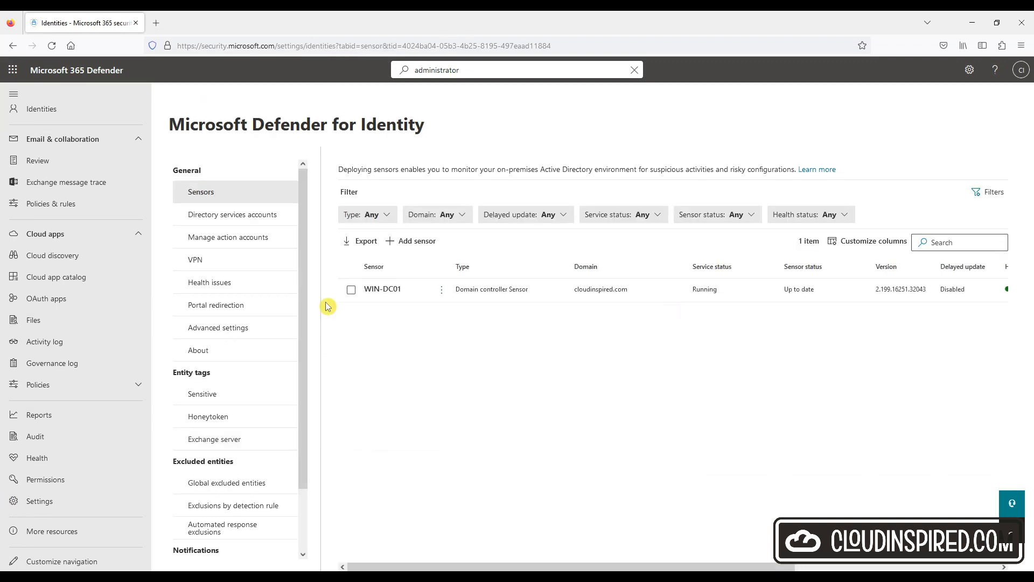
mouse_move(423, 410)
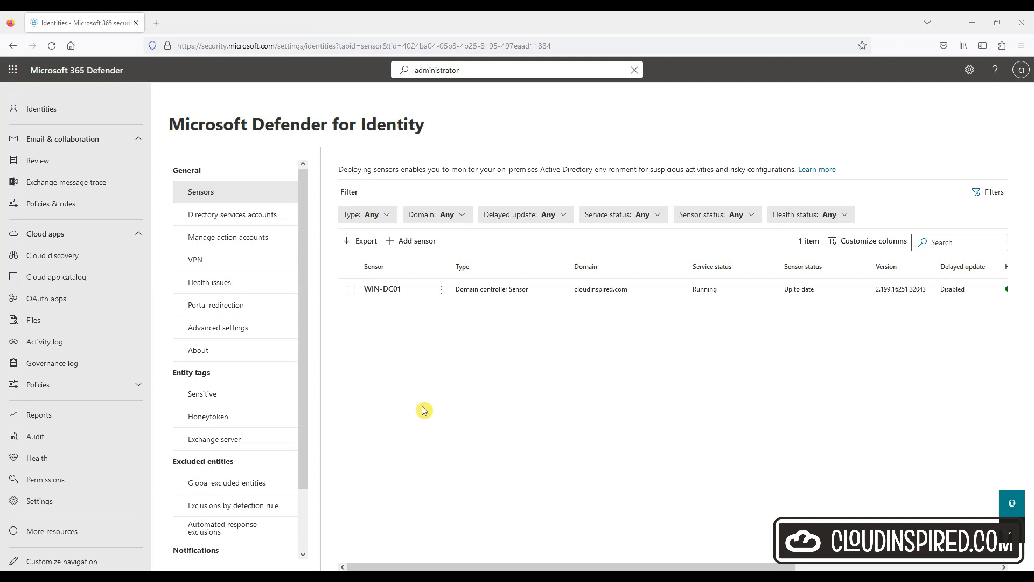
left_click(232, 214)
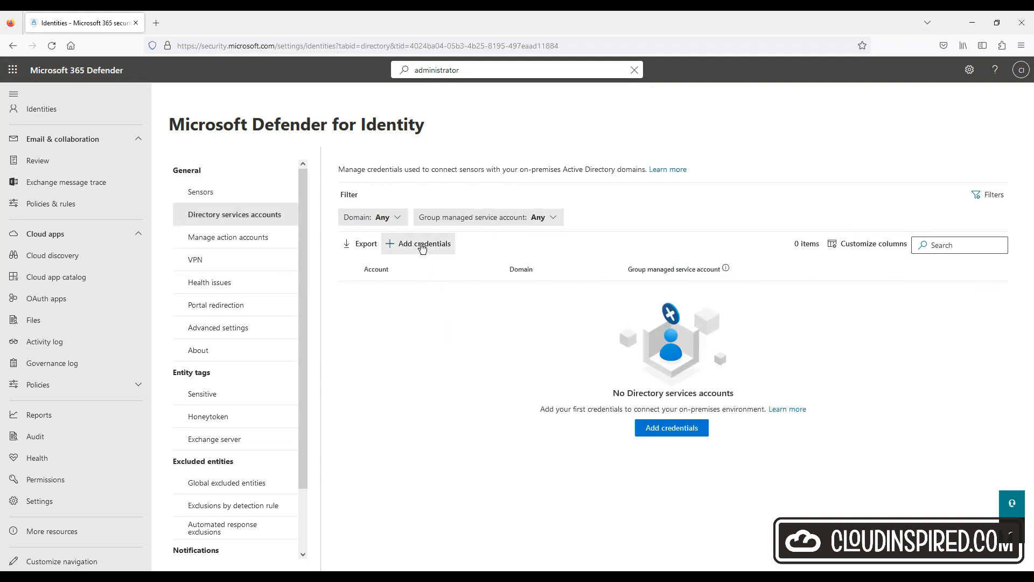
left_click(418, 244)
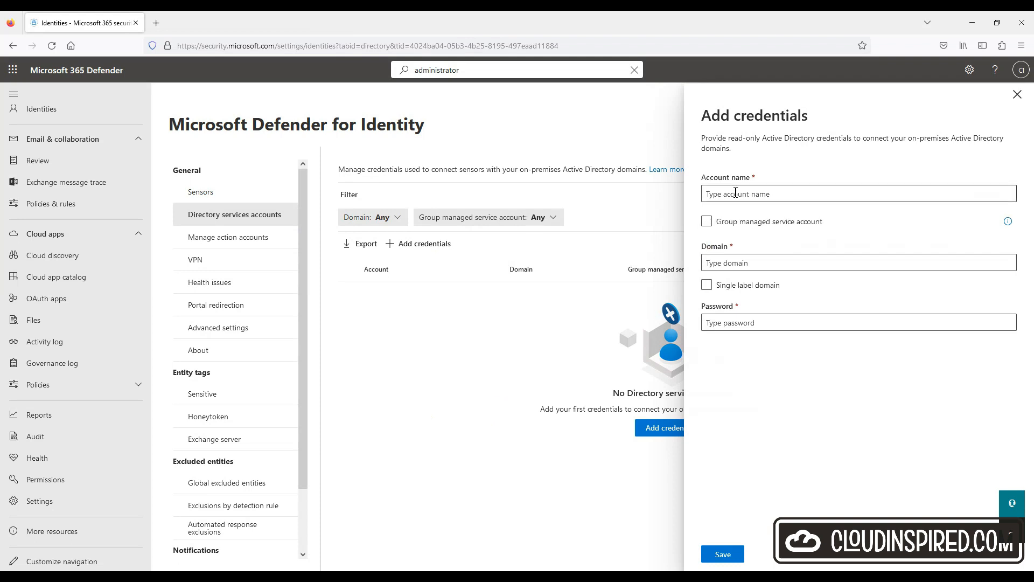
Step: Save mdiSvc01$ as a group managed service account credential for cloudinspired.com
type("mdiSvc01$")
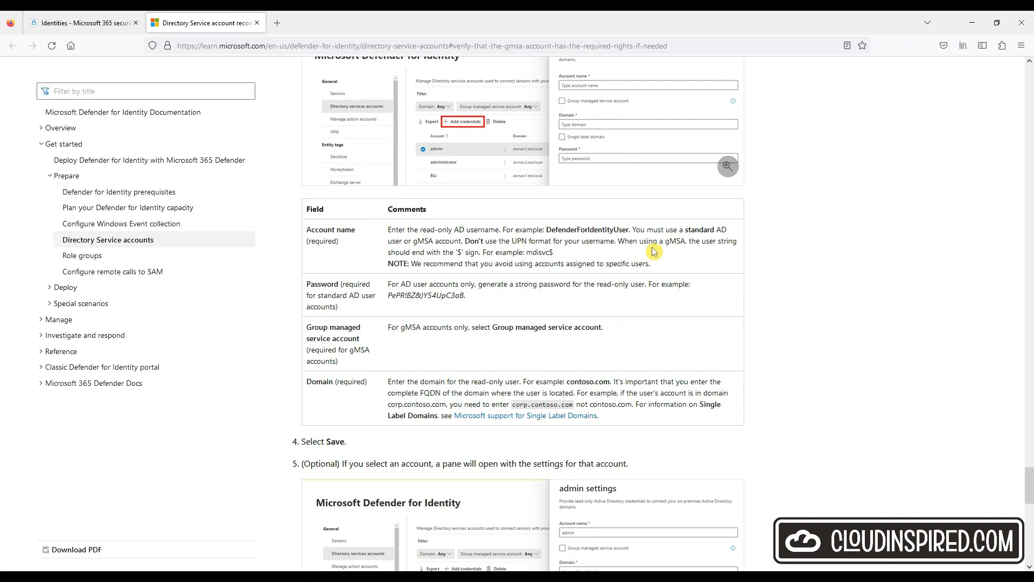
double_click(625, 240)
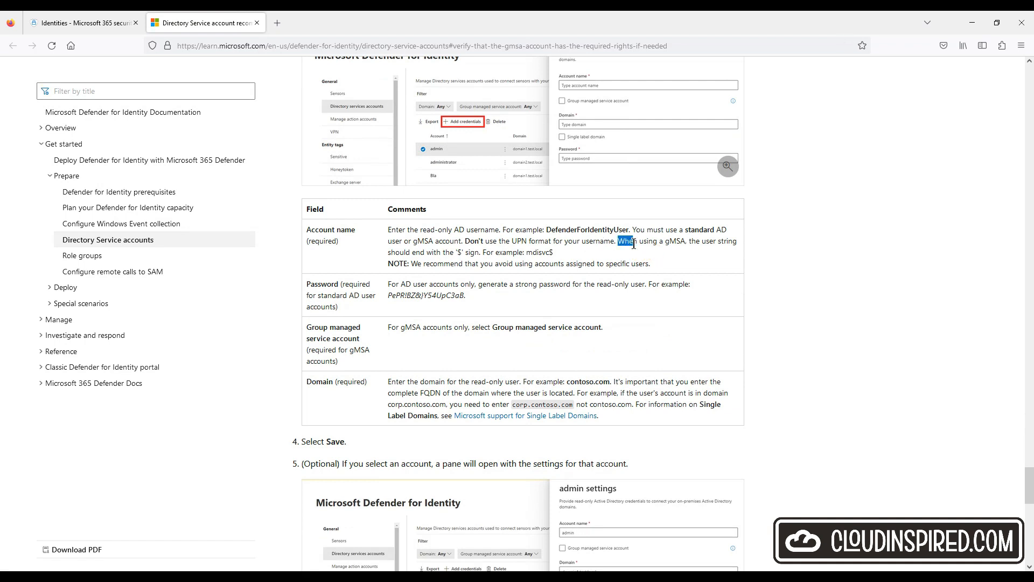
left_click_drag(619, 241, 554, 252)
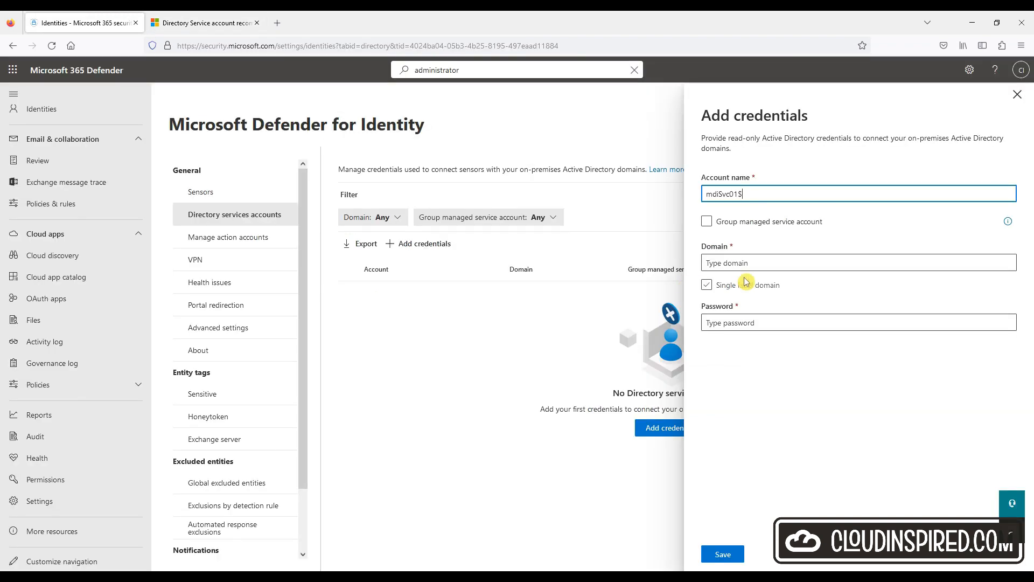
left_click(706, 221)
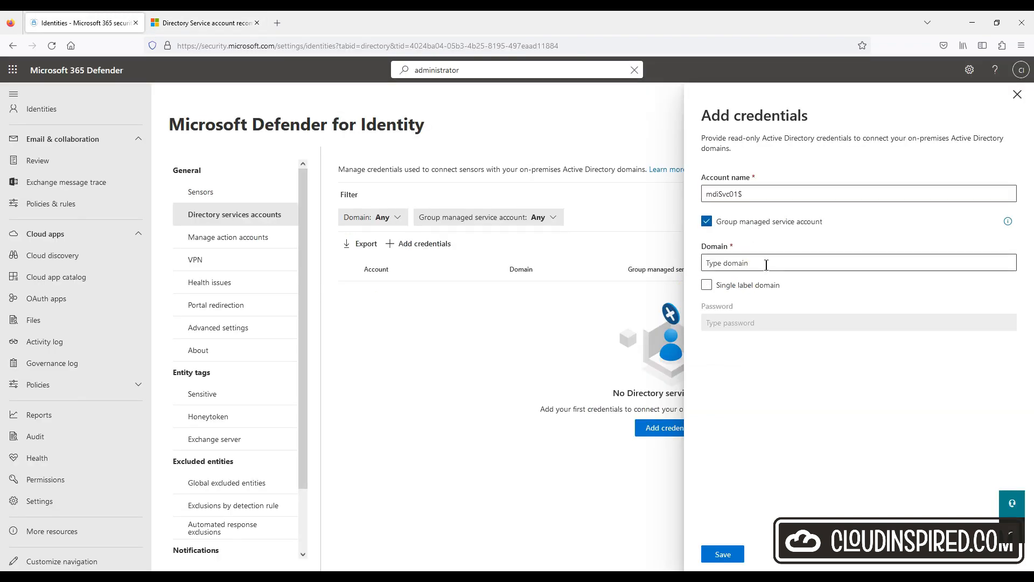
type("cloudinspired.com")
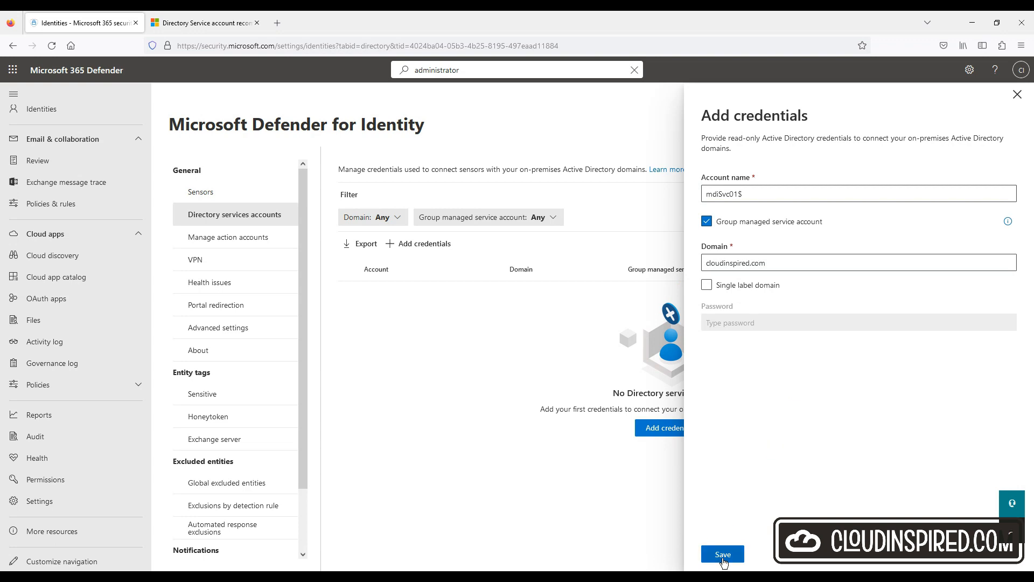
left_click(722, 553)
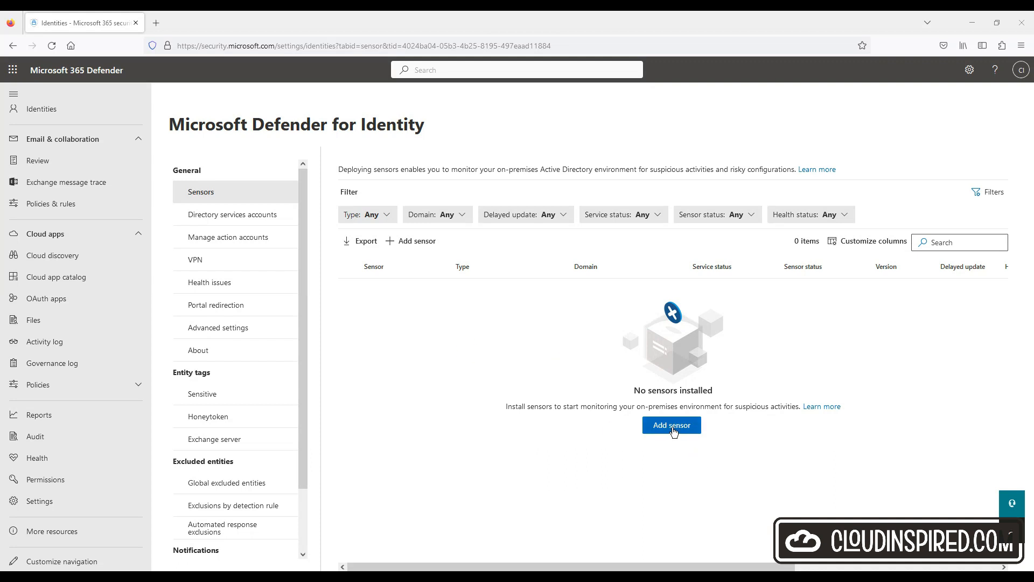
Step: Add a sensor, download the Defender for Identity sensor installer and copy its access key
left_click(672, 425)
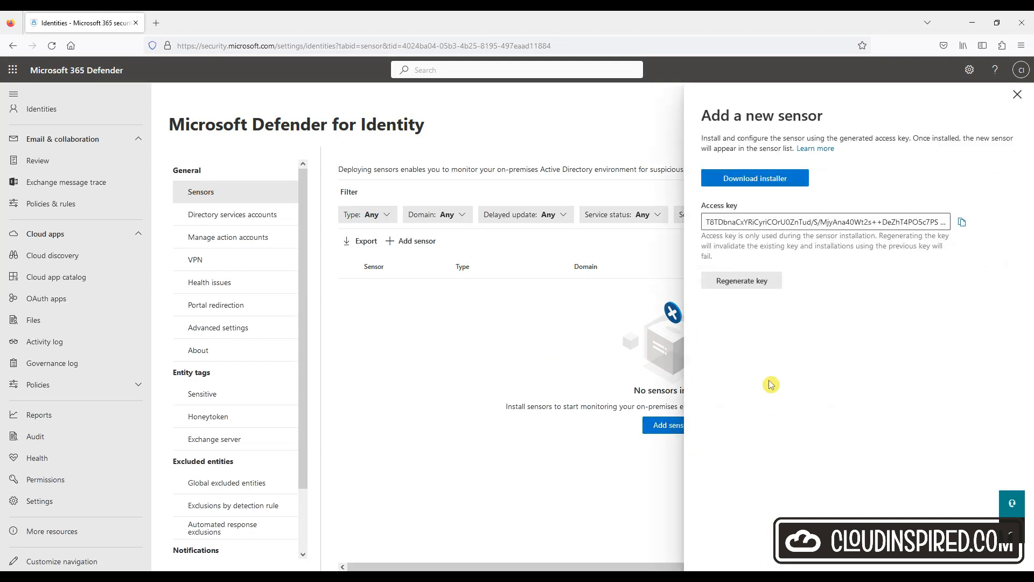
left_click(754, 177)
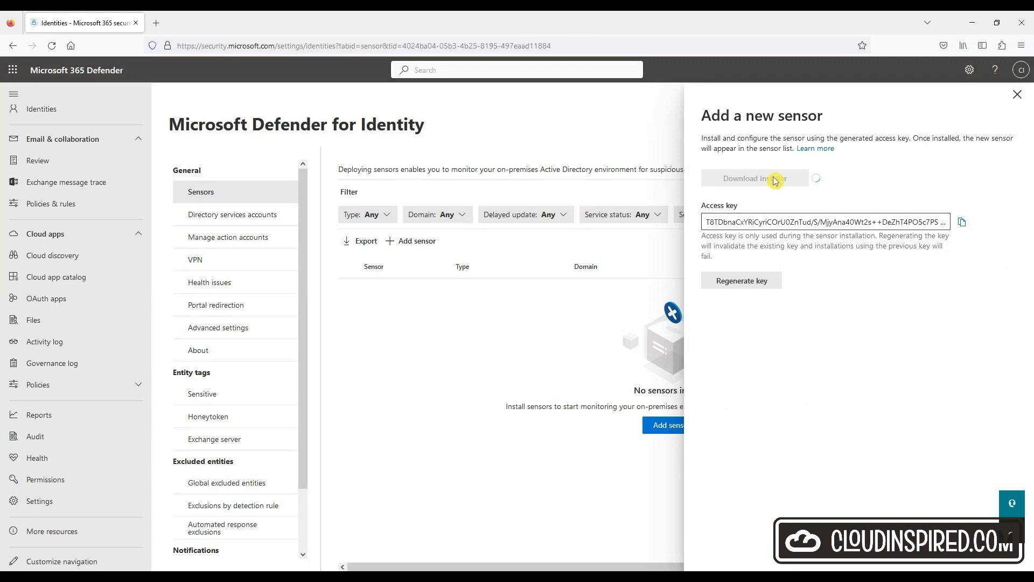
mouse_move(846, 317)
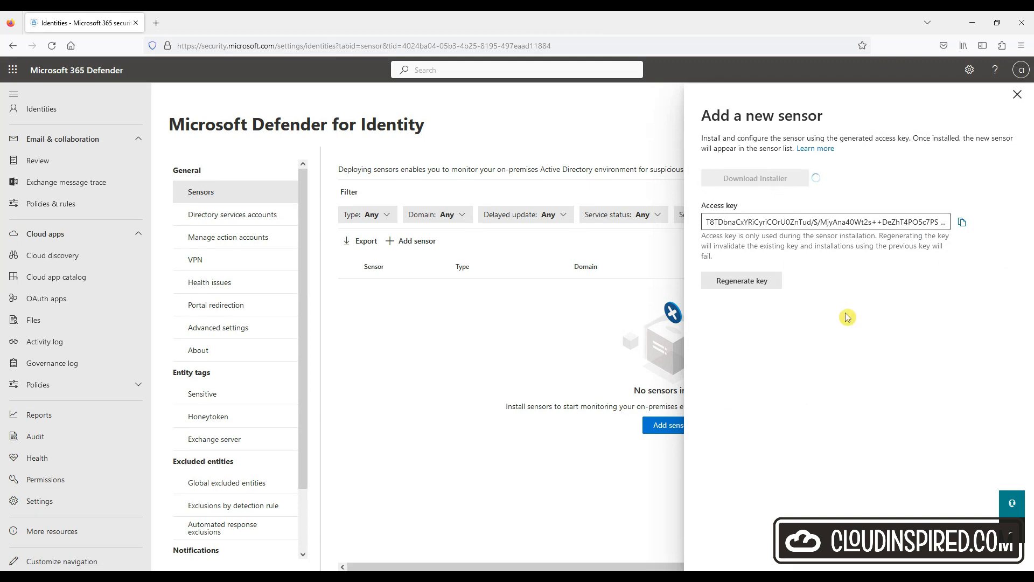
mouse_move(897, 271)
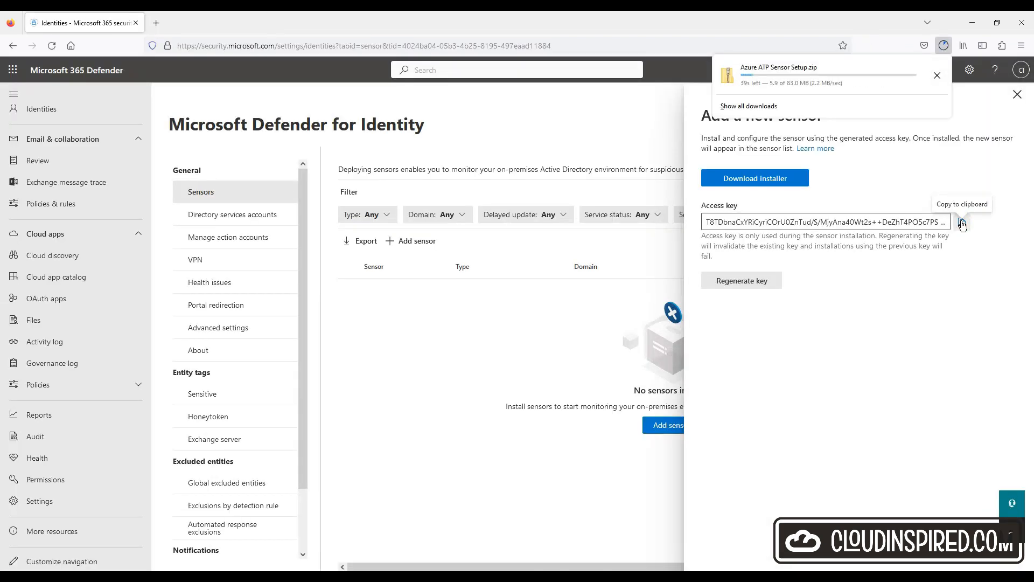
left_click(962, 223)
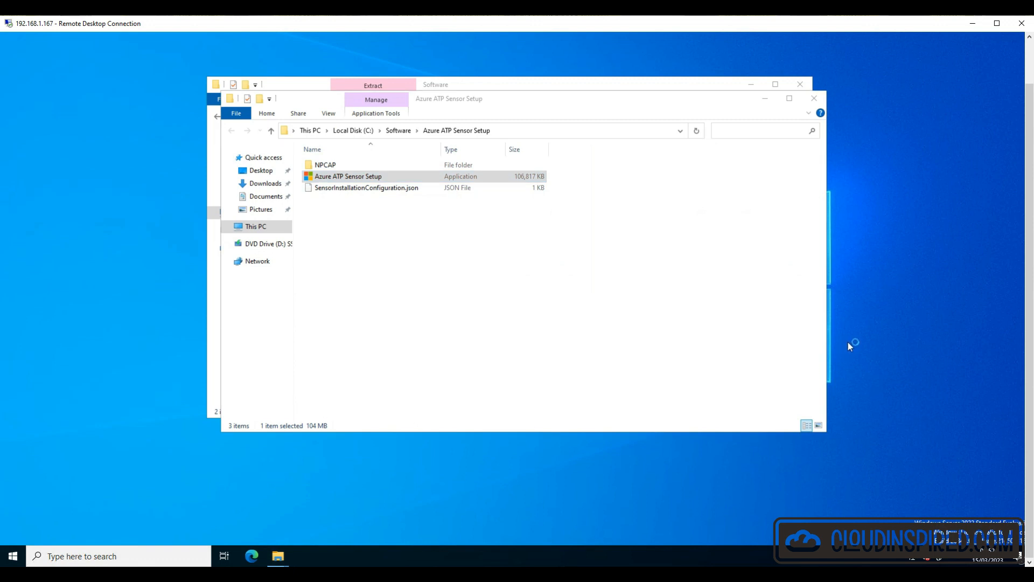
Step: Launch Azure ATP Sensor Setup, accept English and the deployment type, and start installing
double_click(348, 176)
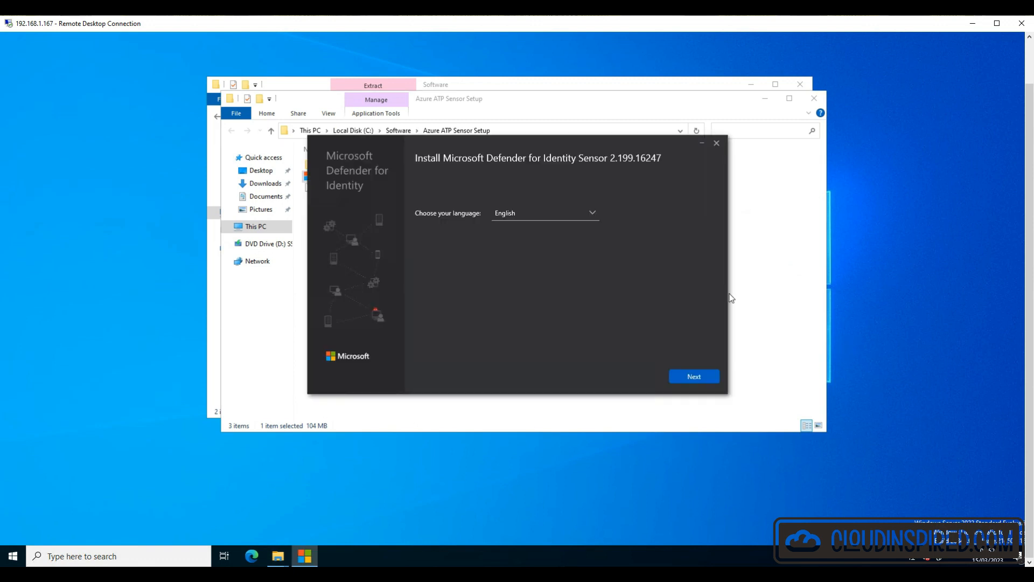
left_click(693, 376)
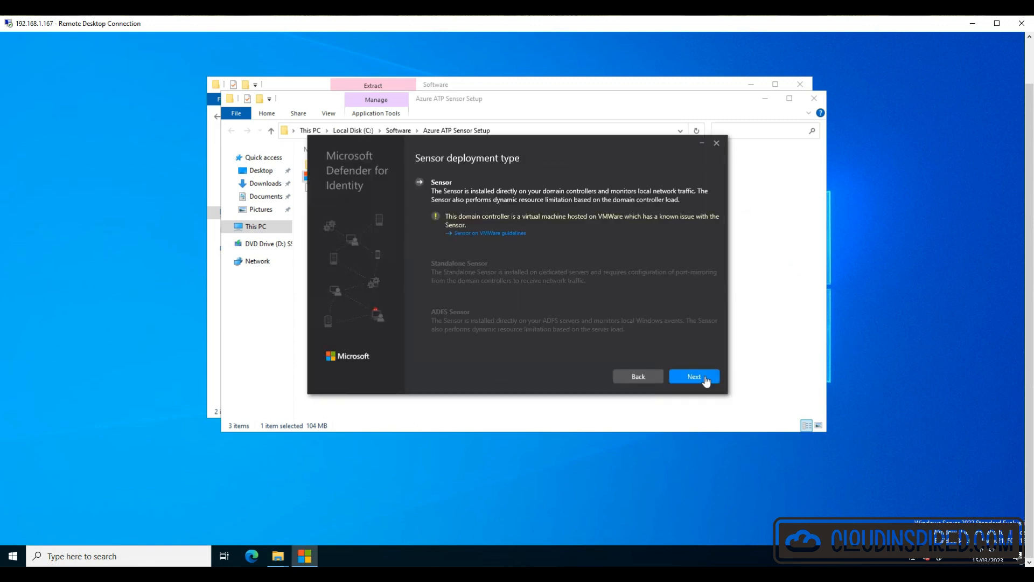
left_click(693, 376)
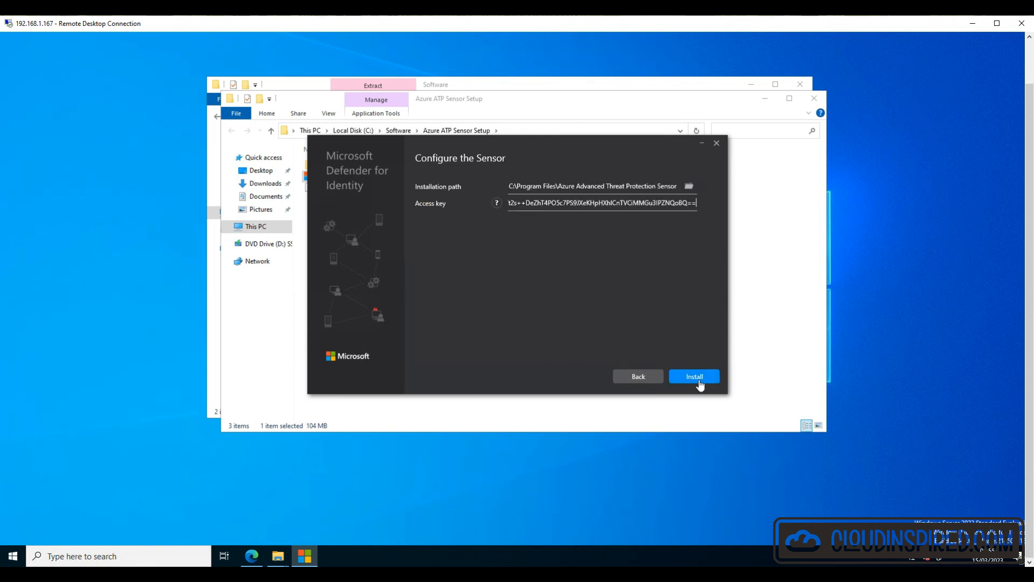
left_click(694, 375)
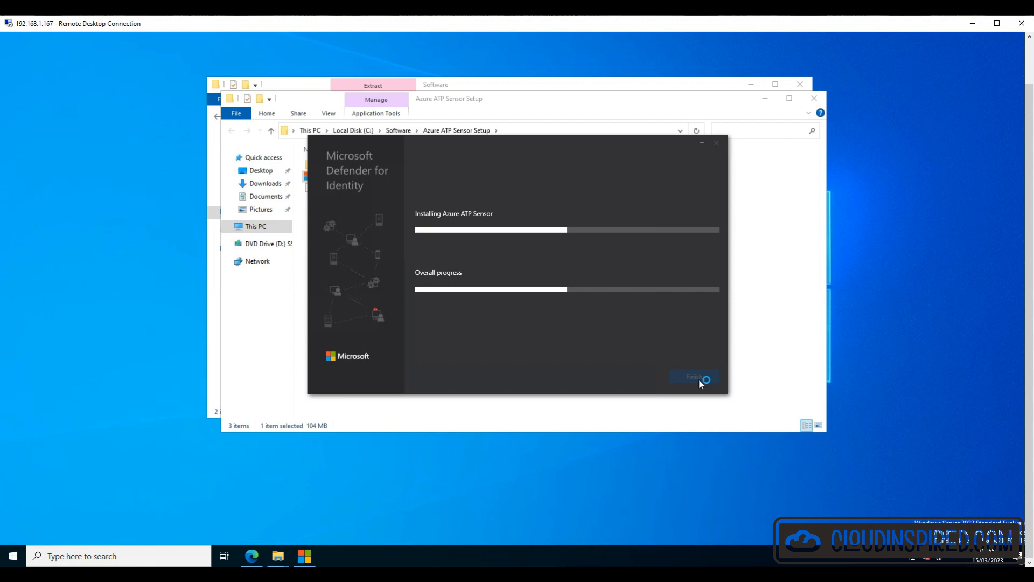
mouse_move(871, 311)
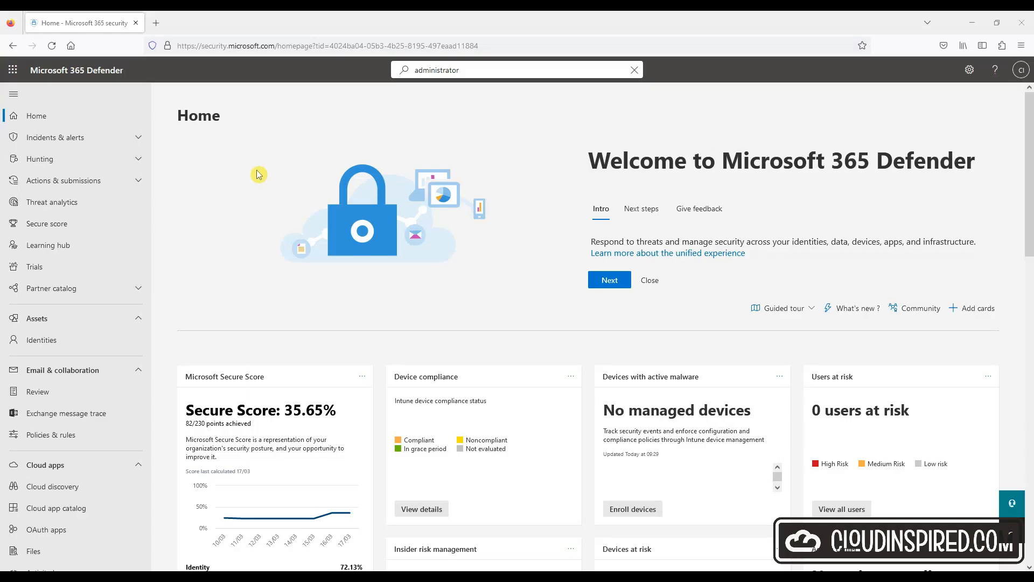
Step: In Identities settings, set action accounts to use the sensor's local system account
scroll("down", 3)
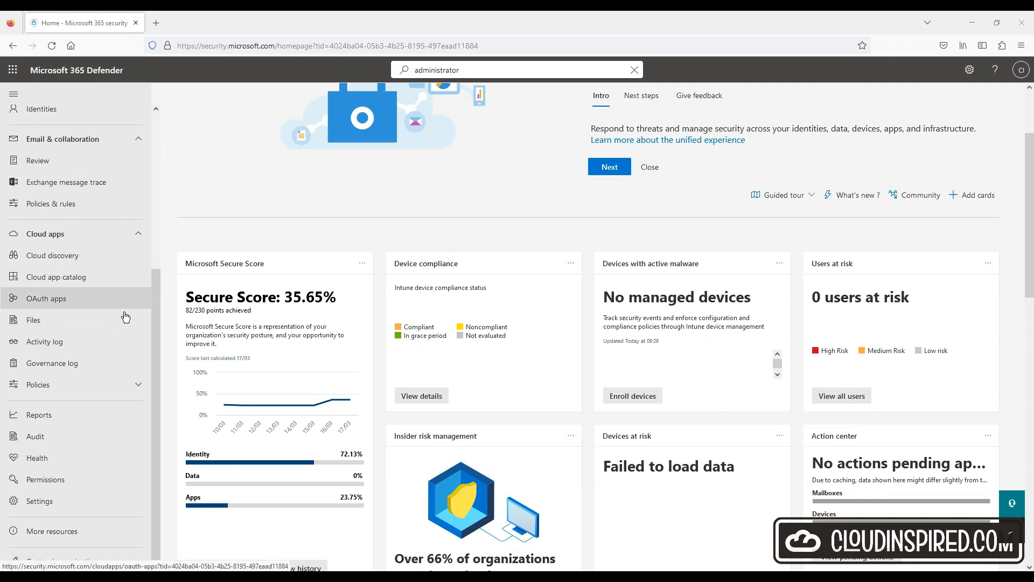
left_click(39, 500)
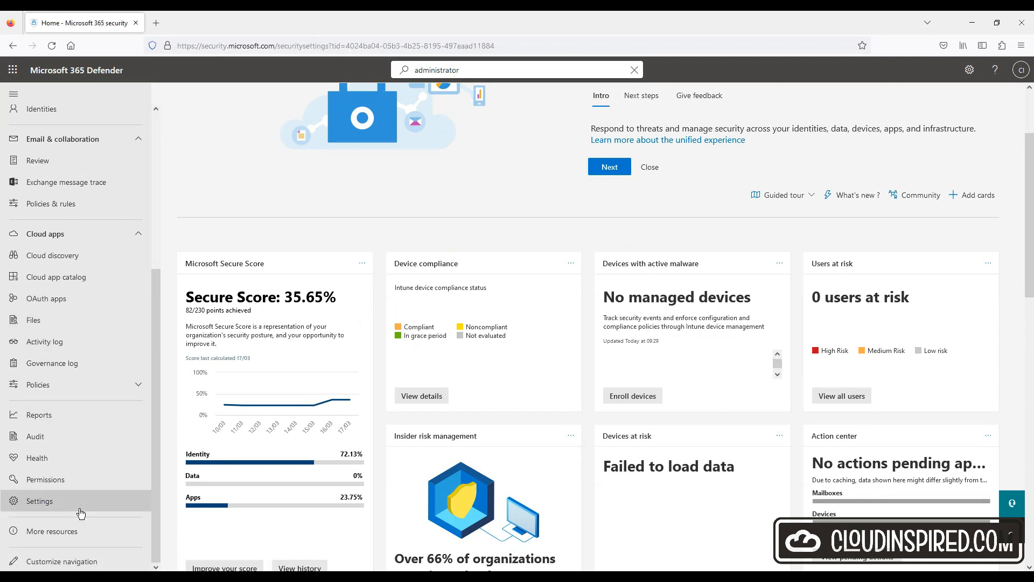
left_click(39, 500)
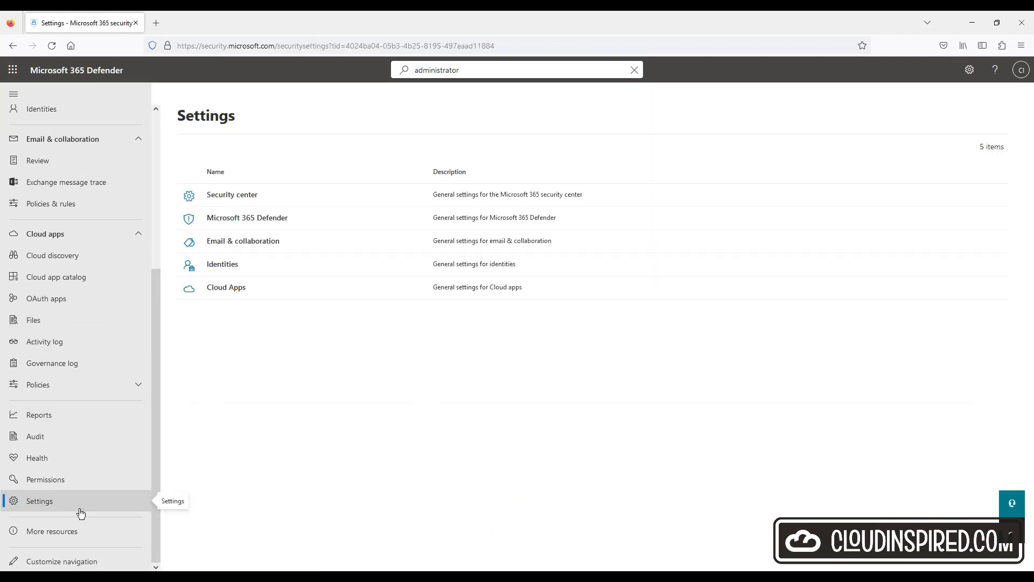
left_click(223, 264)
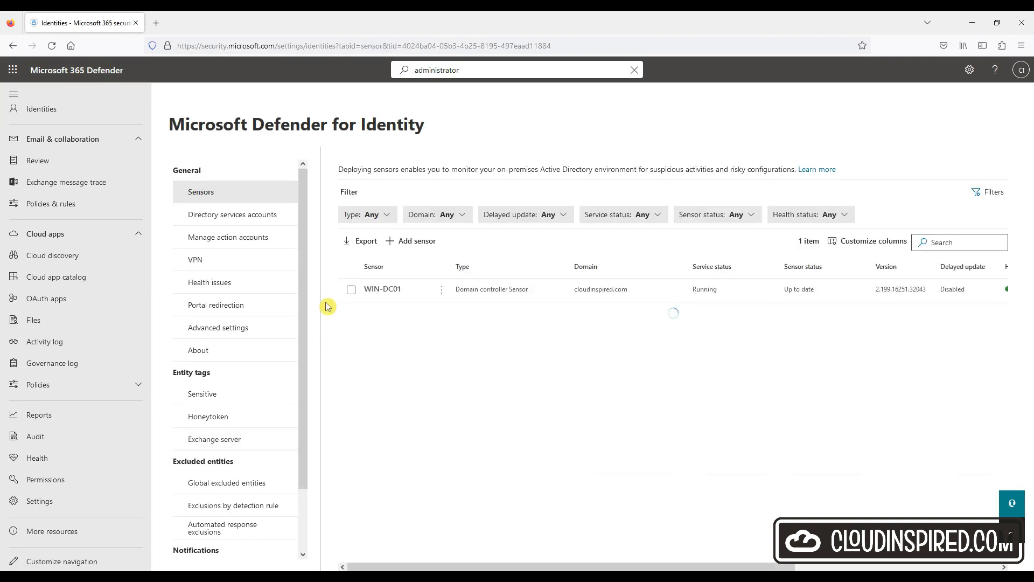
left_click(228, 237)
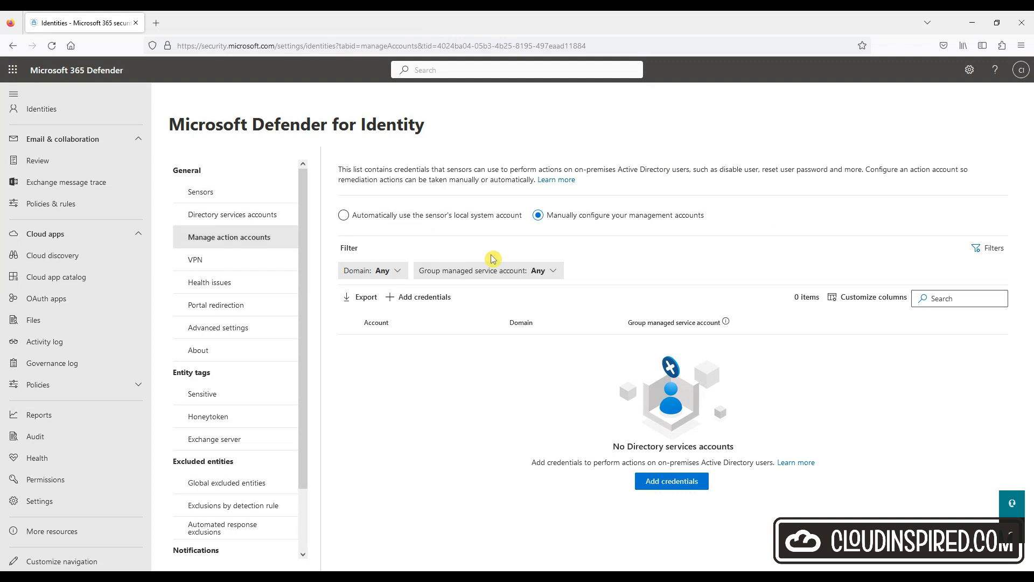
mouse_move(555, 441)
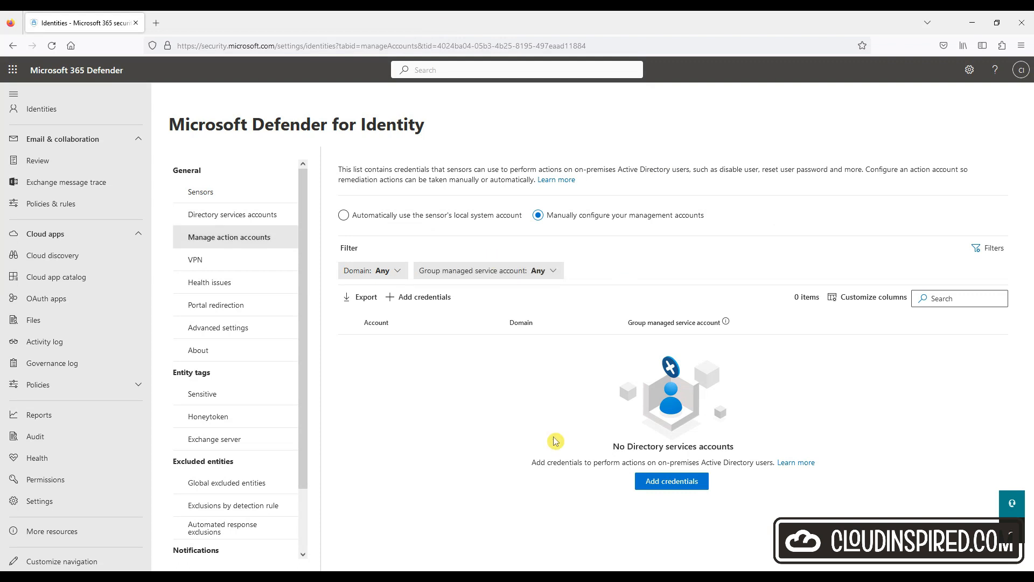
mouse_move(476, 264)
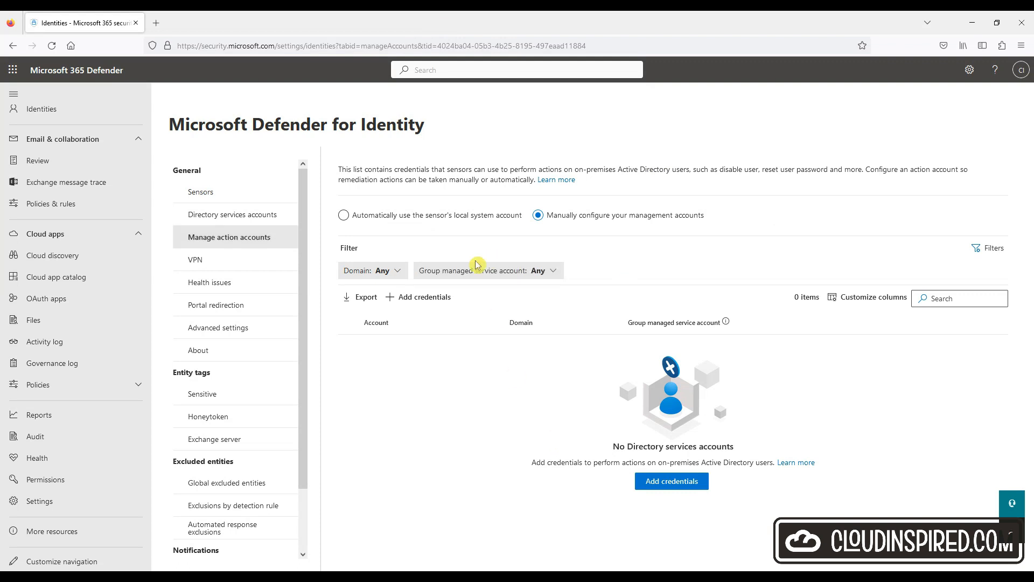
left_click(343, 215)
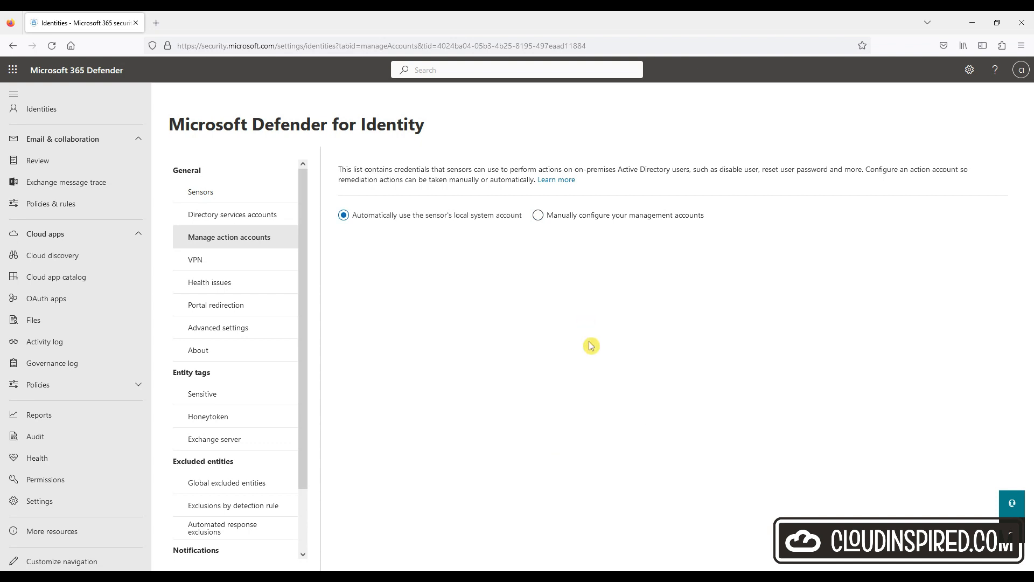
mouse_move(258, 259)
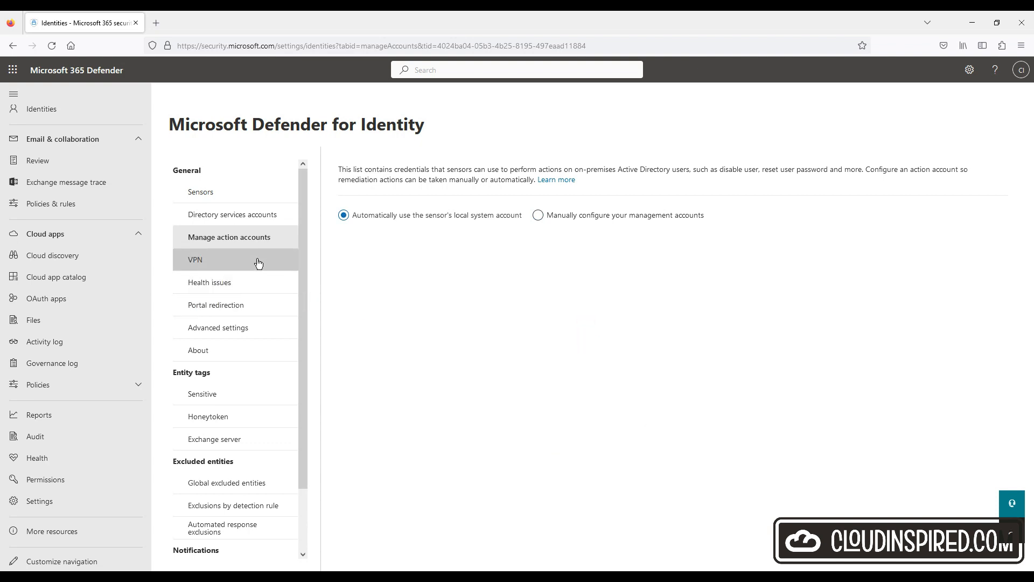
Step: View the VPN, Portal redirection and Advanced settings pages, ending on About
left_click(195, 259)
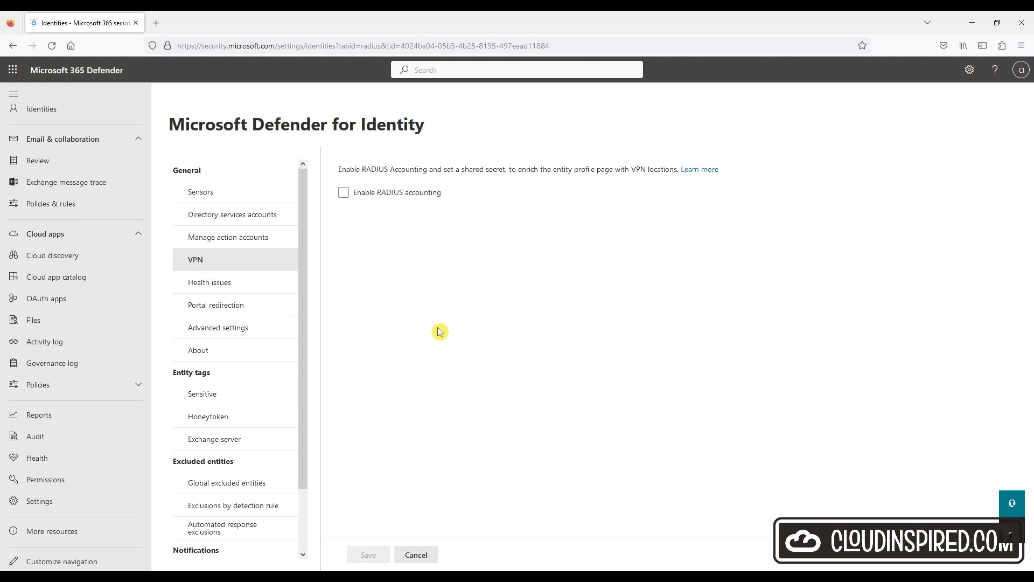
left_click(217, 305)
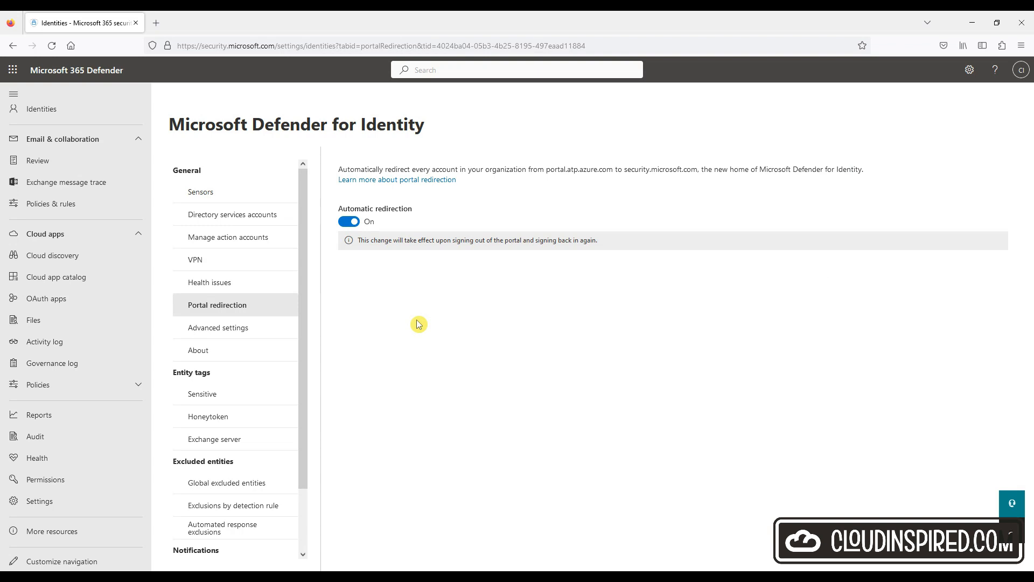
left_click(218, 326)
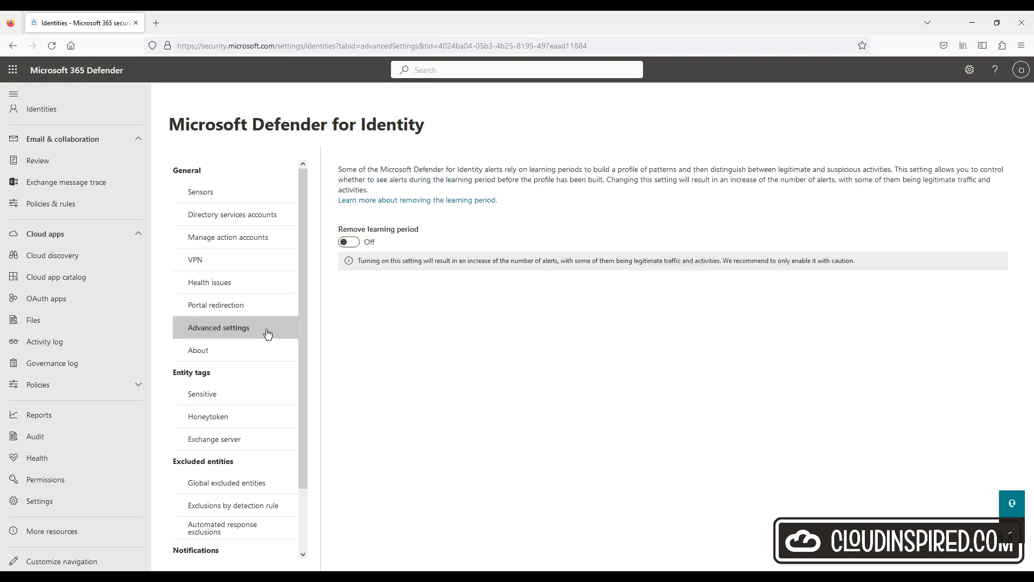
mouse_move(269, 335)
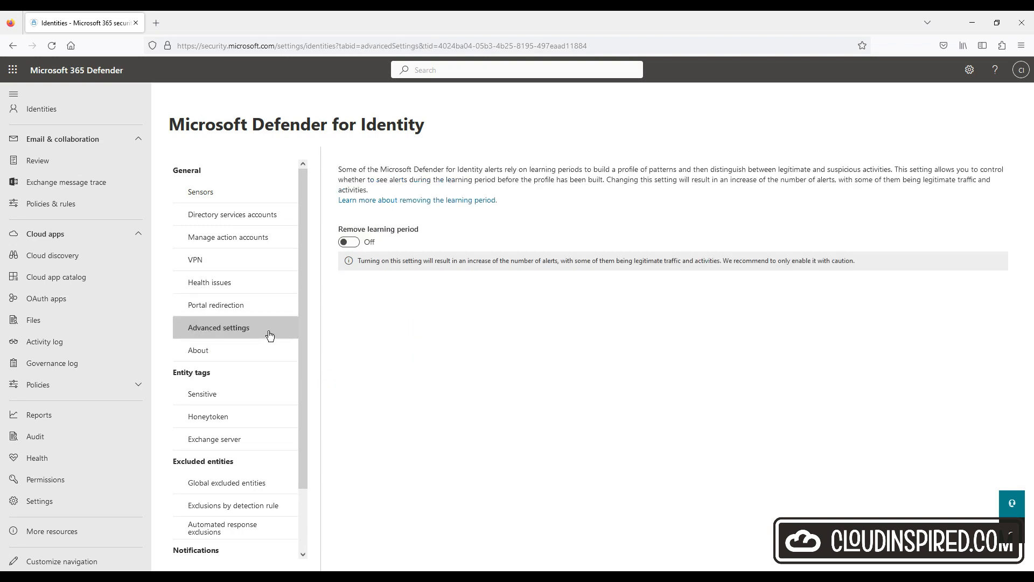
left_click(198, 350)
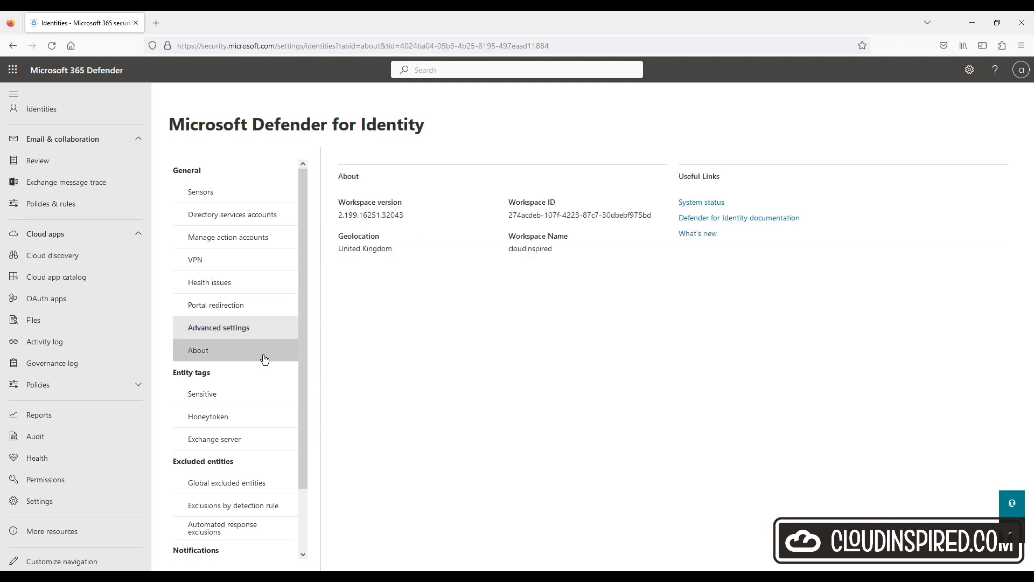
left_click(197, 350)
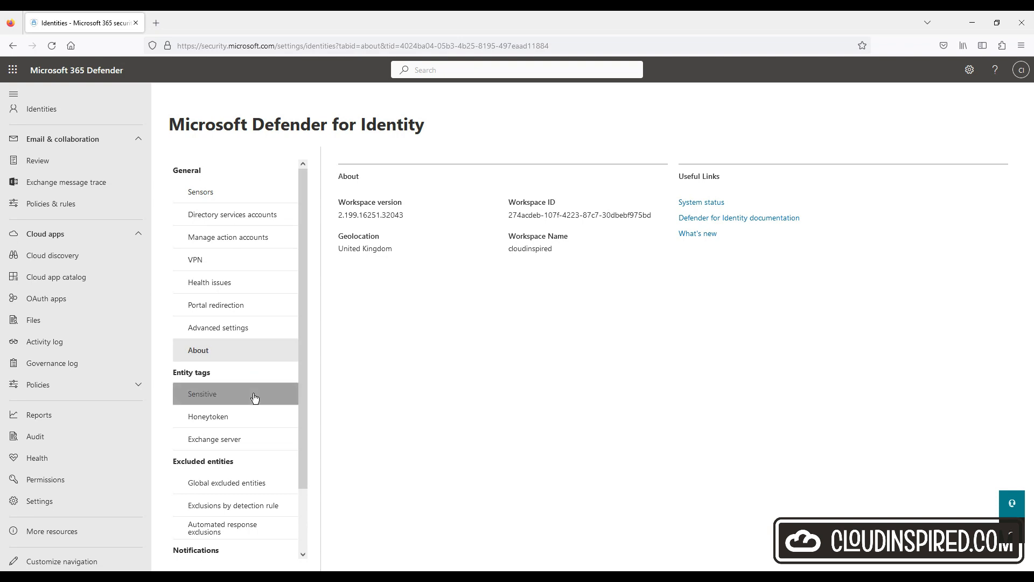
Step: Browse Sensitive-tagged users, devices and groups, and dismiss the Tag users list unchanged
left_click(203, 394)
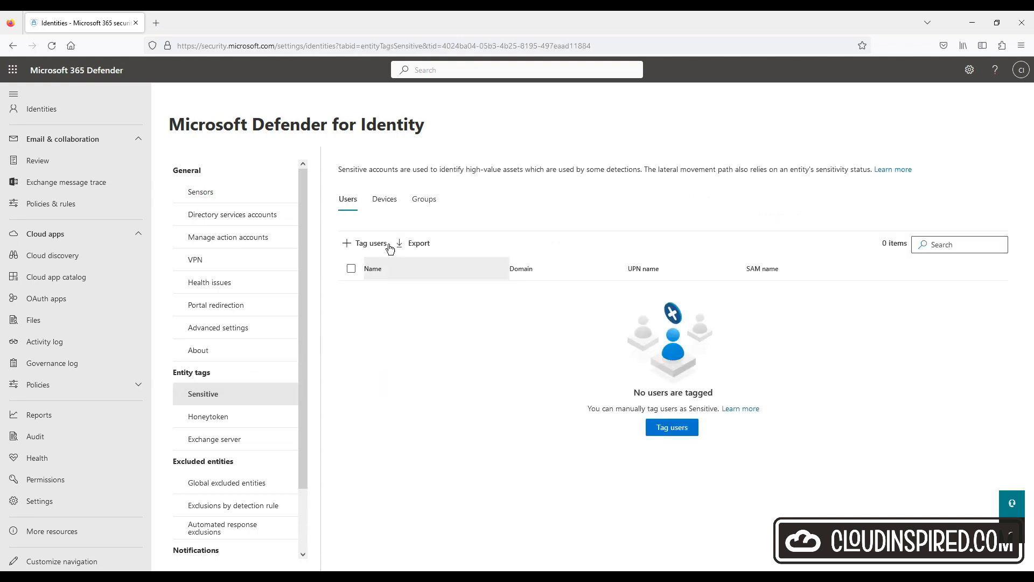
left_click(384, 199)
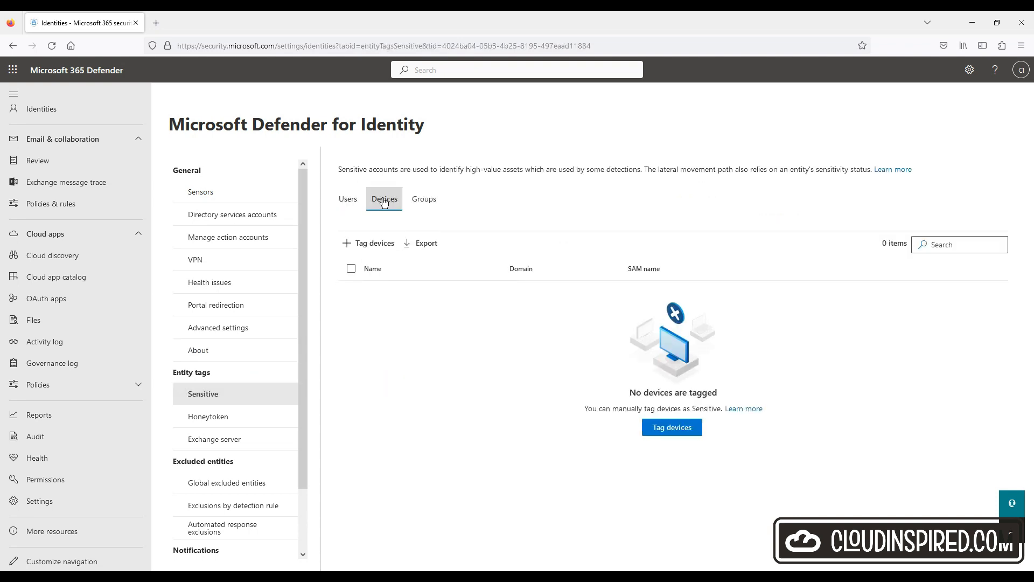
left_click(423, 199)
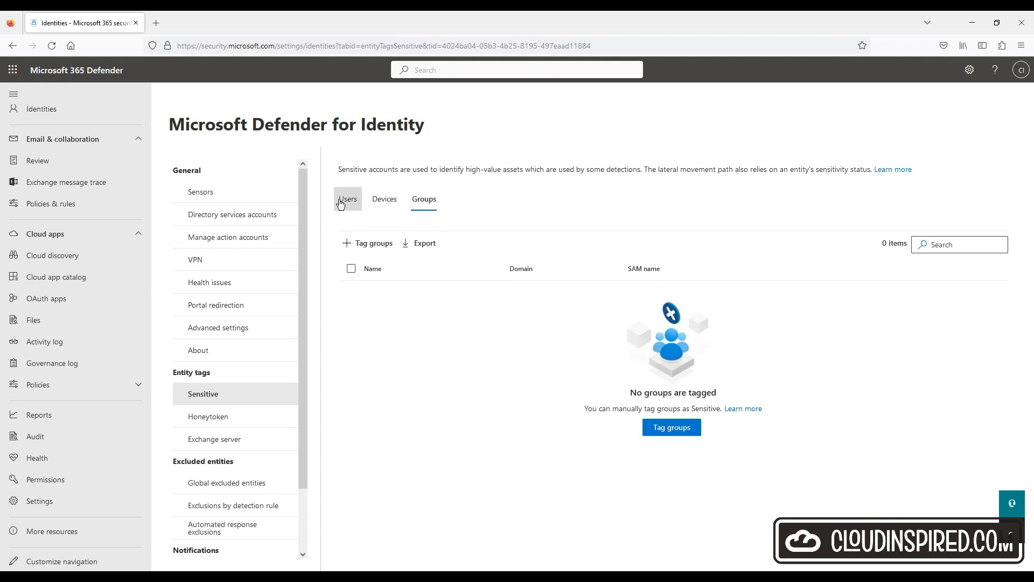
left_click(348, 199)
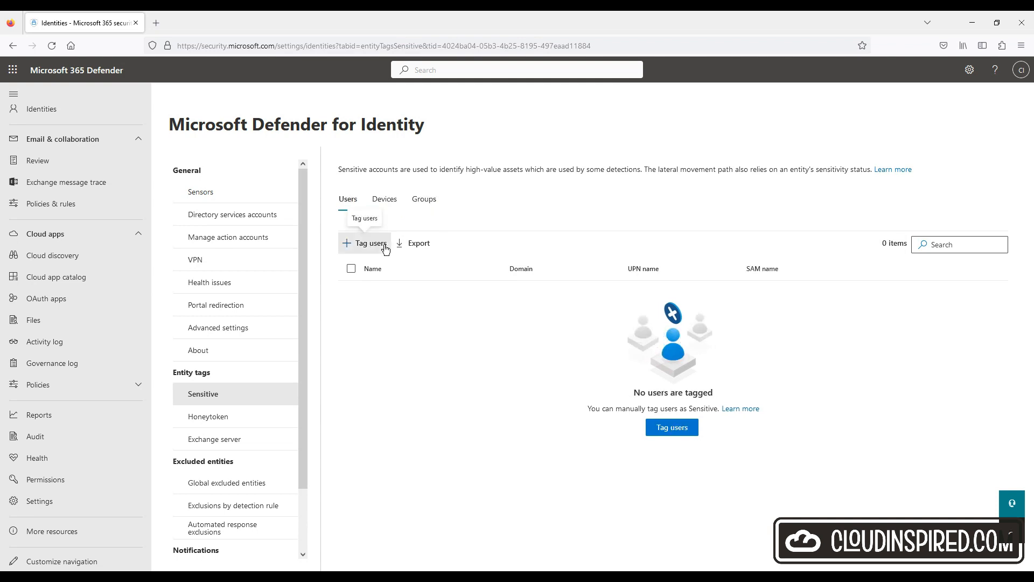
left_click(364, 243)
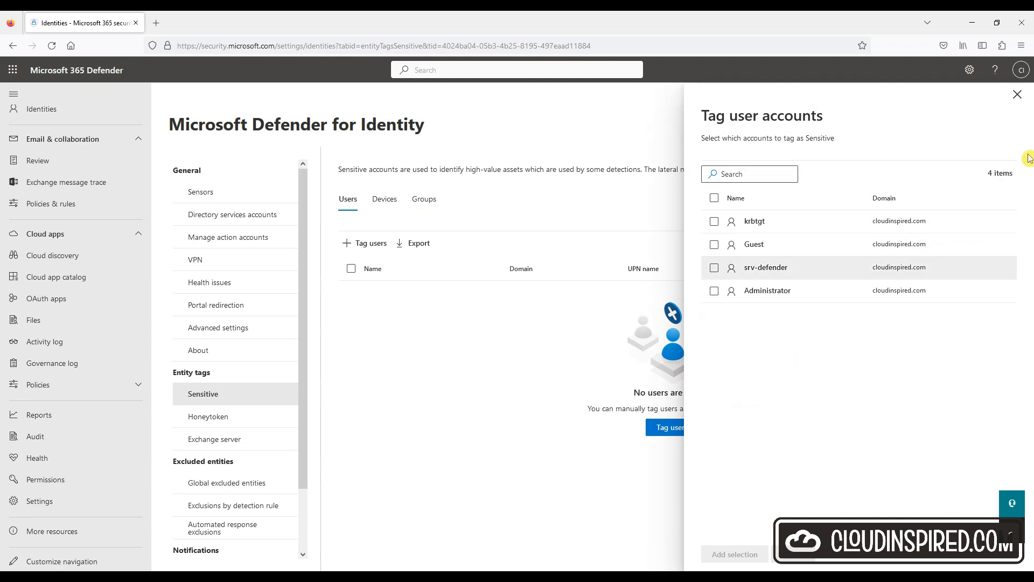
left_click(1016, 94)
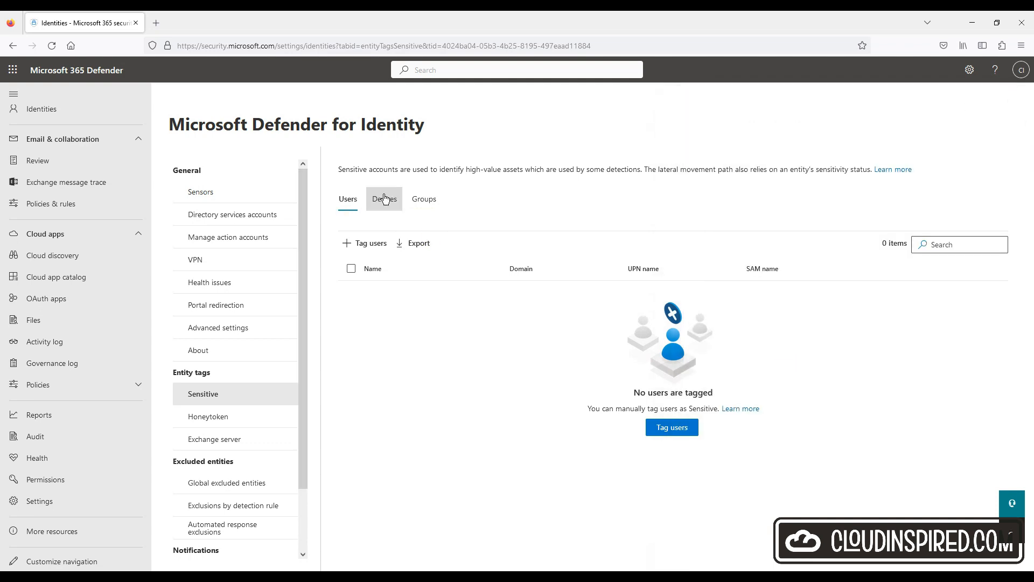
Step: Dismiss the sensitive Tag groups list unchanged, then view Honeytoken and Exchange server tags
left_click(384, 199)
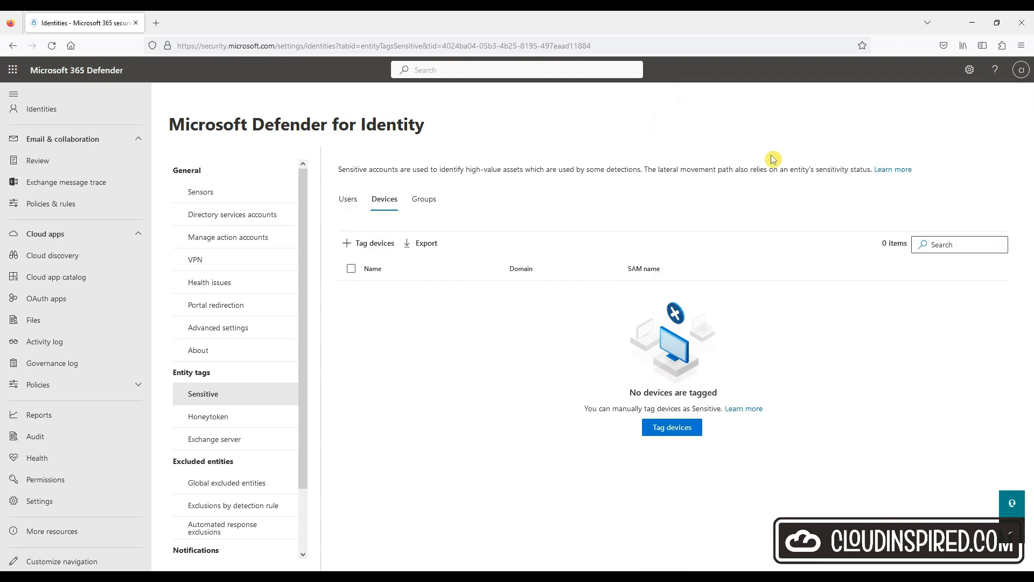
left_click(423, 199)
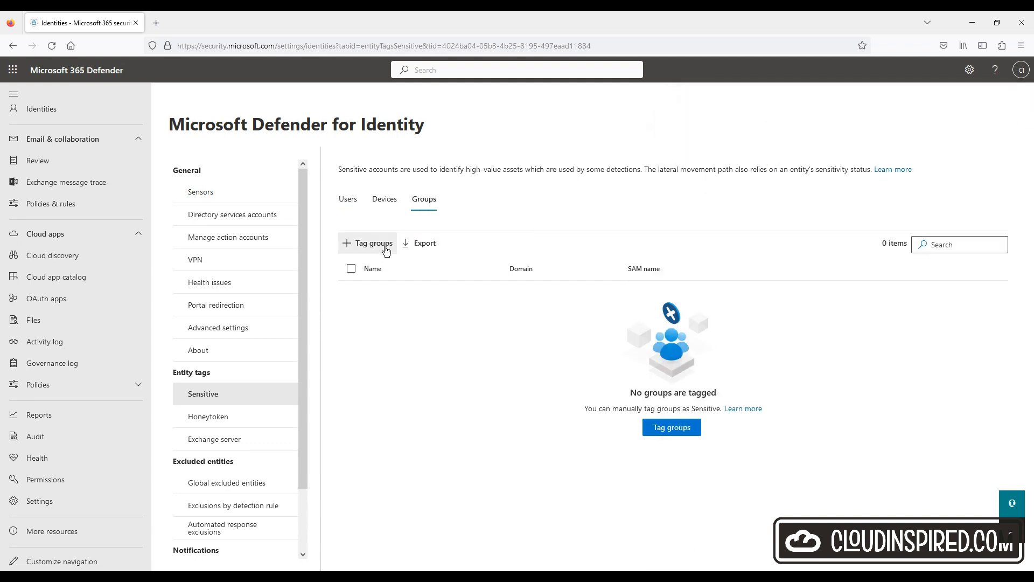
left_click(373, 243)
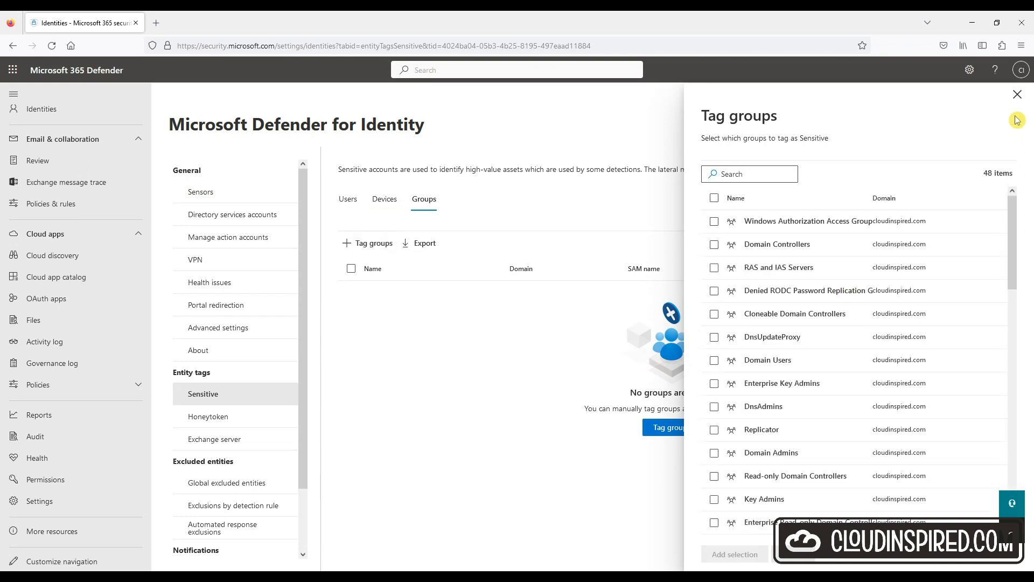
left_click(1017, 94)
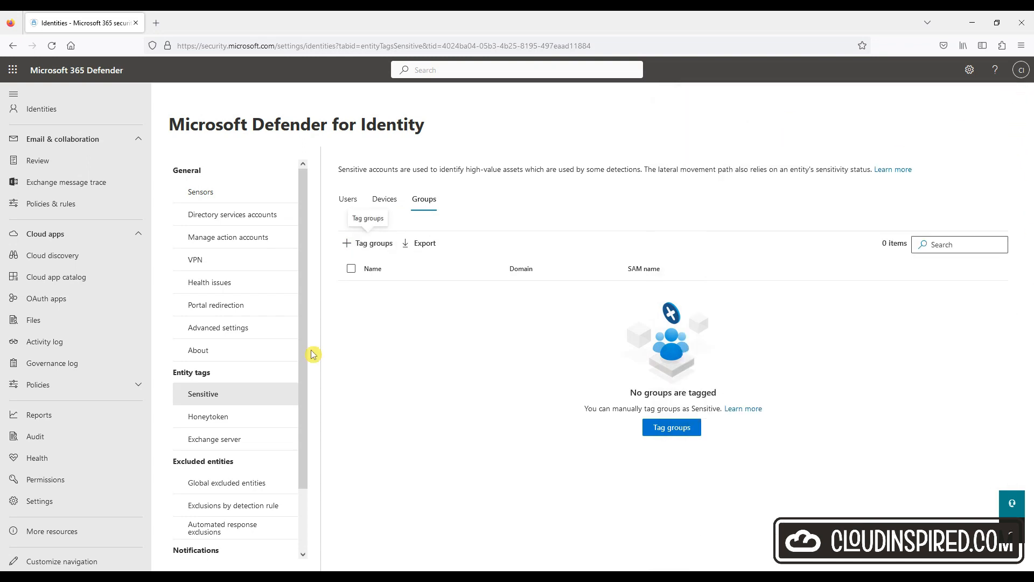
left_click(207, 416)
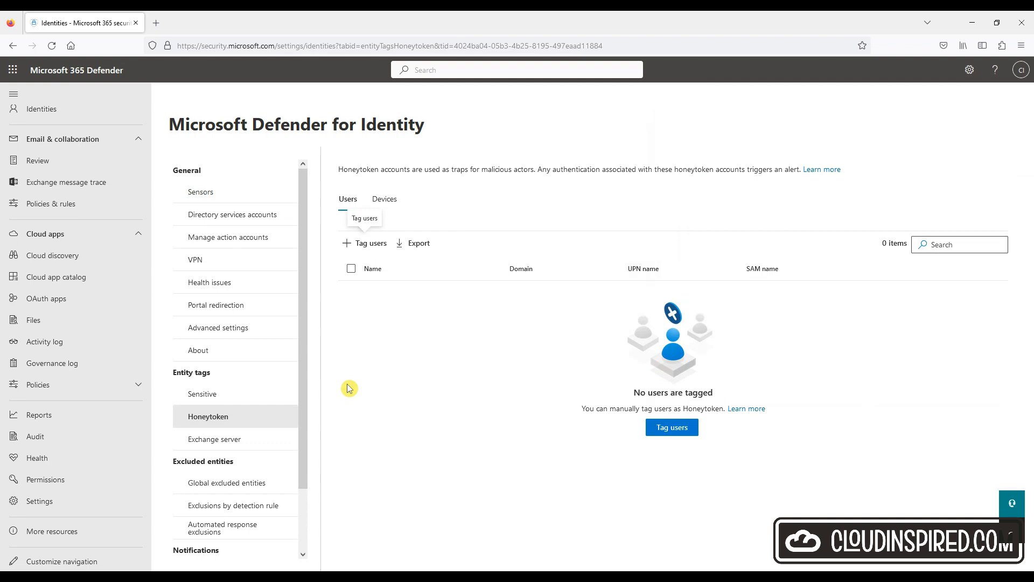
left_click(214, 438)
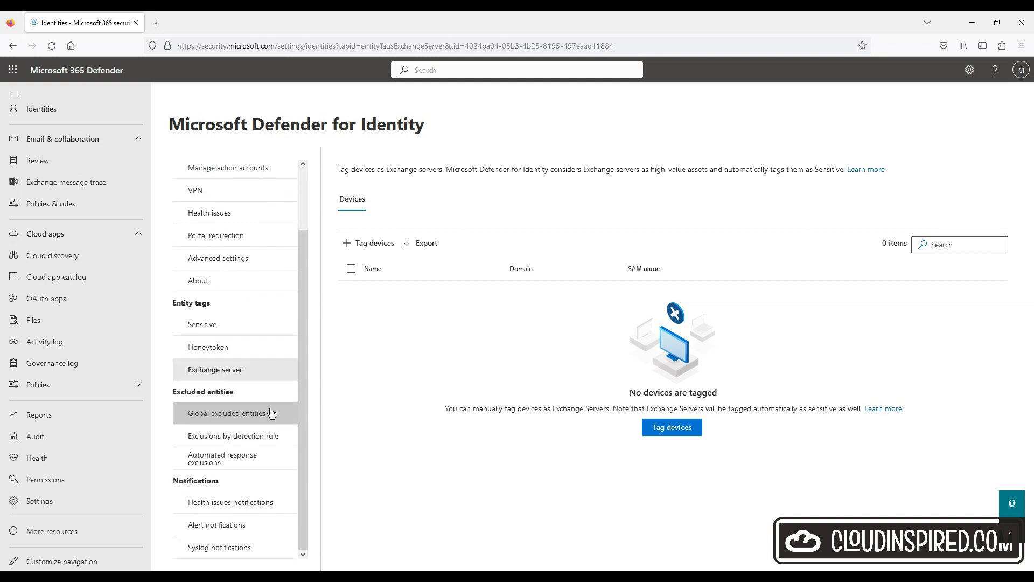
mouse_move(274, 413)
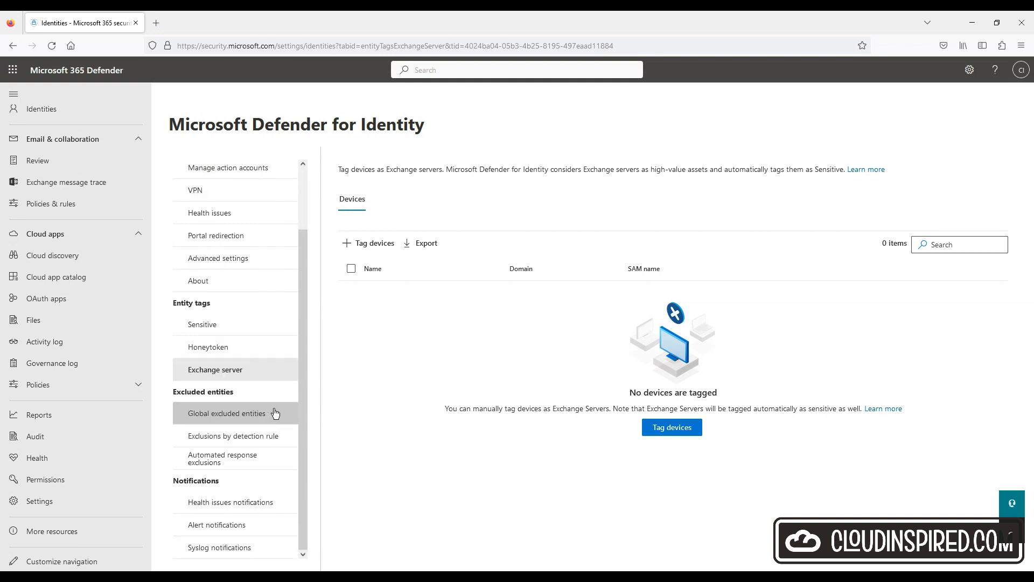
Step: Review global and detection-rule exclusions, including the Abnormal ADFS authentication rule
left_click(225, 413)
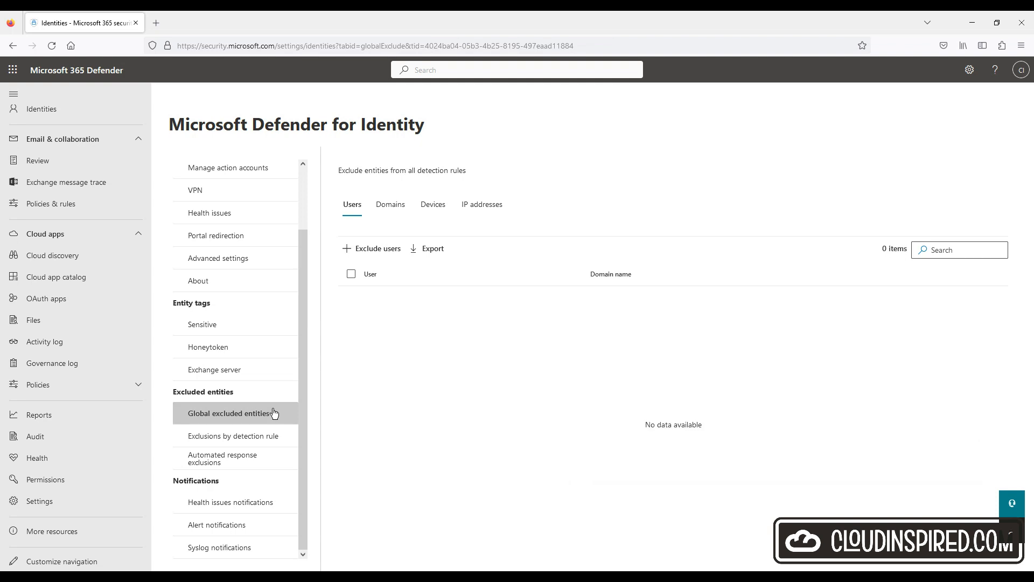
left_click(234, 435)
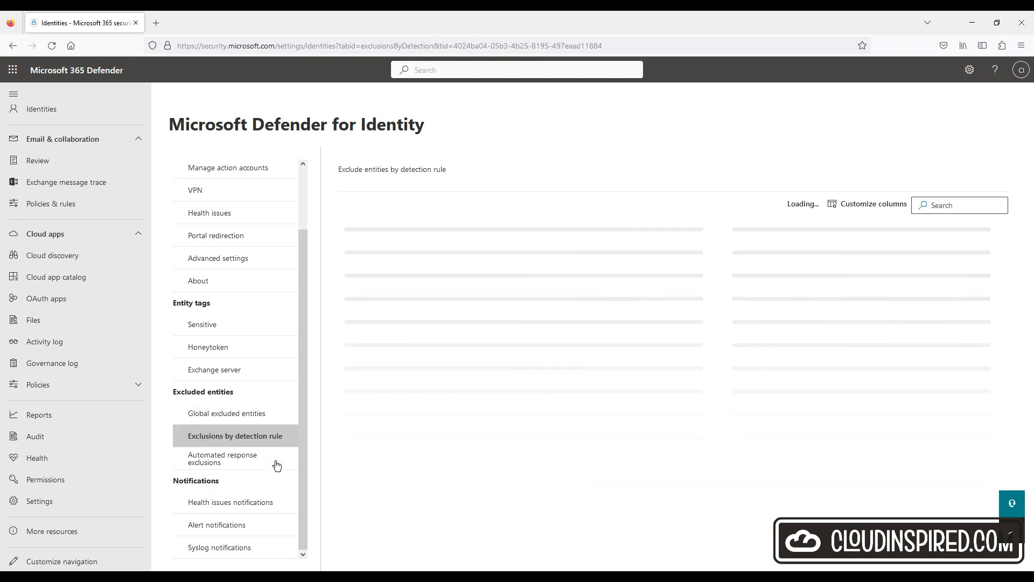
left_click(222, 457)
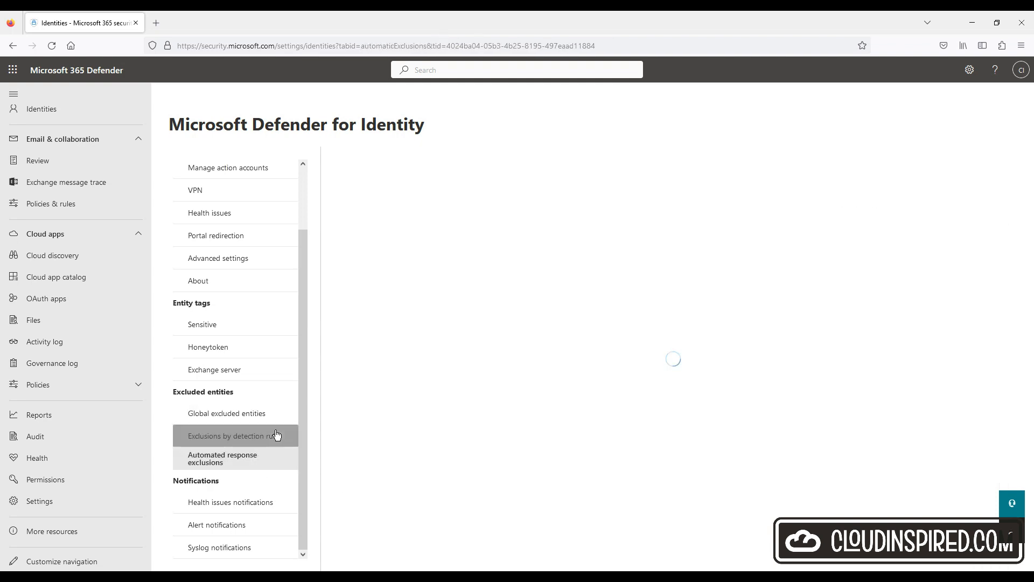
left_click(231, 436)
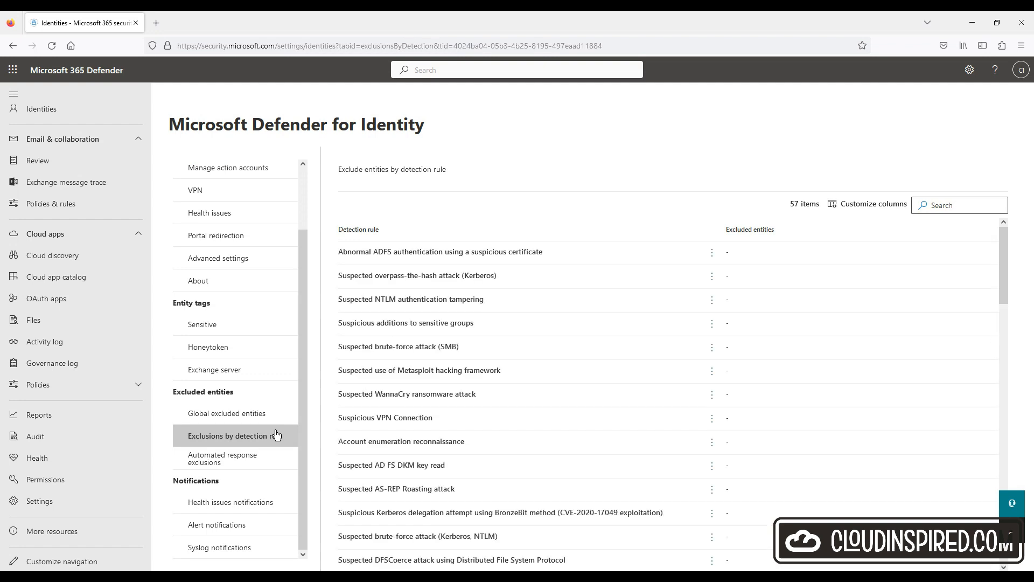
left_click(440, 252)
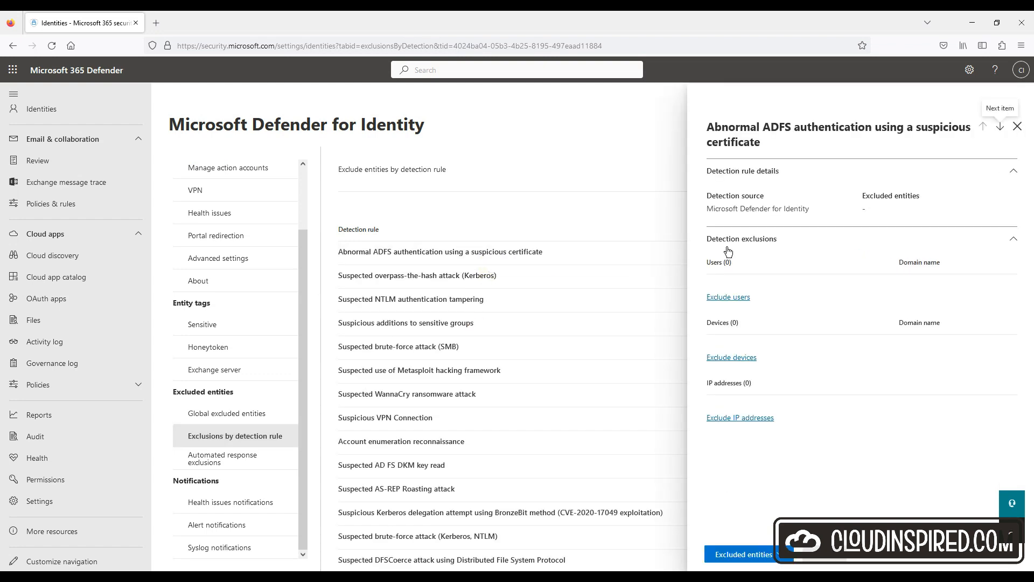
left_click(1017, 126)
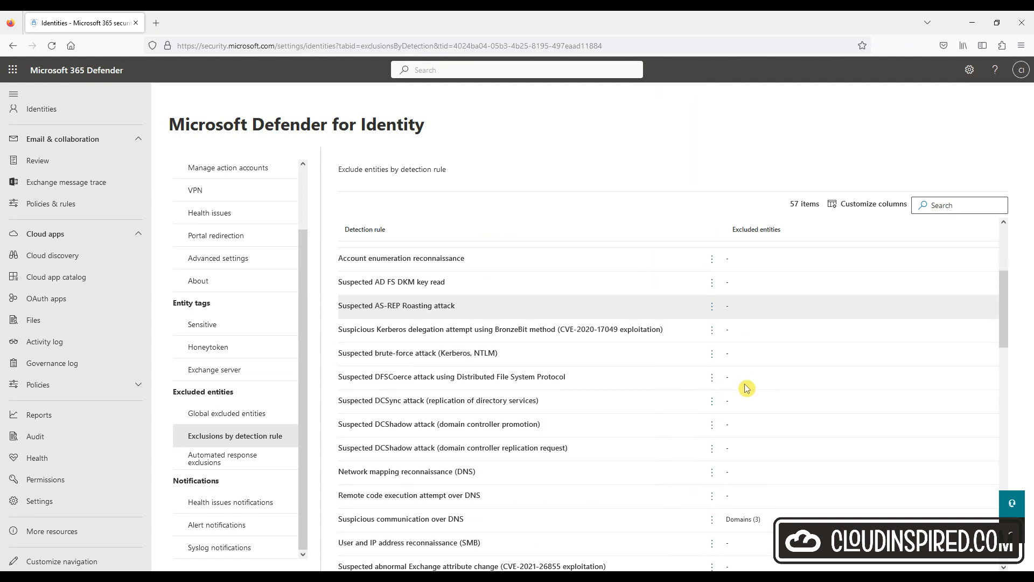
Step: Review automated response exclusions and health, alert and syslog notifications, then return to Settings
scroll("down", 3)
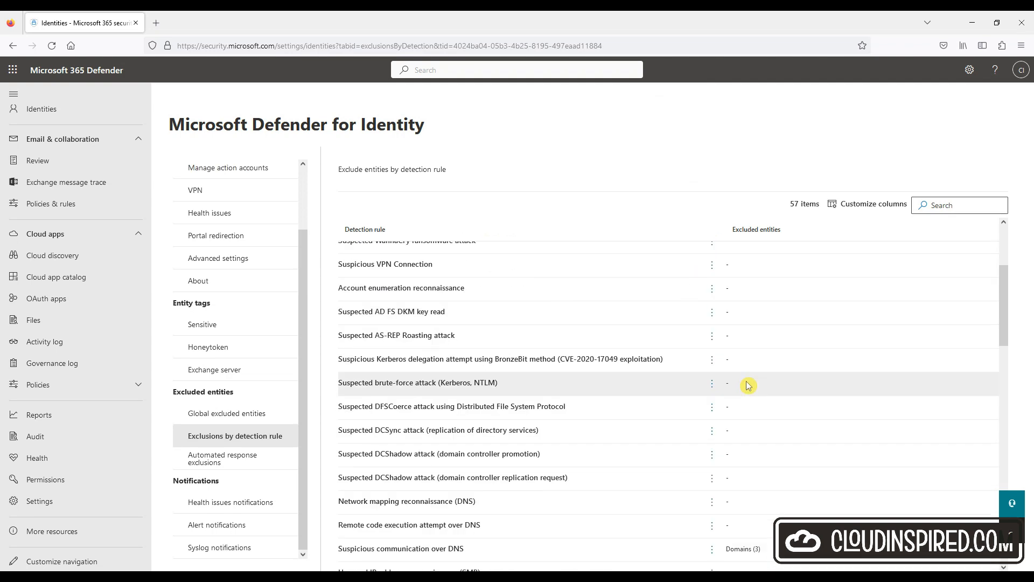
left_click(234, 457)
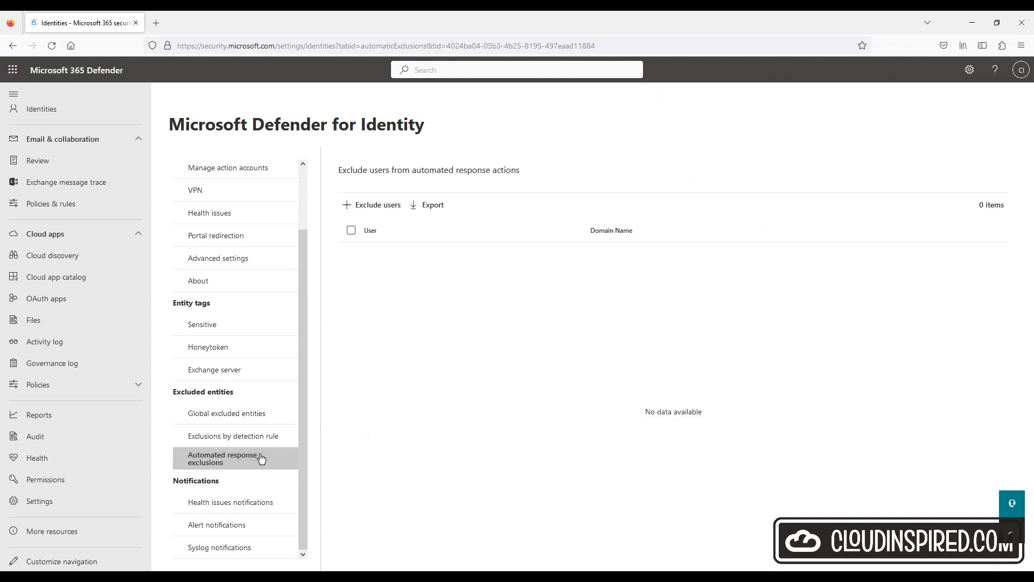
left_click(230, 502)
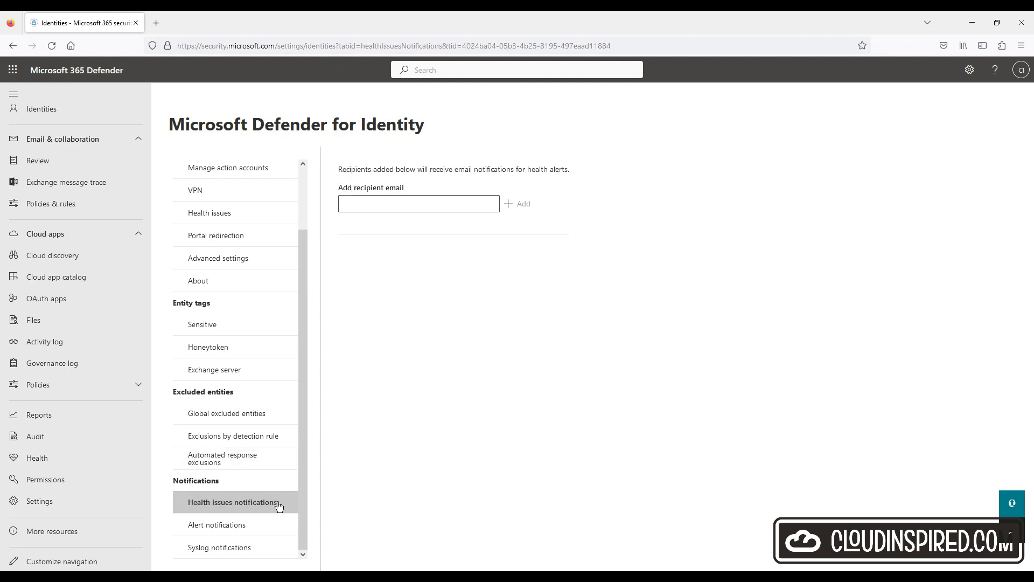
left_click(217, 524)
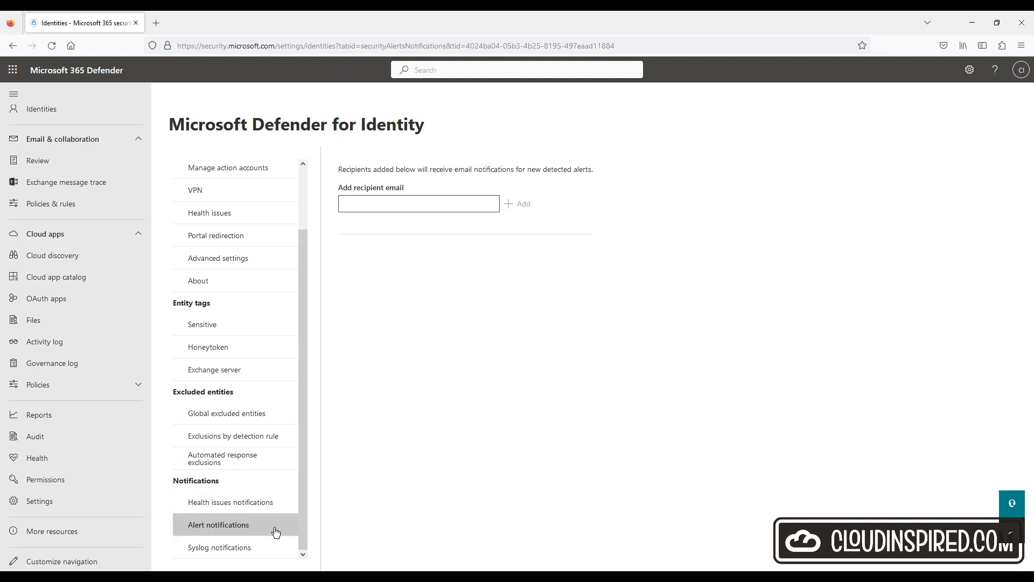
left_click(221, 547)
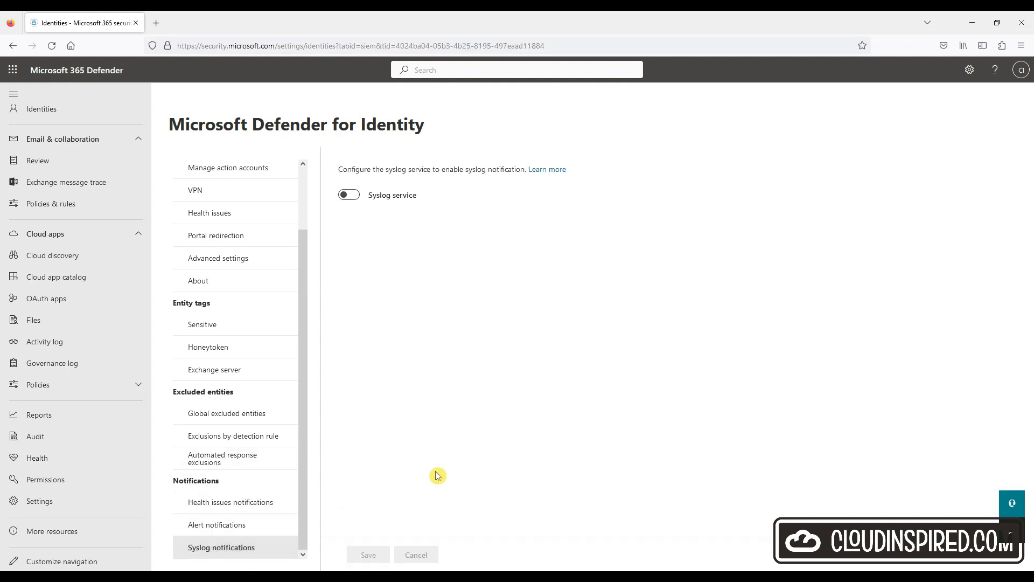
left_click(38, 500)
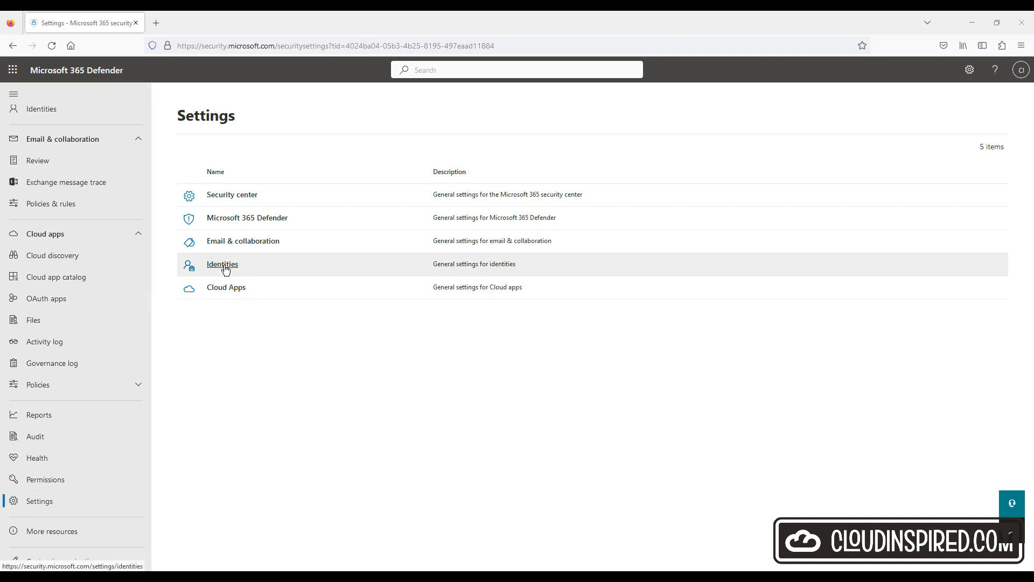
Step: Open the Identities Sensors list and scroll right to WIN-DC01's Health status
left_click(222, 264)
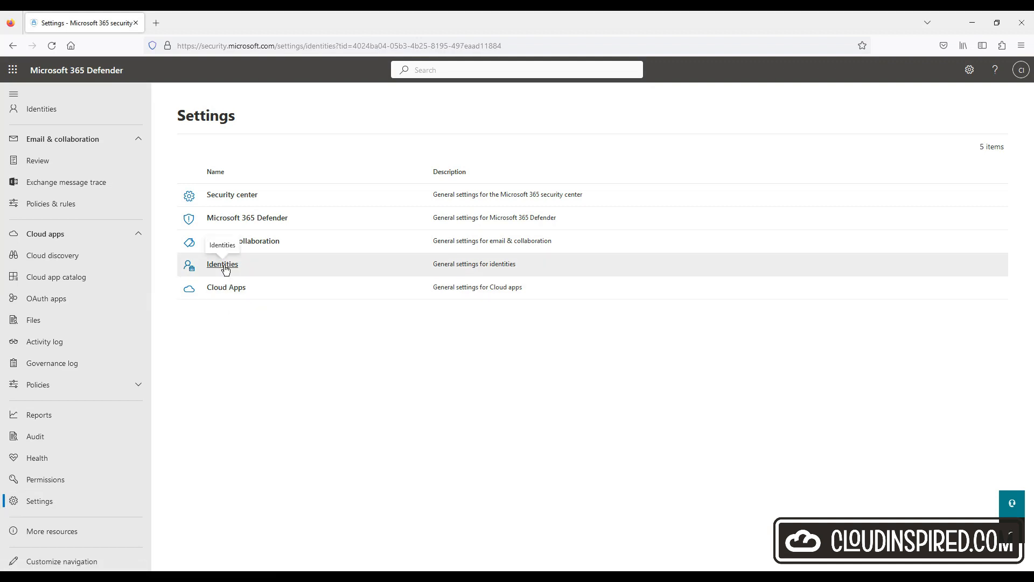
left_click(222, 264)
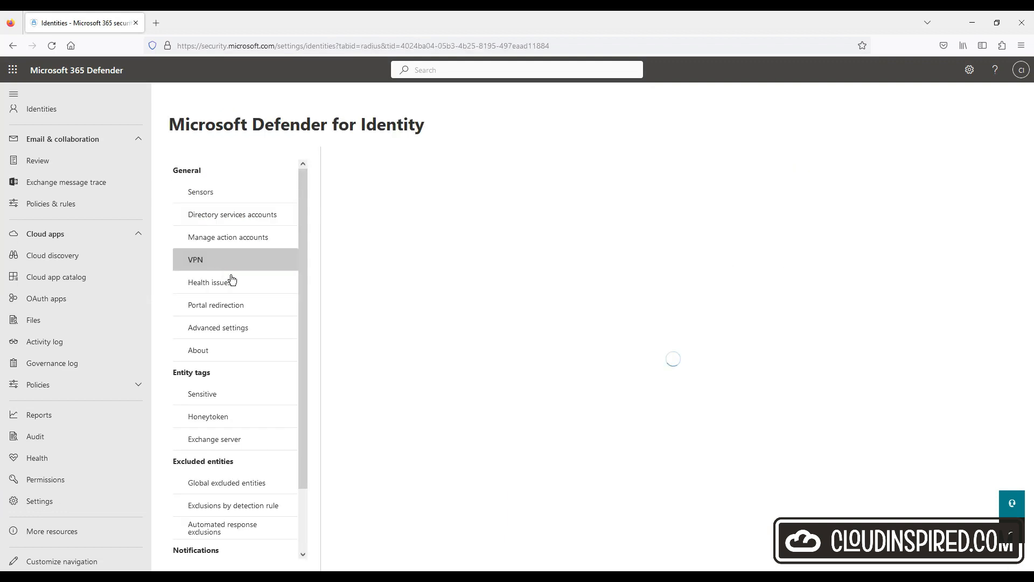
left_click(201, 192)
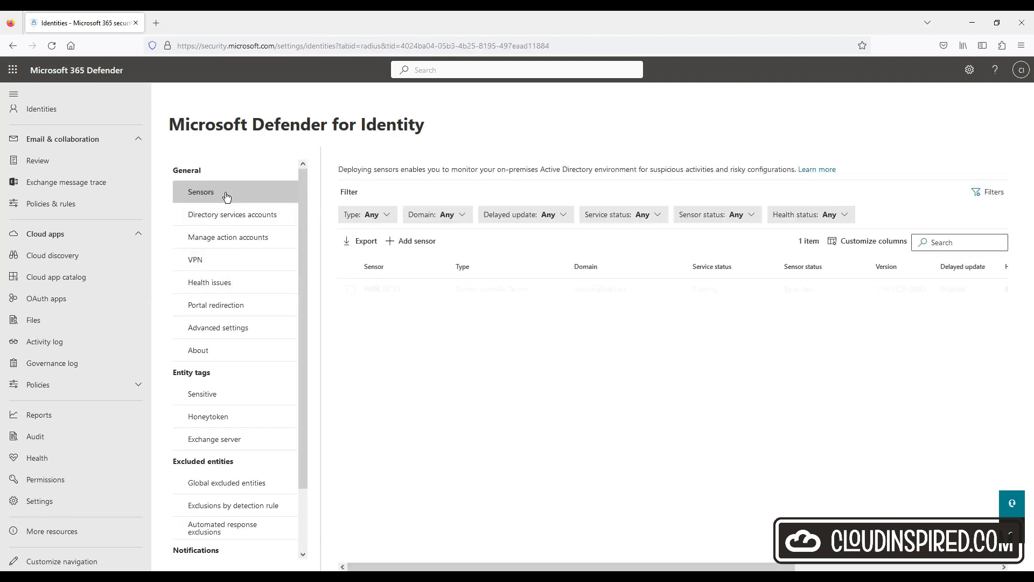
left_click(200, 191)
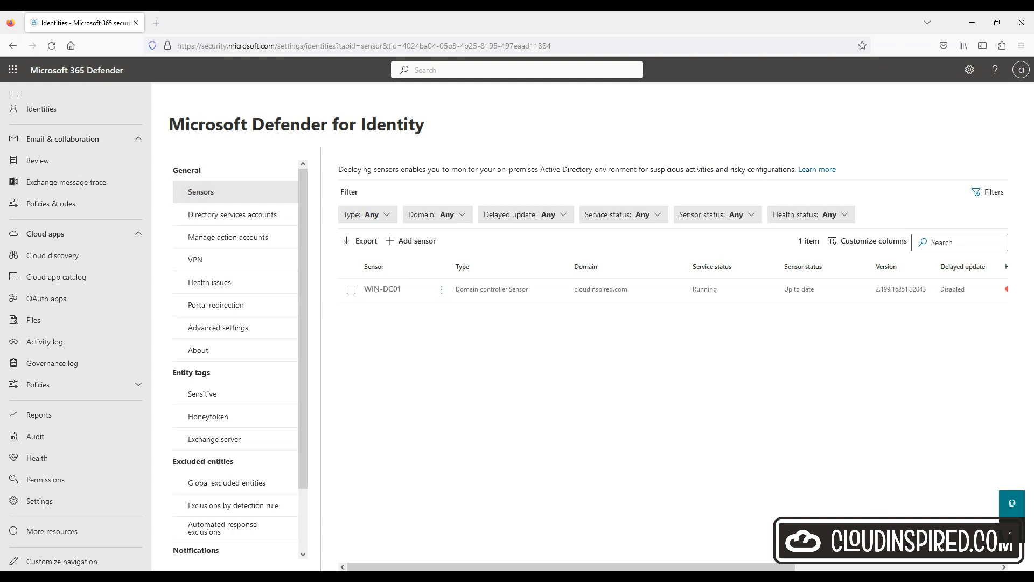
scroll("right", 3)
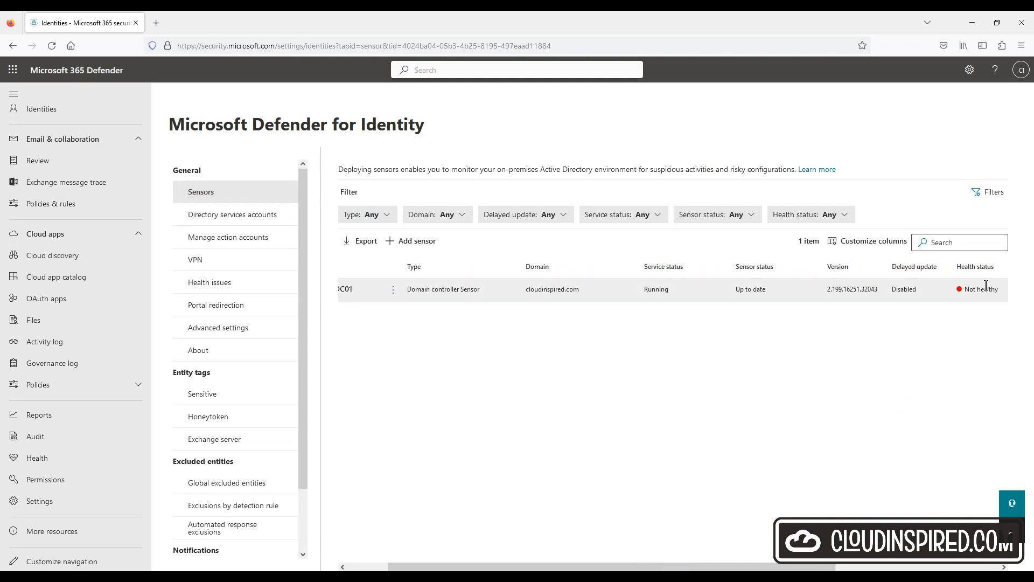
left_click(981, 288)
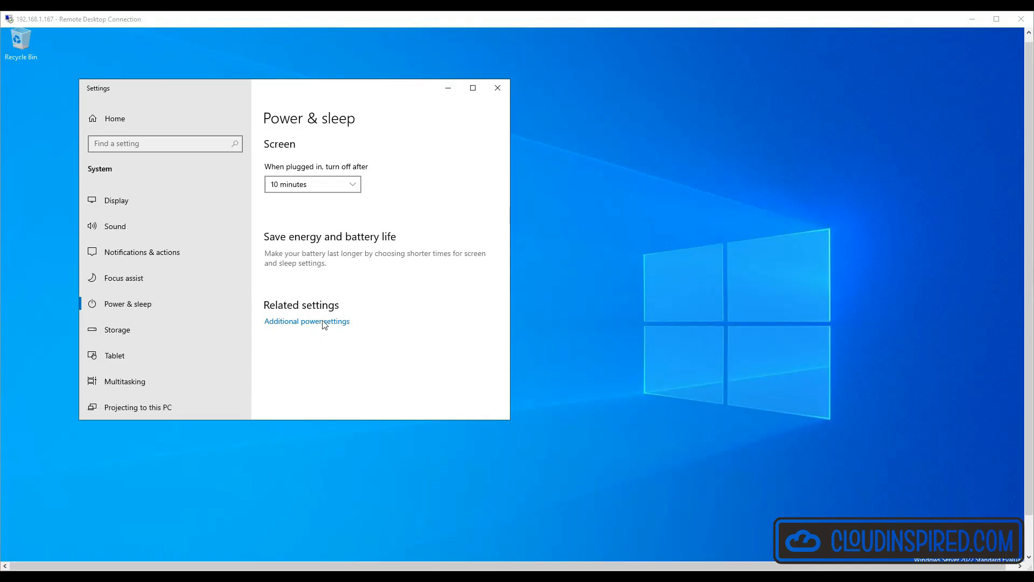
Step: Set Restrict NTLM outgoing traffic to Audit all and domain NTLM auditing to Enable all
left_click(306, 321)
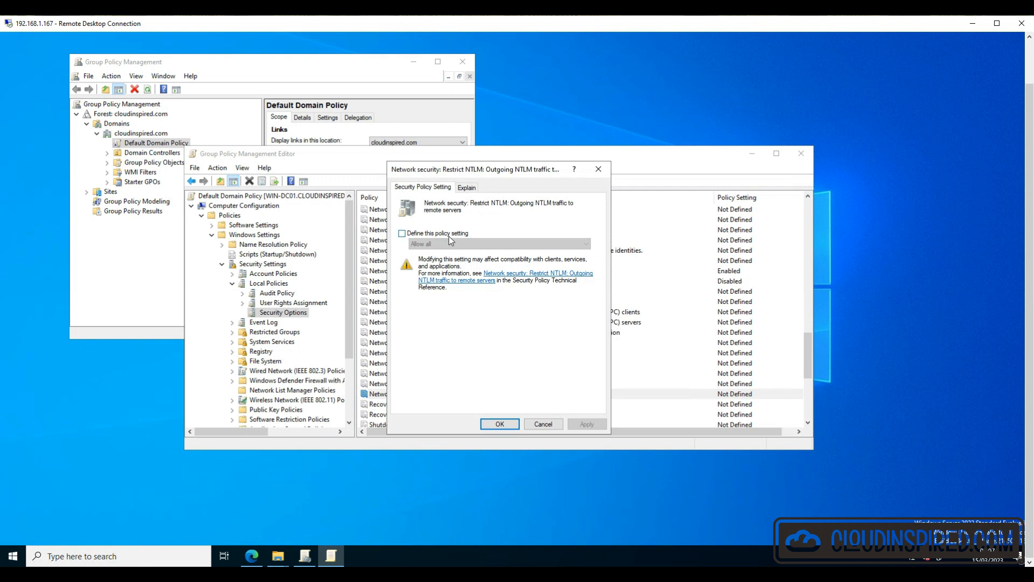
left_click(402, 233)
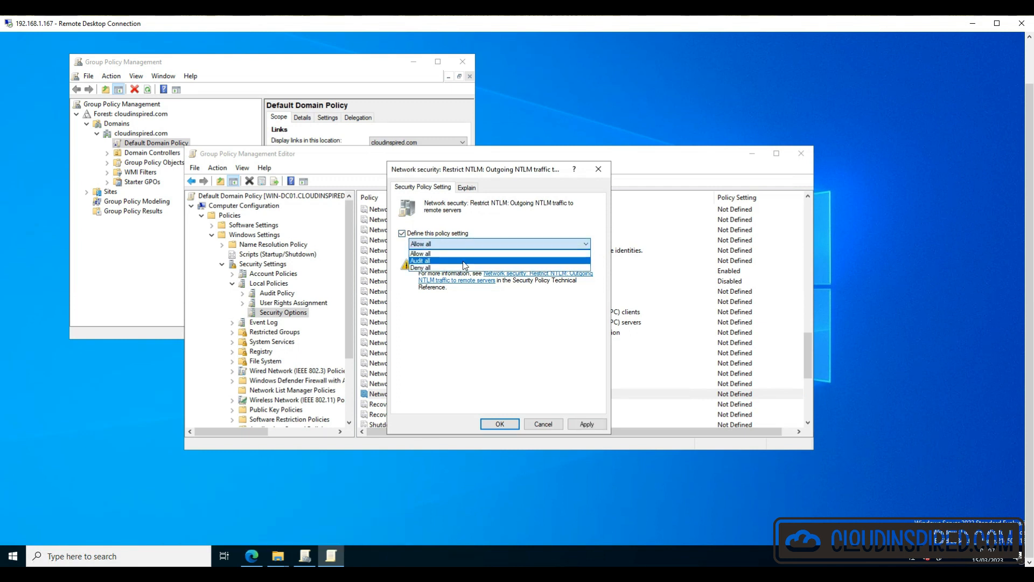
left_click(420, 259)
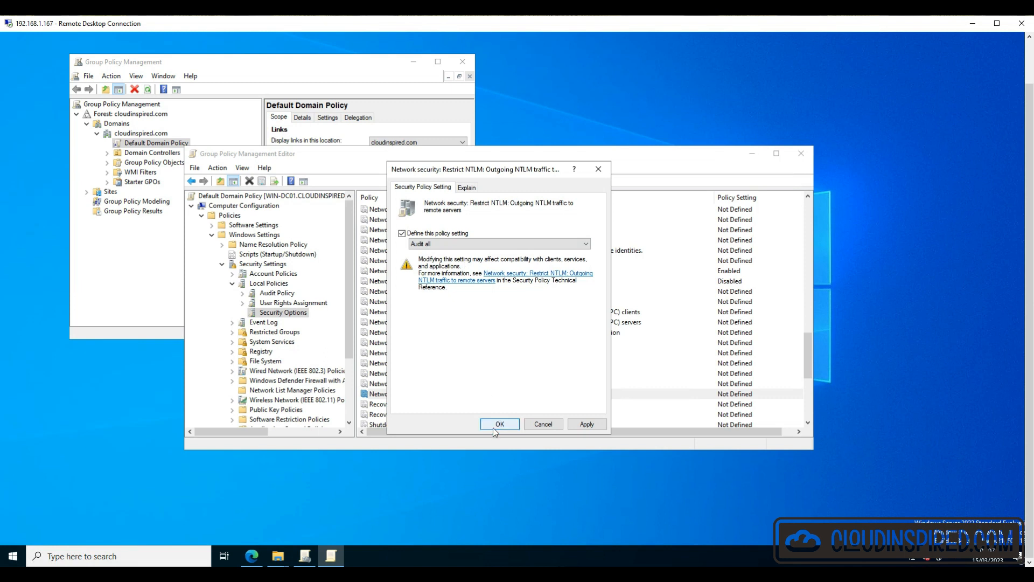
left_click(500, 423)
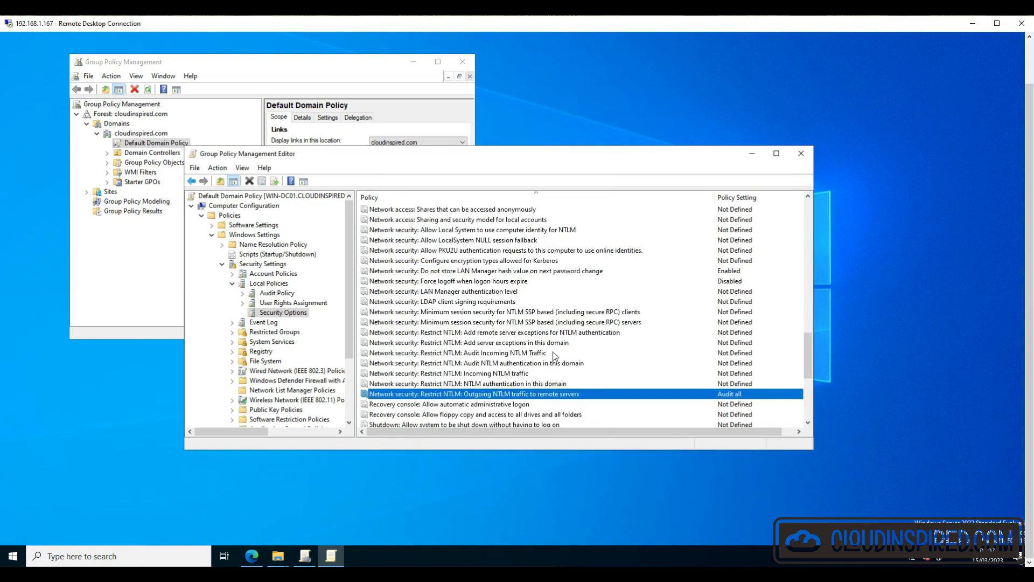
double_click(484, 362)
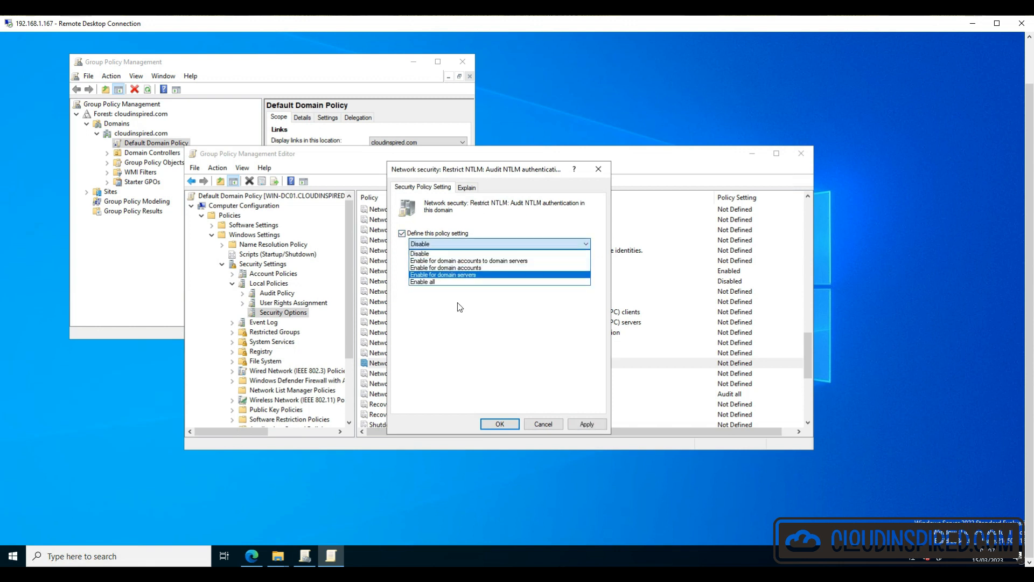
mouse_move(497, 284)
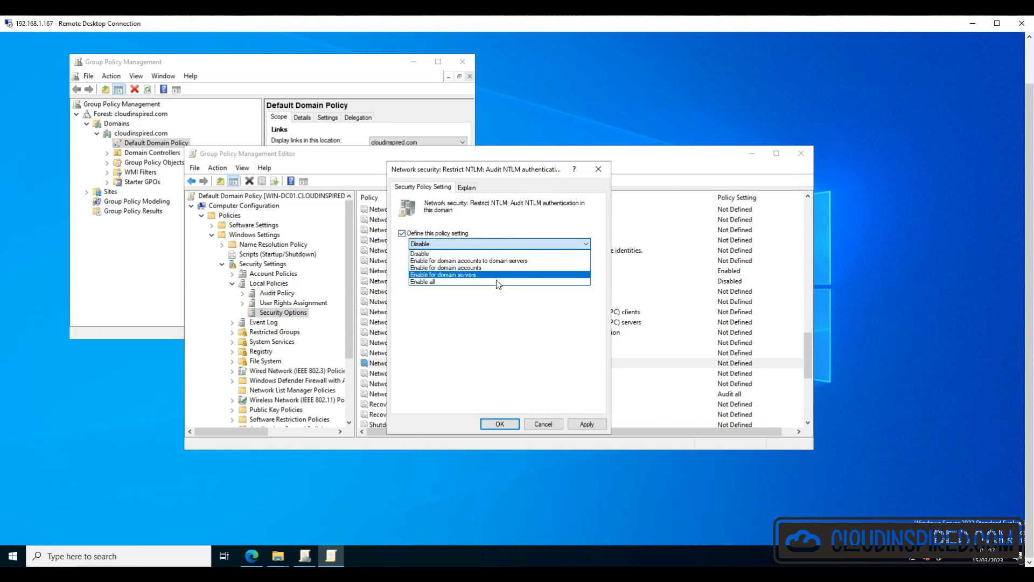
left_click(500, 423)
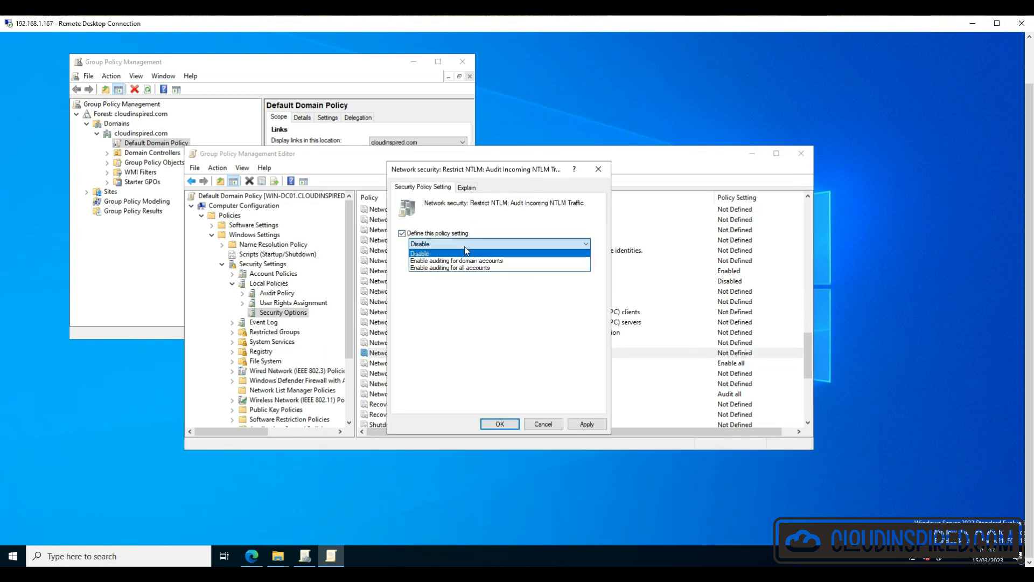
left_click(449, 267)
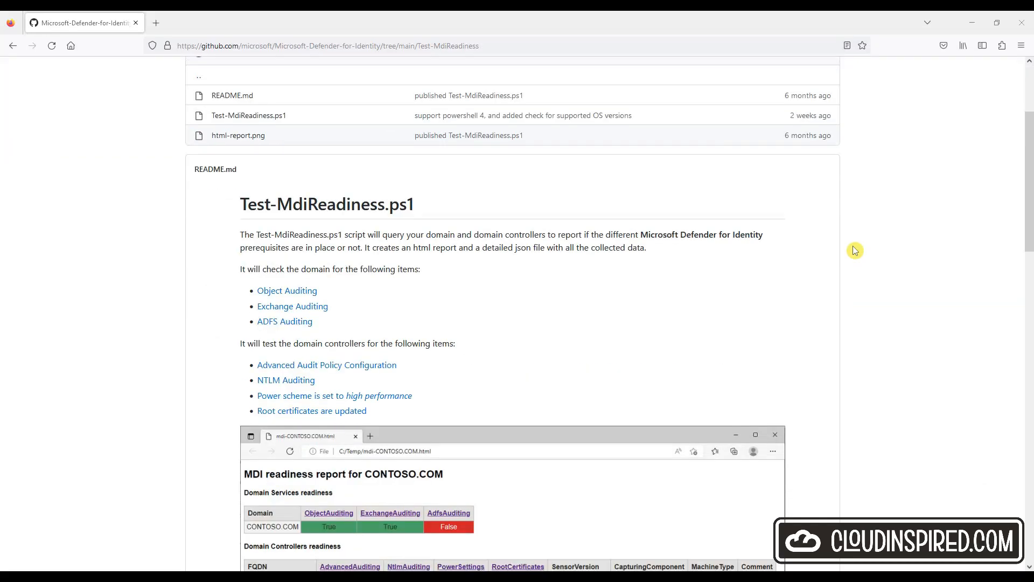
Step: Scroll through the Test-MdiReadiness README listing the prerequisite checks
scroll("down", 3)
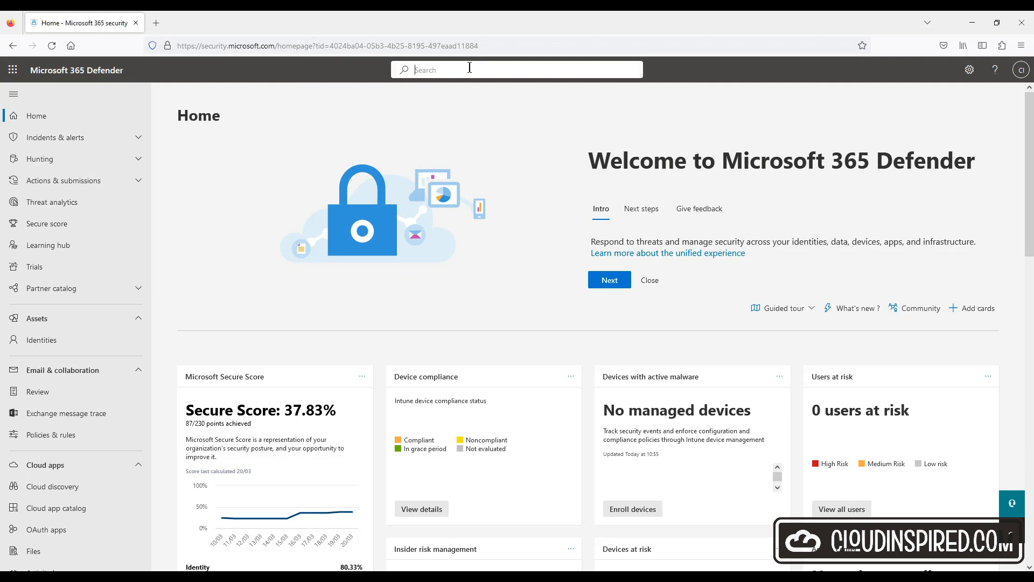
Step: Search for testuser01, go to the user page and open the SMB reconnaissance alert
type("testuser01")
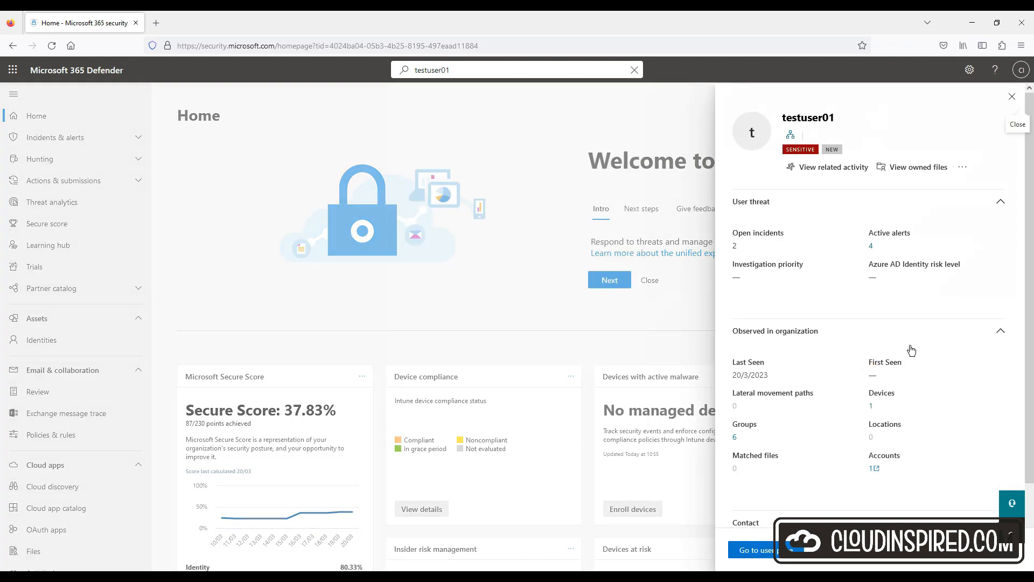
left_click(753, 549)
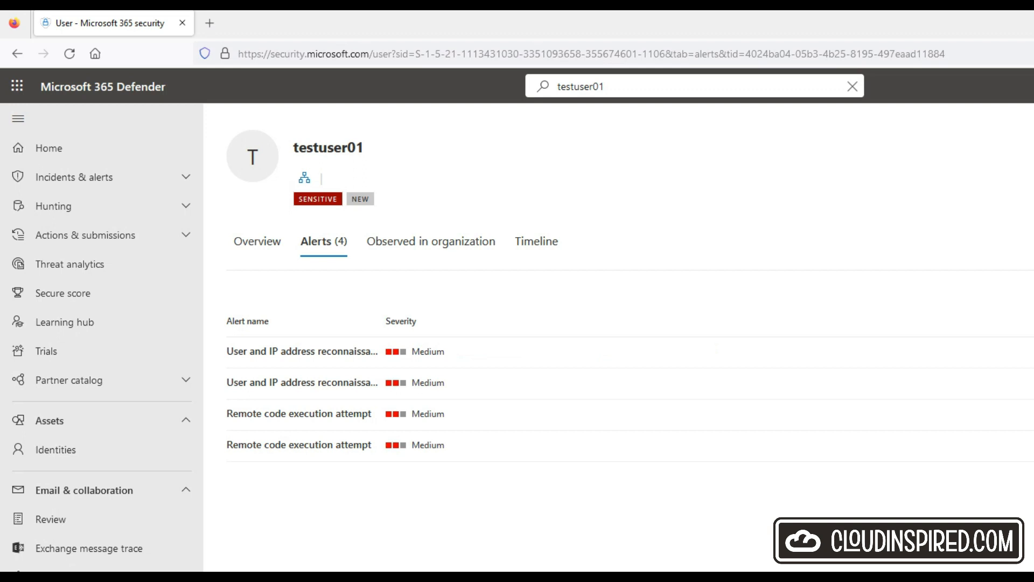
left_click(302, 350)
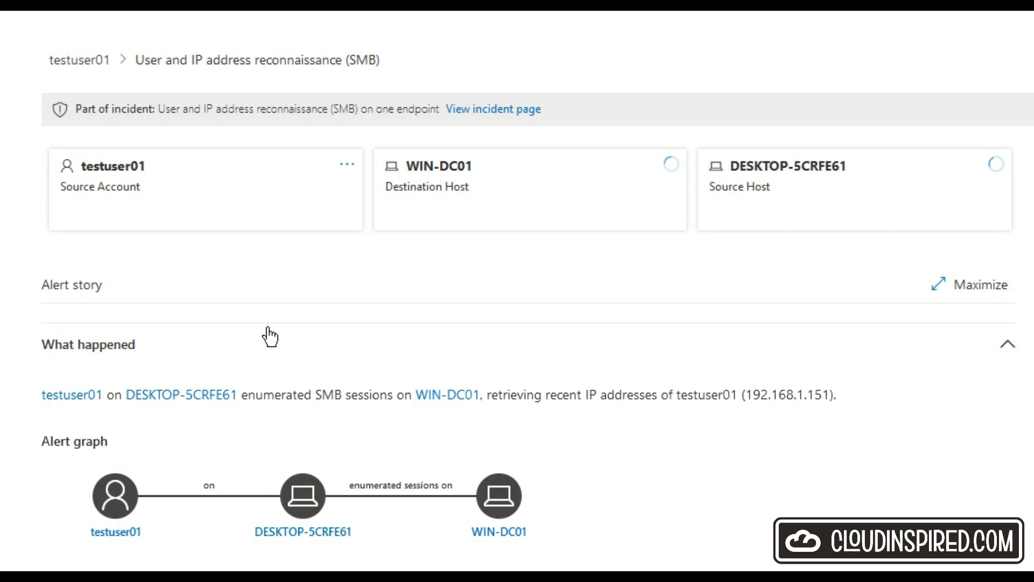